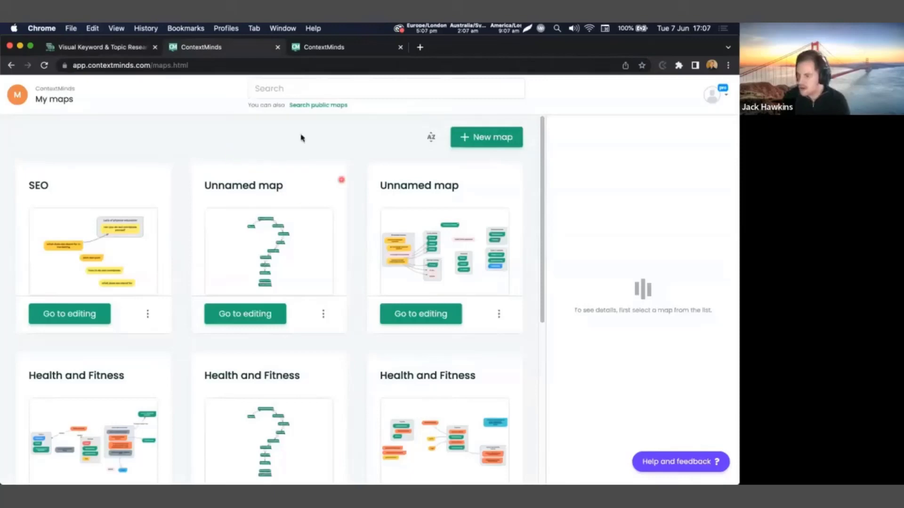
mouse_move(287, 149)
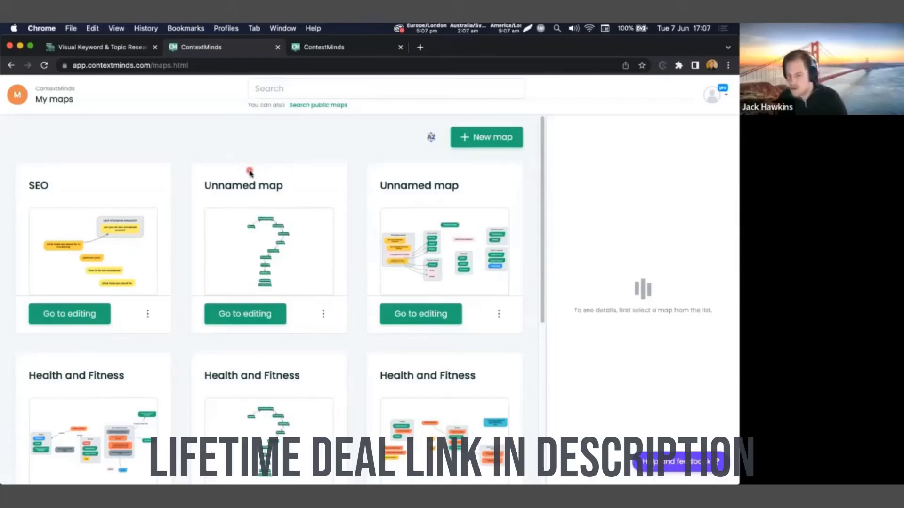
mouse_move(252, 169)
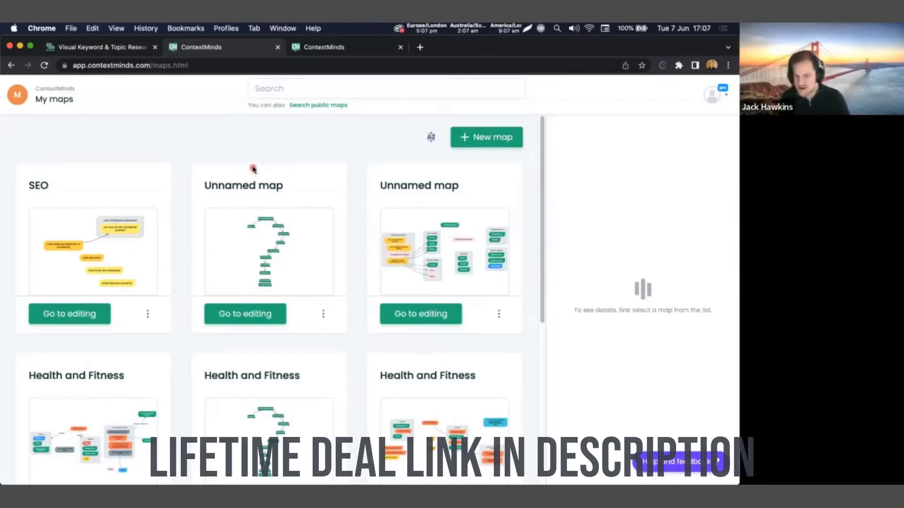
mouse_move(360, 147)
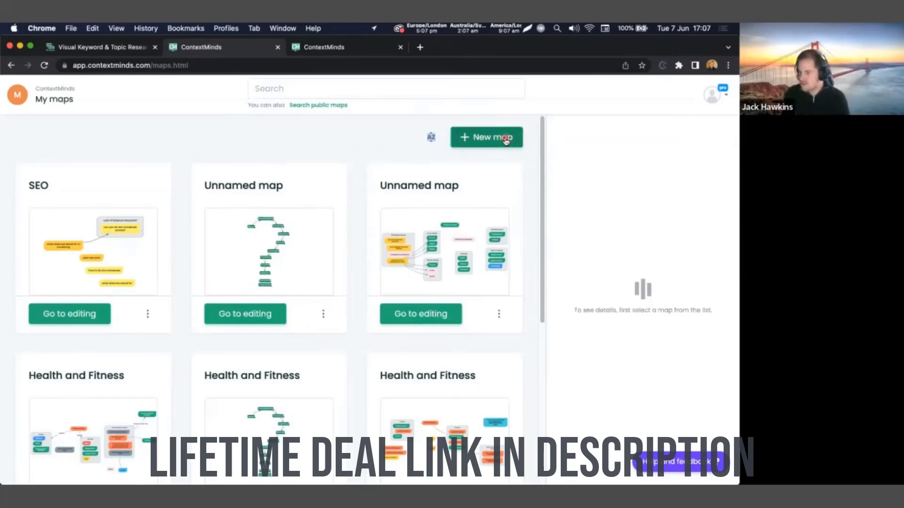
Create the 'Innovation' map with Private map switched off and no description.
left_click(486, 137)
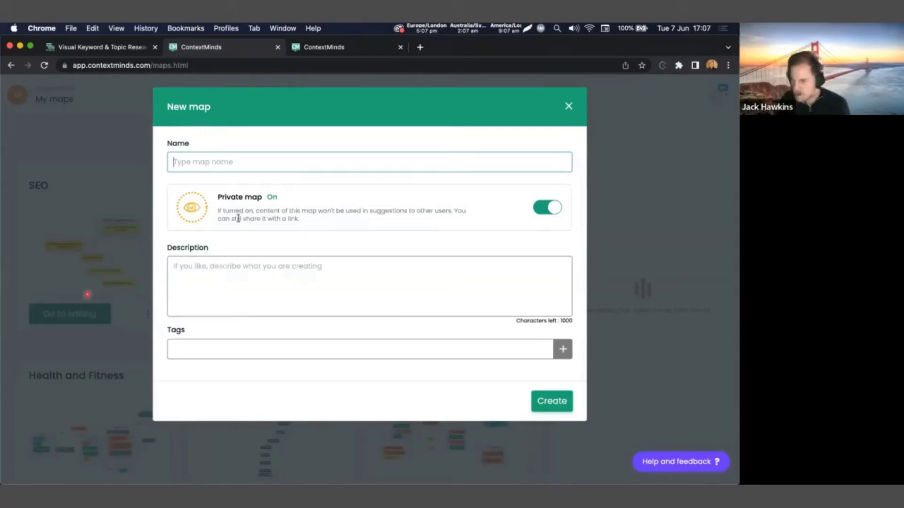
type("Innovation")
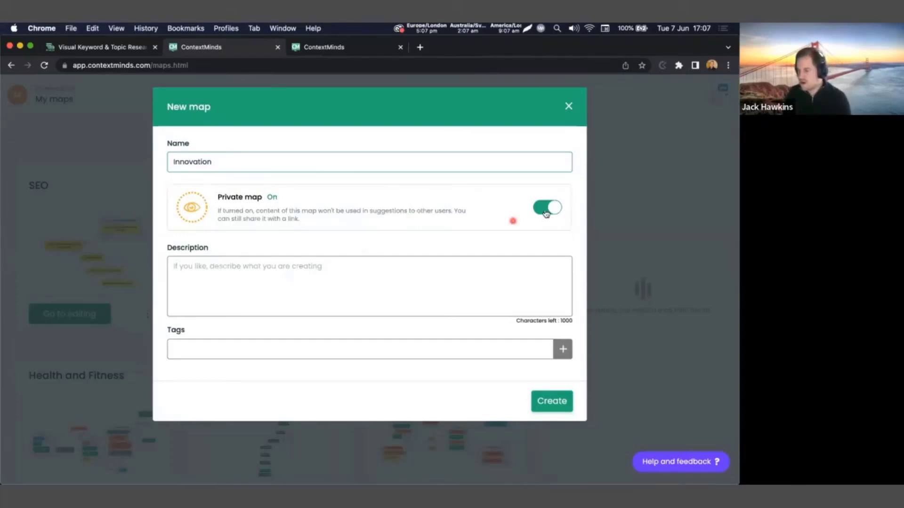
left_click(547, 207)
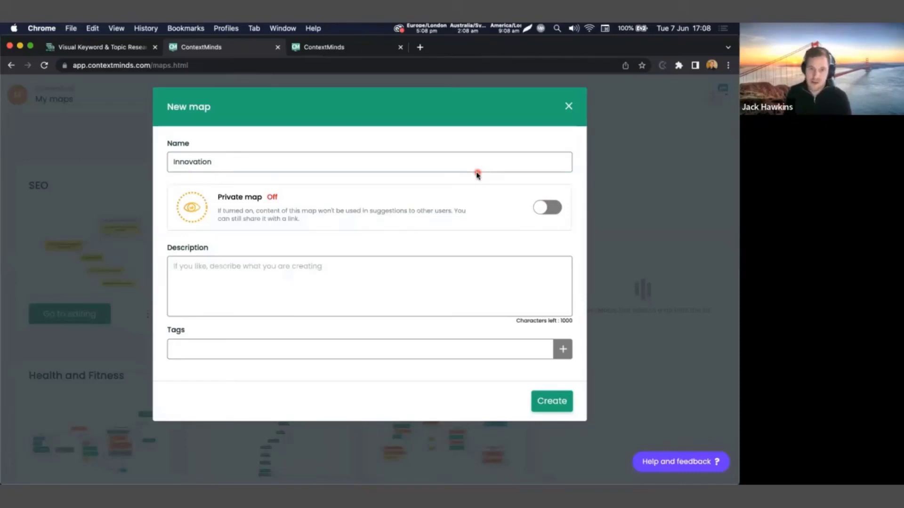
left_click(546, 207)
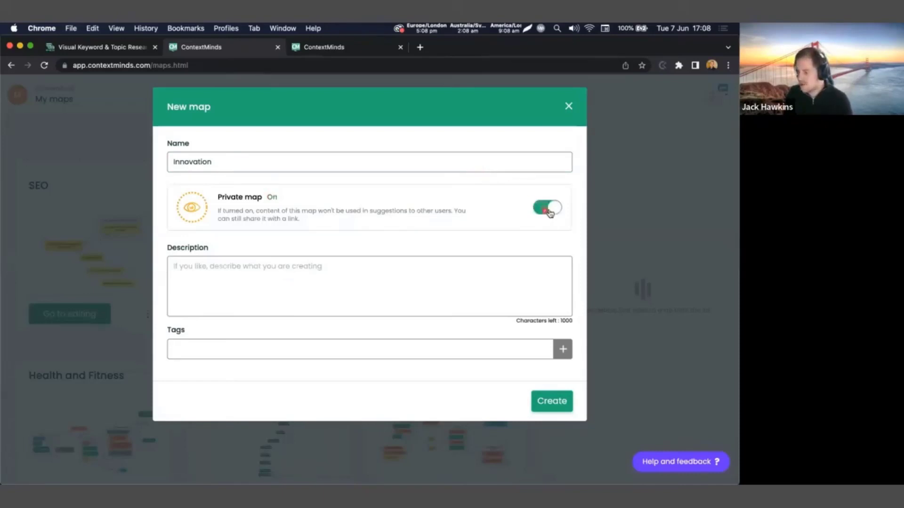
left_click(546, 207)
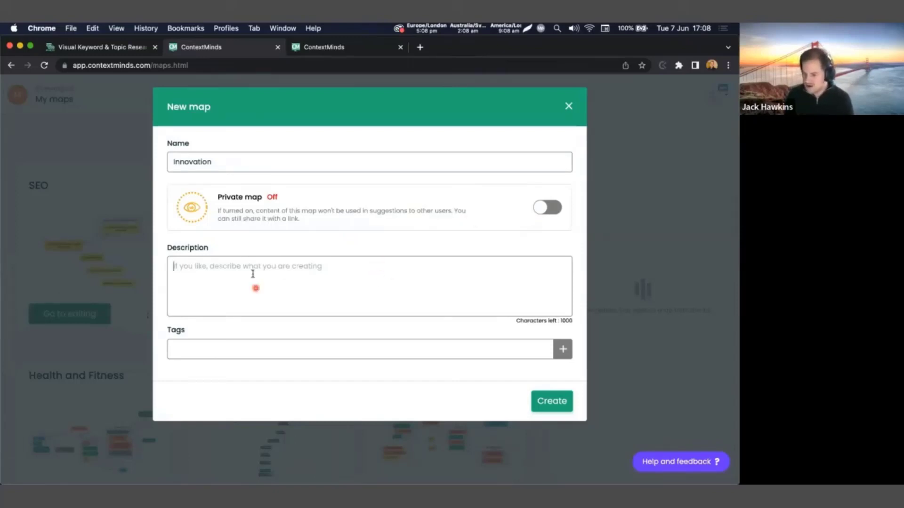
left_click(357, 349)
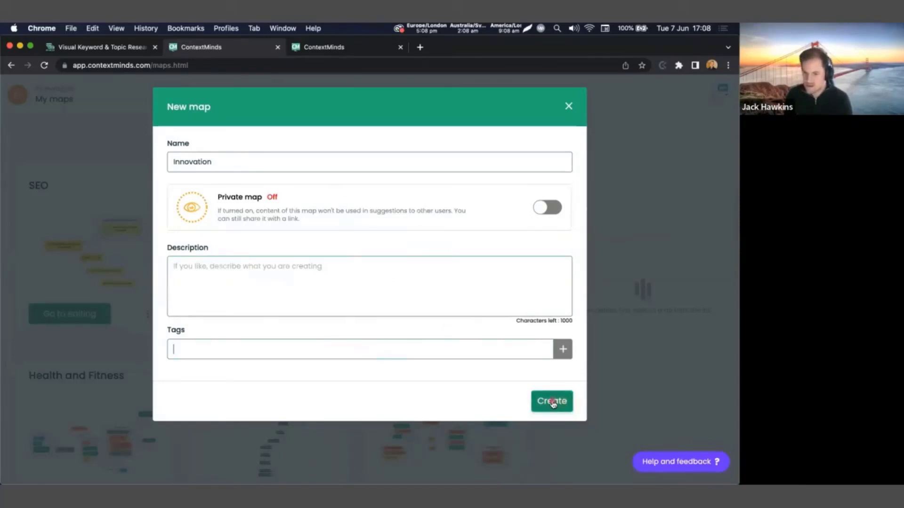
left_click(550, 401)
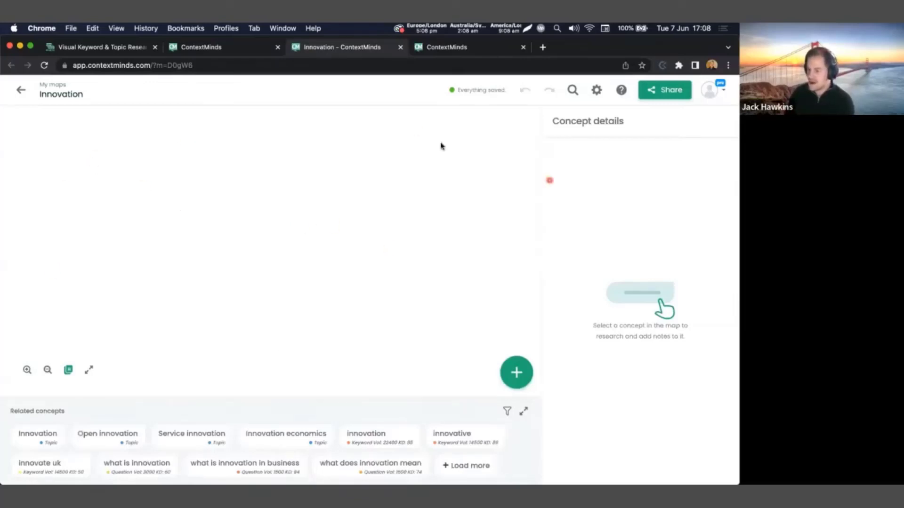
mouse_move(346, 268)
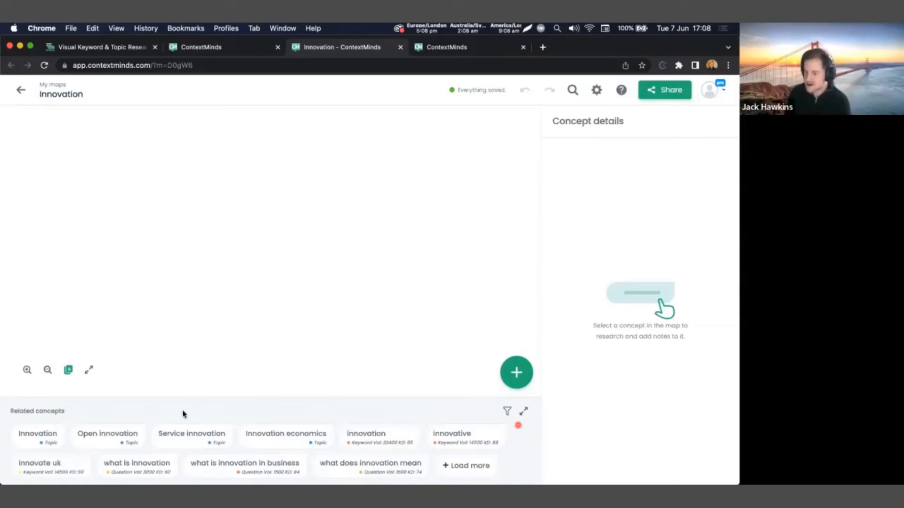
left_click(38, 436)
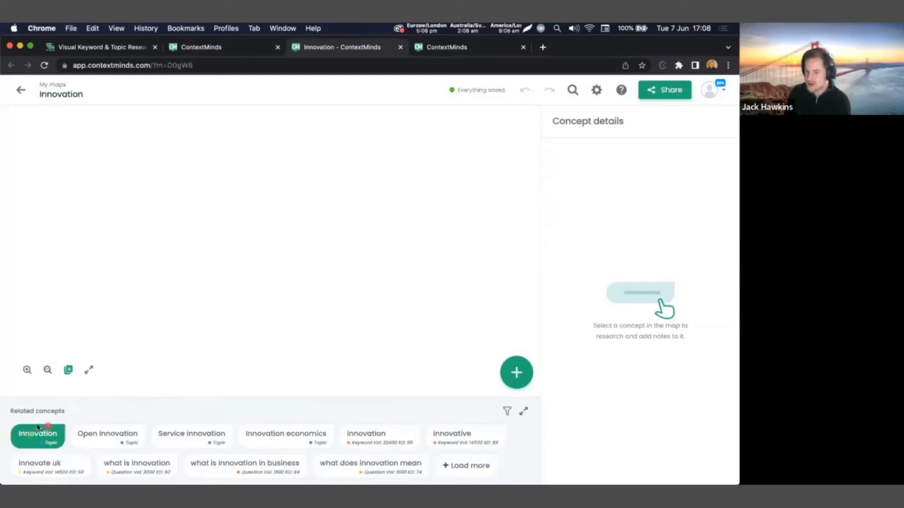
left_click(379, 436)
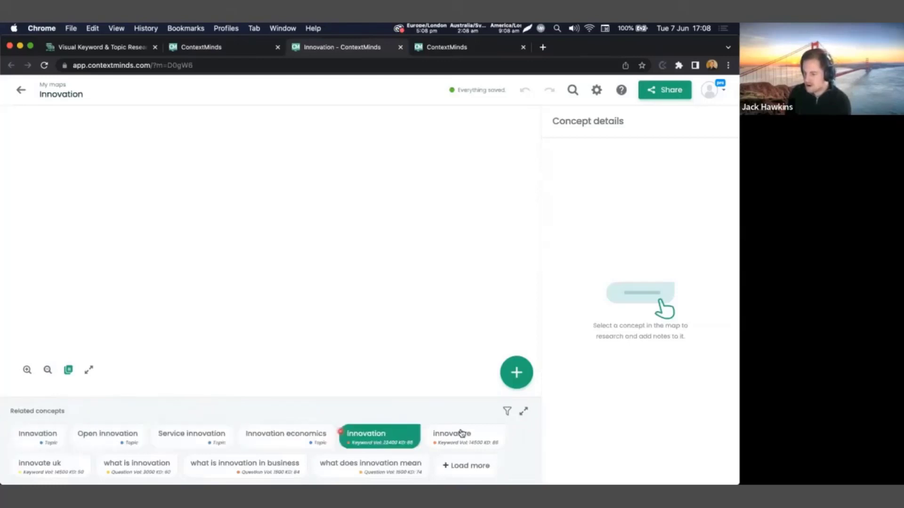
left_click(50, 466)
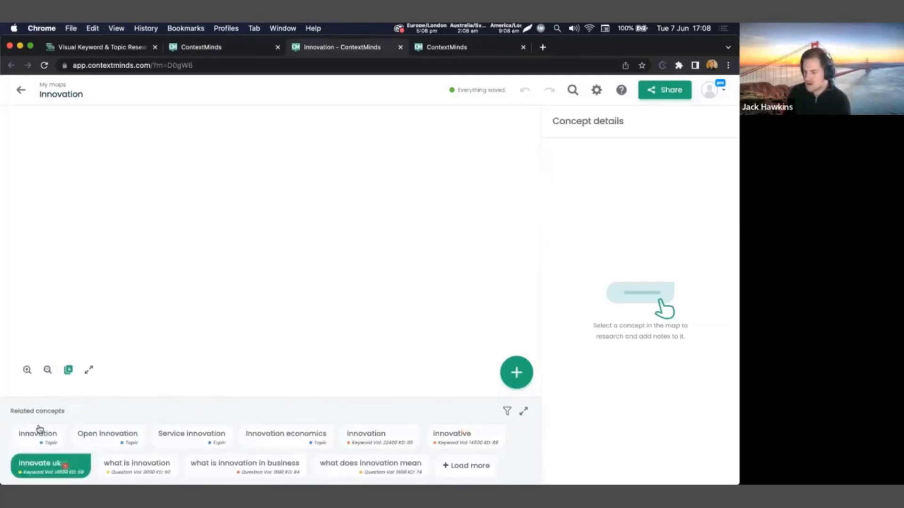
left_click(244, 463)
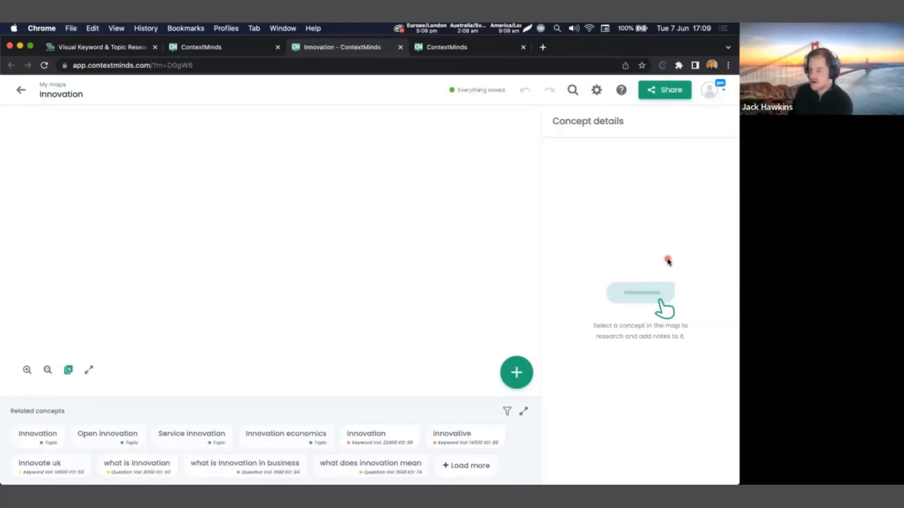
mouse_move(421, 241)
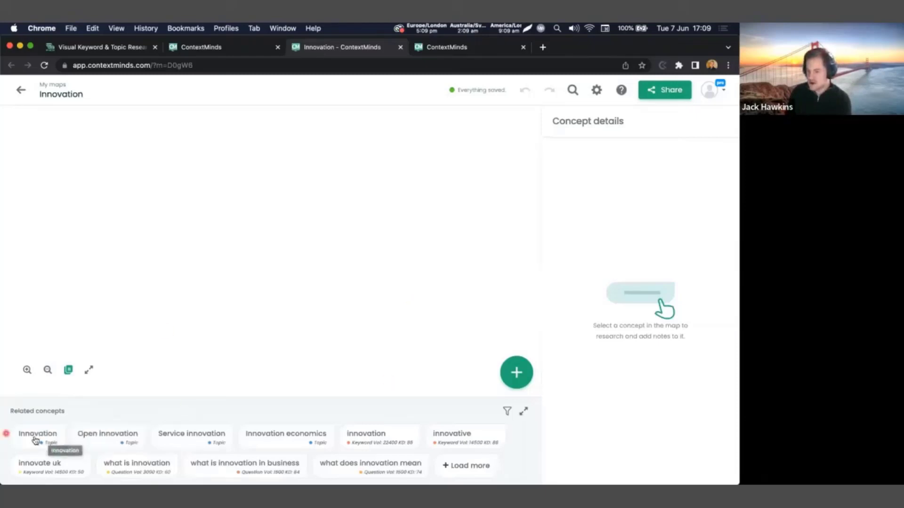
Add the Innovation topic and the question 'what does innovation mean' from Related concepts.
left_click(38, 437)
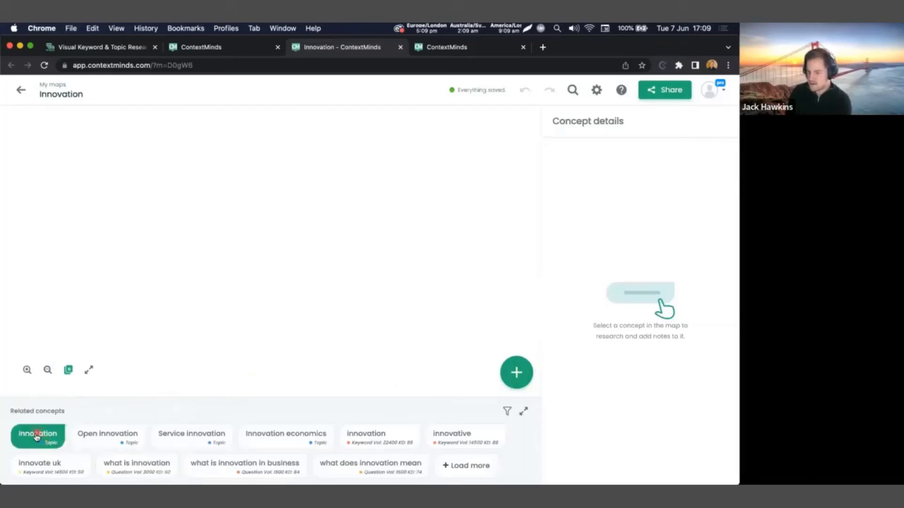
left_click(38, 437)
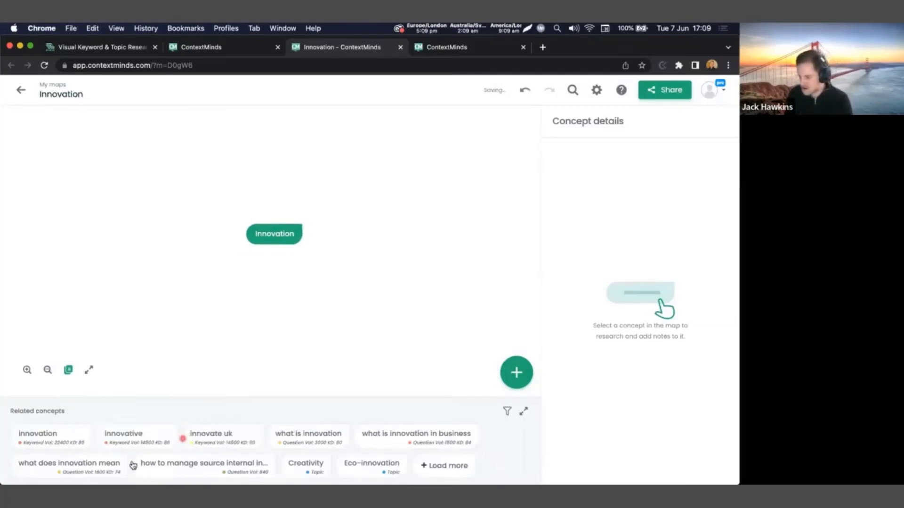
left_click(68, 463)
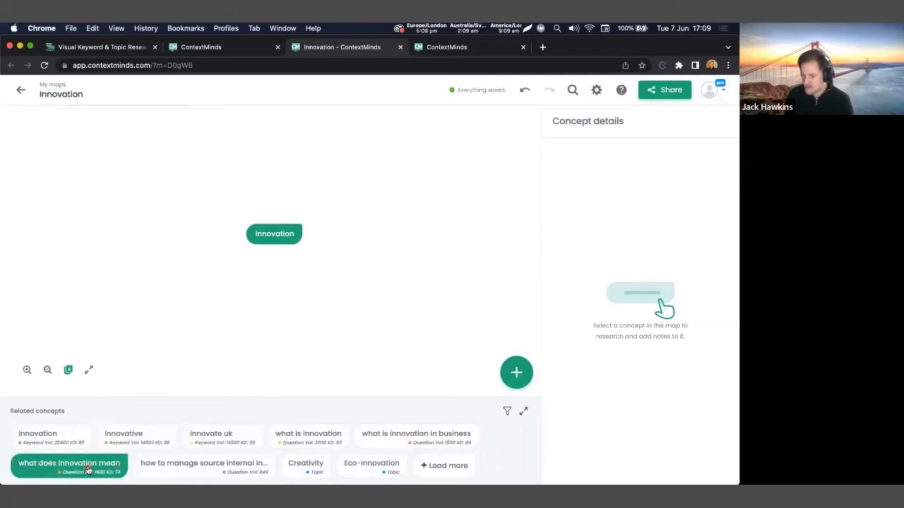
mouse_move(87, 468)
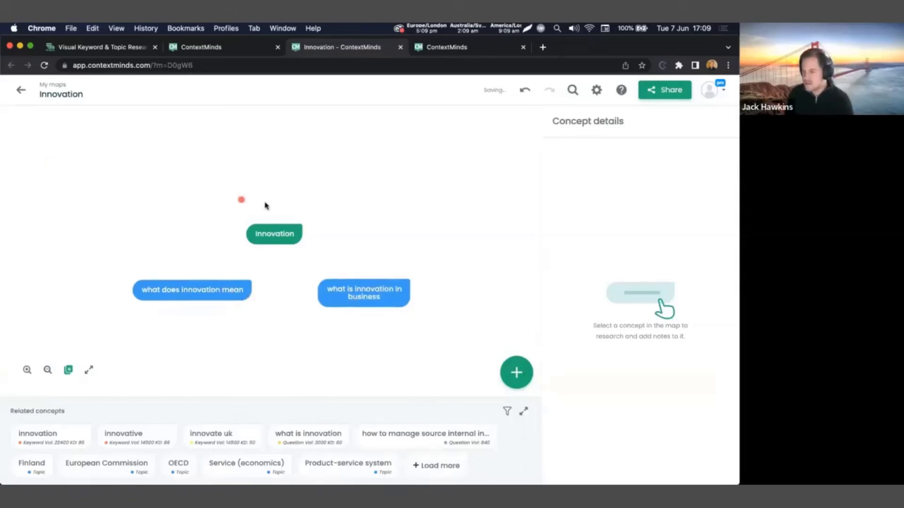
Drag Innovation above the question nodes and view each question's Concept details.
left_click_drag(274, 234, 278, 213)
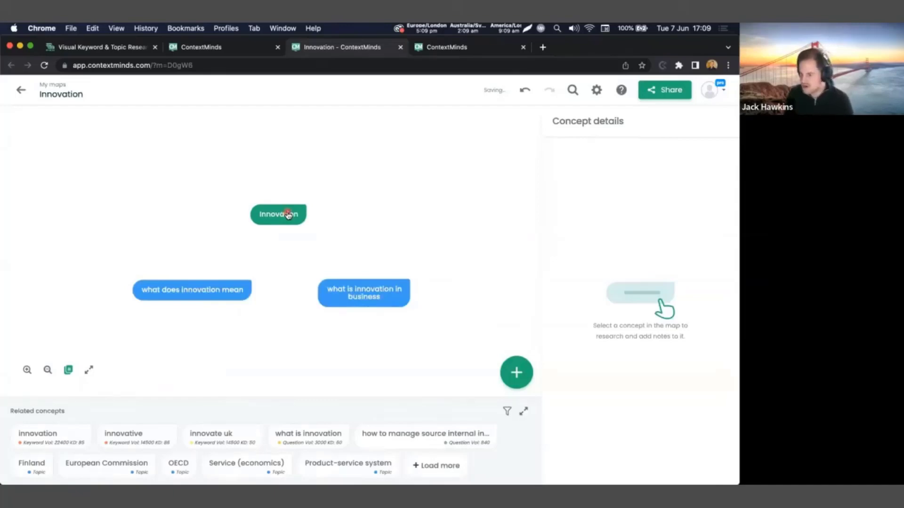
left_click(363, 292)
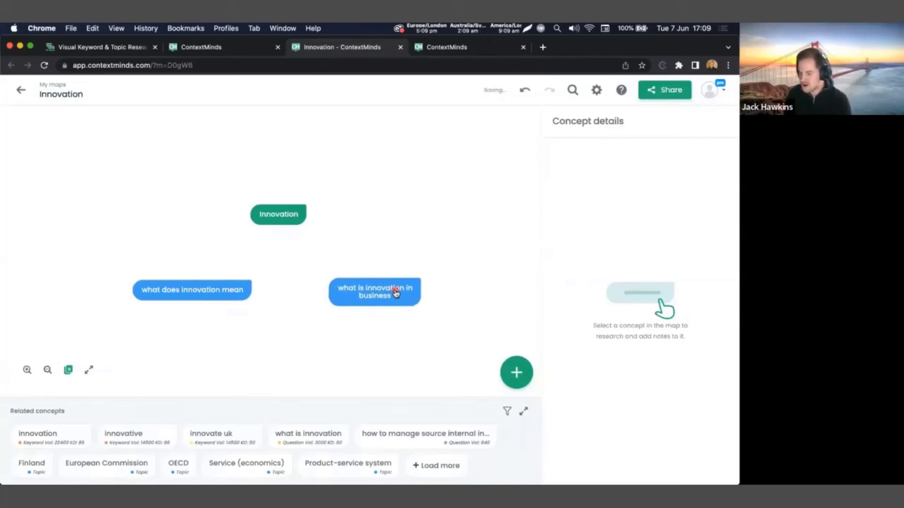
left_click(192, 290)
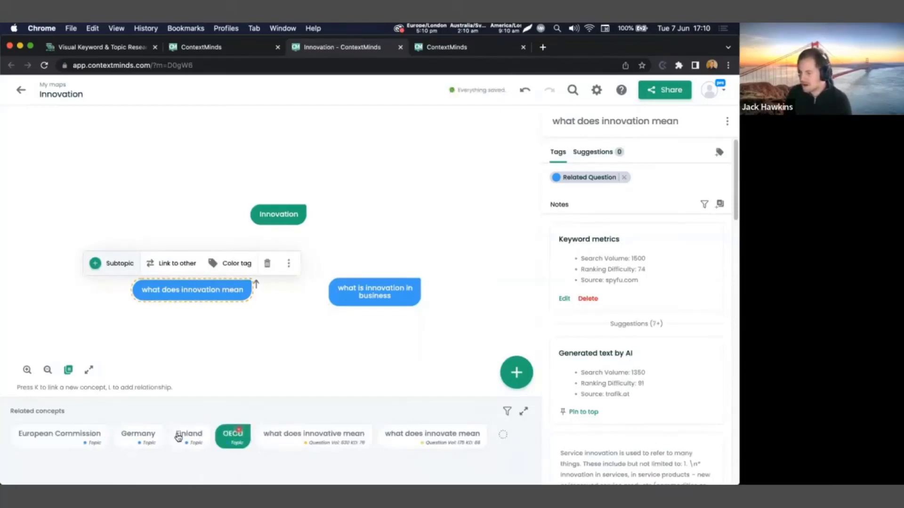
left_click(375, 292)
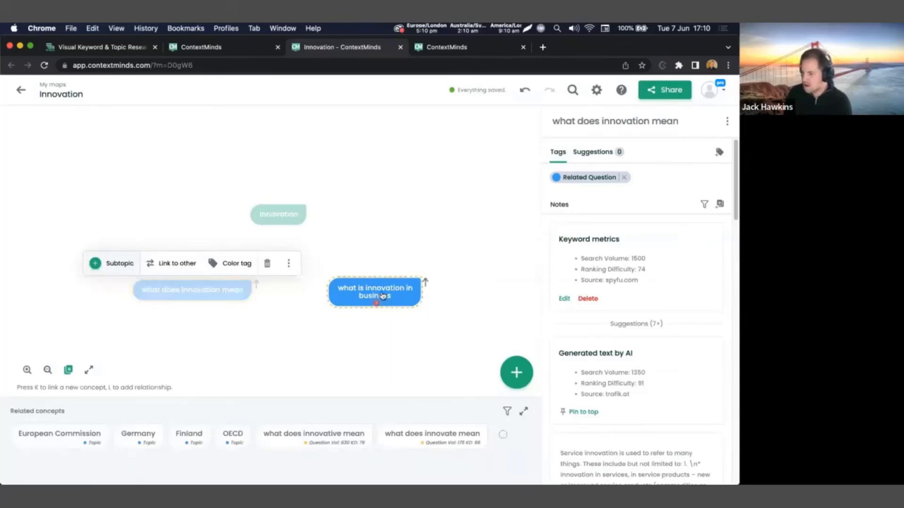
left_click(374, 291)
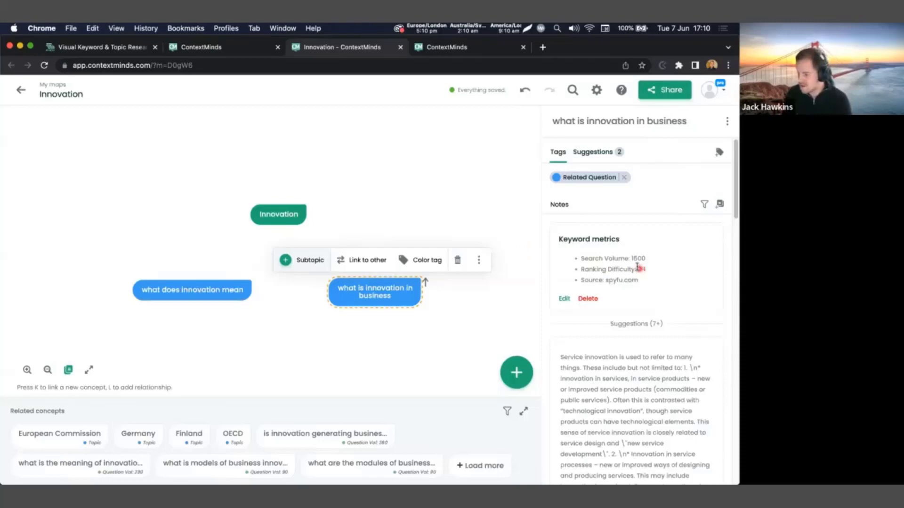
scroll("down", 3)
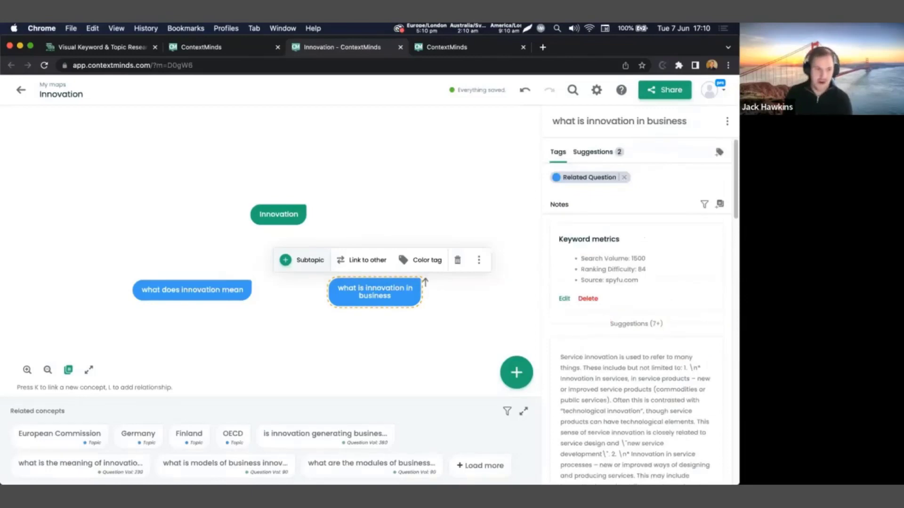
left_click(277, 214)
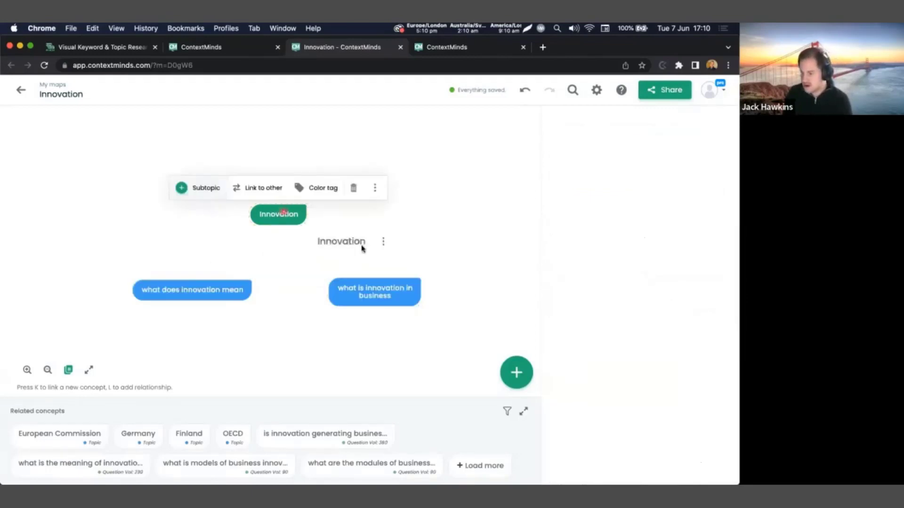
Insert 'what is the role of technology innovation in large corporations' into the map.
left_click(277, 214)
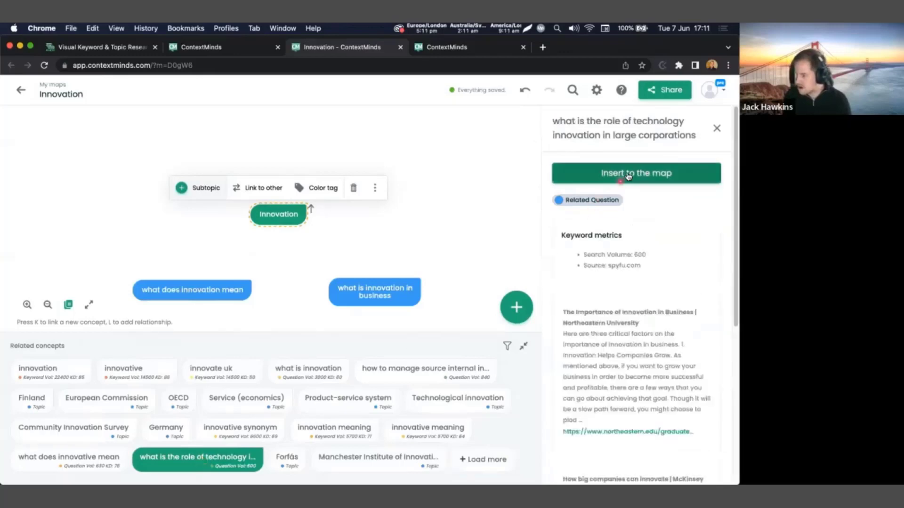
left_click(636, 173)
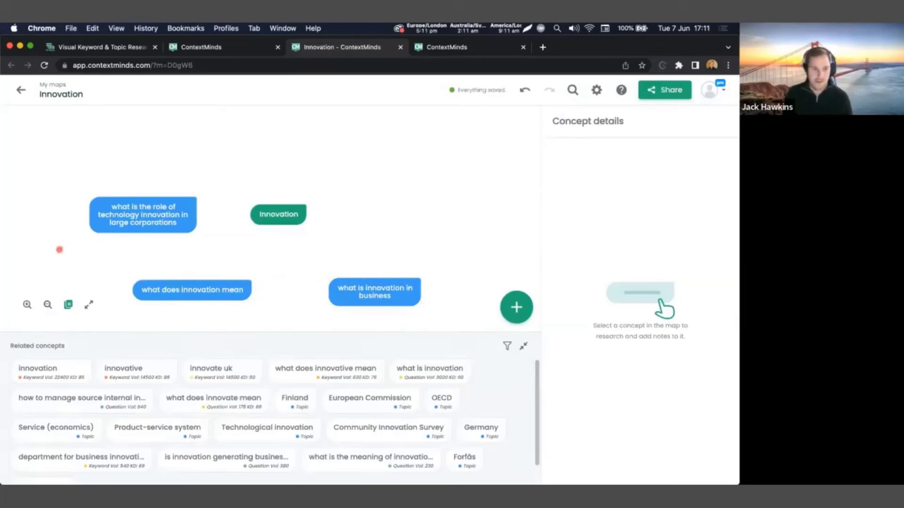
Drag 'what does innovation mean' and 'what is innovation in business' into the Questions group.
left_click(142, 215)
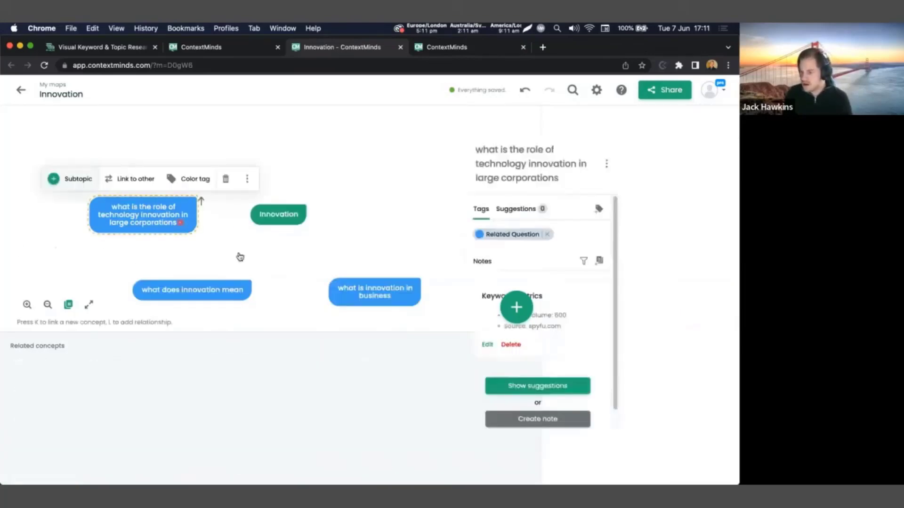
left_click(537, 385)
type("Questions")
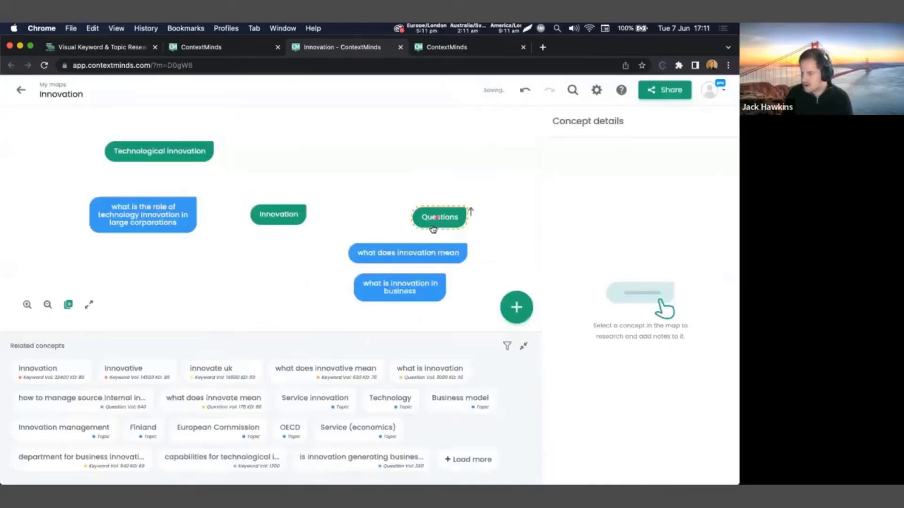
left_click_drag(406, 252, 435, 229)
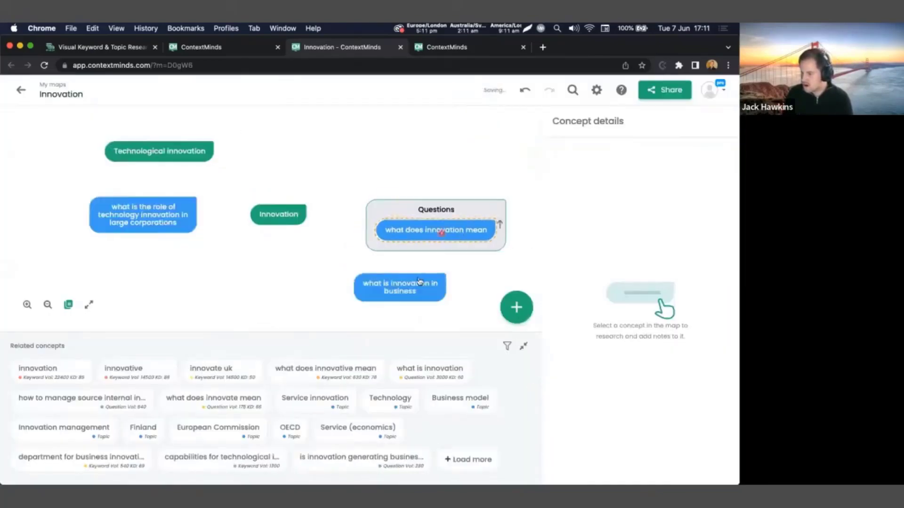
left_click_drag(399, 287, 422, 237)
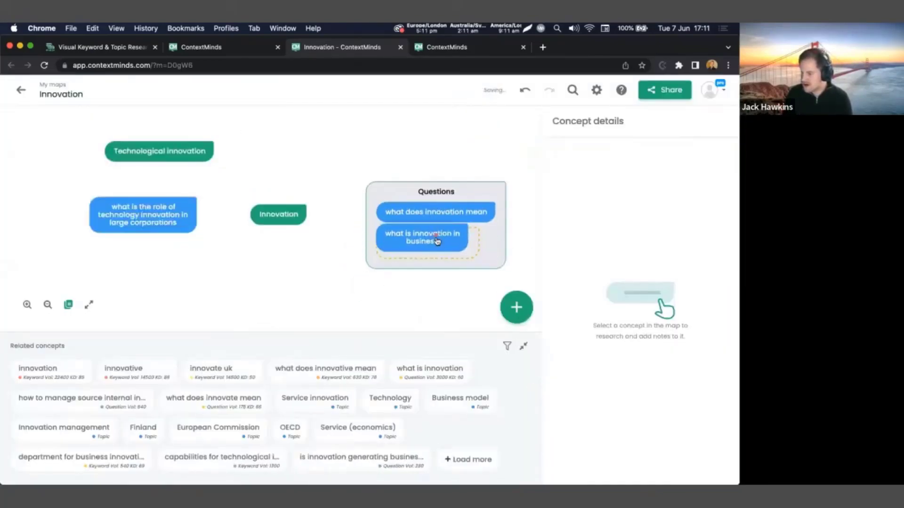
left_click(278, 215)
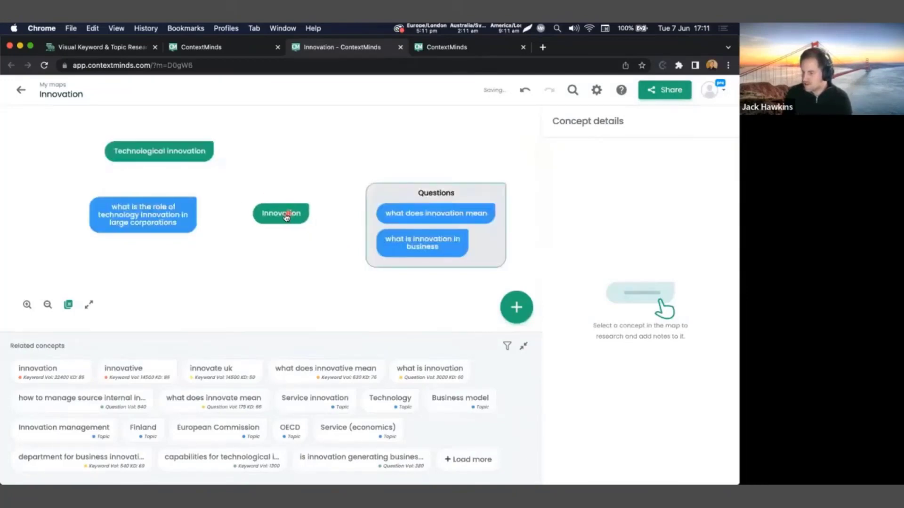
Link Innovation to the Questions group and to 'what is innovation in business'.
left_click(281, 214)
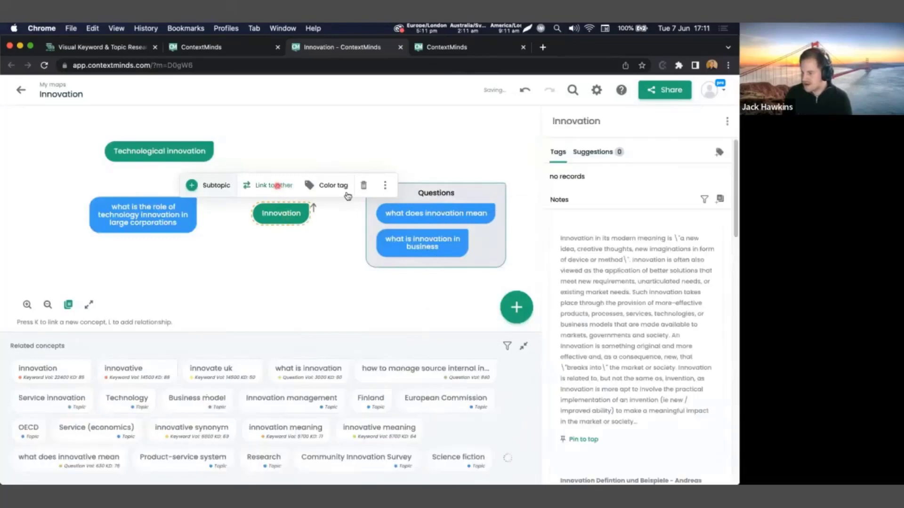
left_click(267, 185)
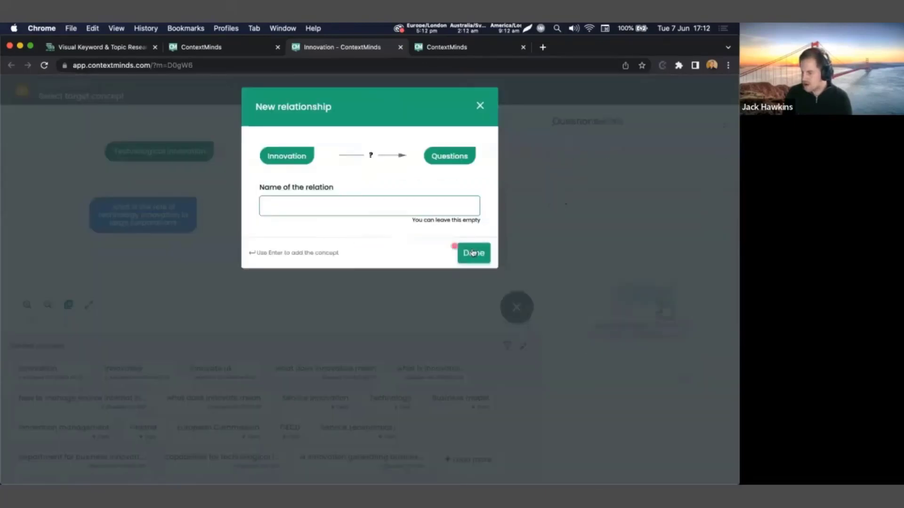
left_click(473, 253)
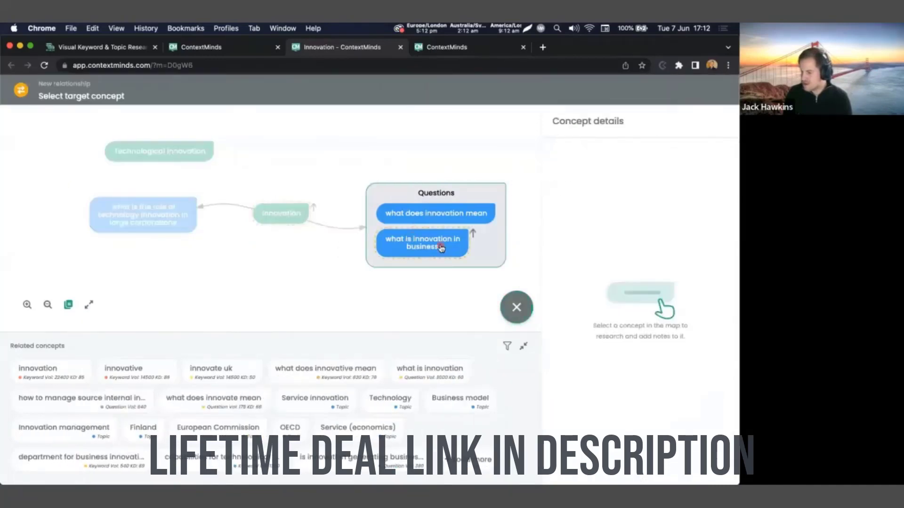
left_click(422, 243)
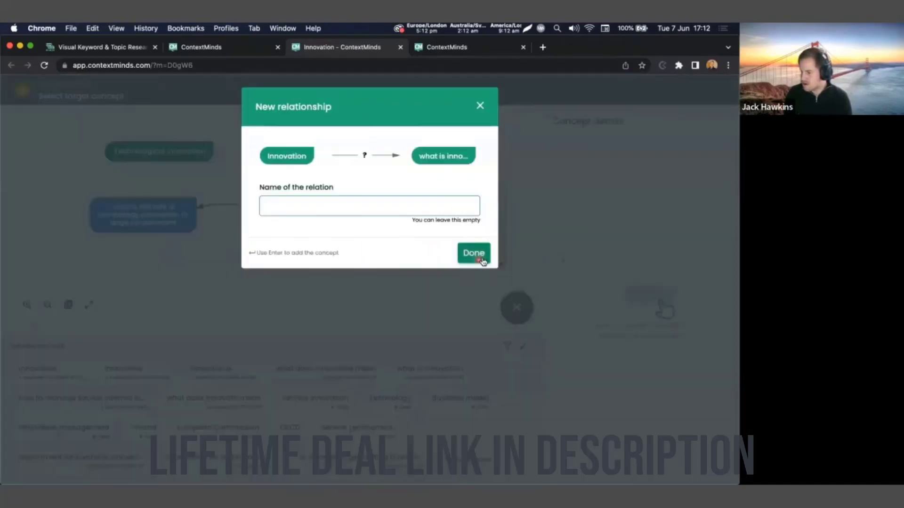
left_click(473, 253)
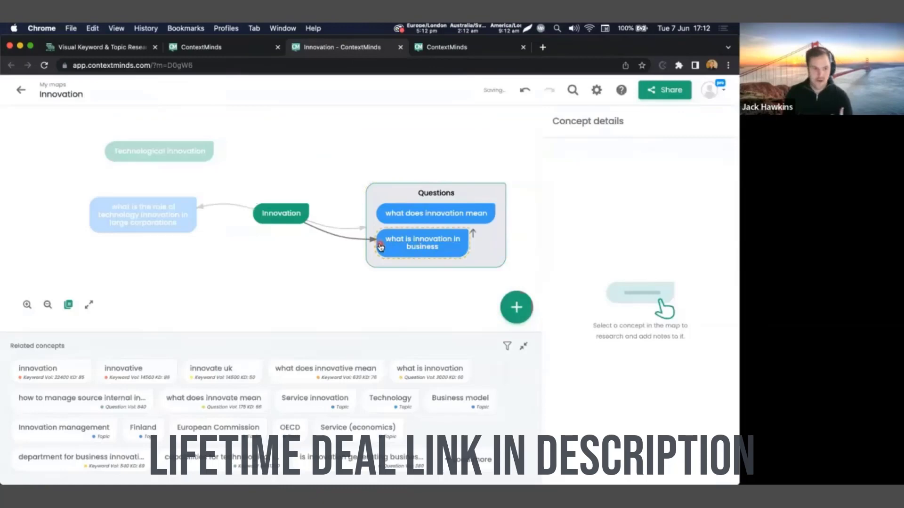
left_click(287, 267)
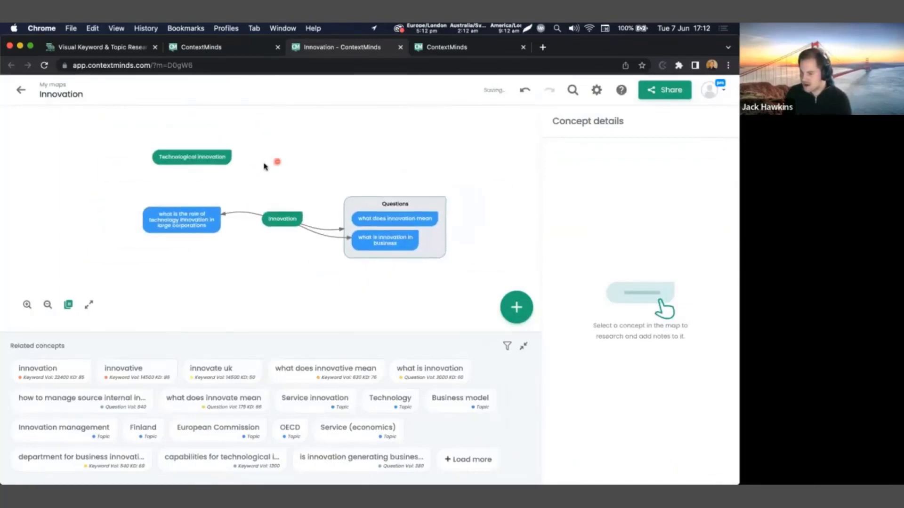
Group Technological innovation, Business model and the UK growth question under the corporations question.
left_click_drag(192, 157, 166, 146)
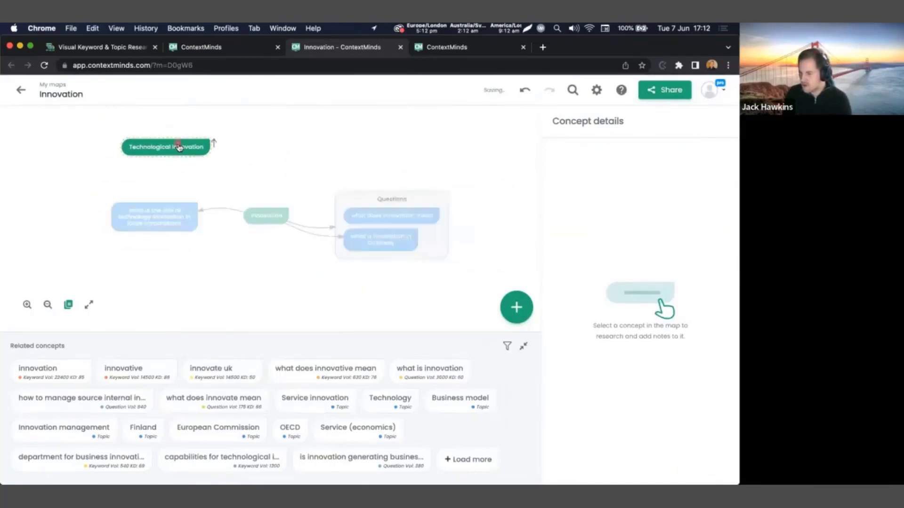
left_click(166, 146)
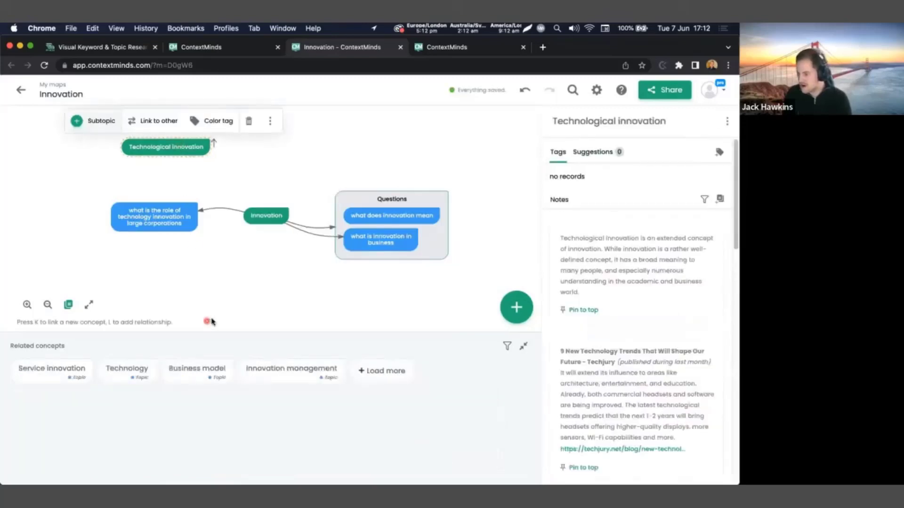
left_click(380, 370)
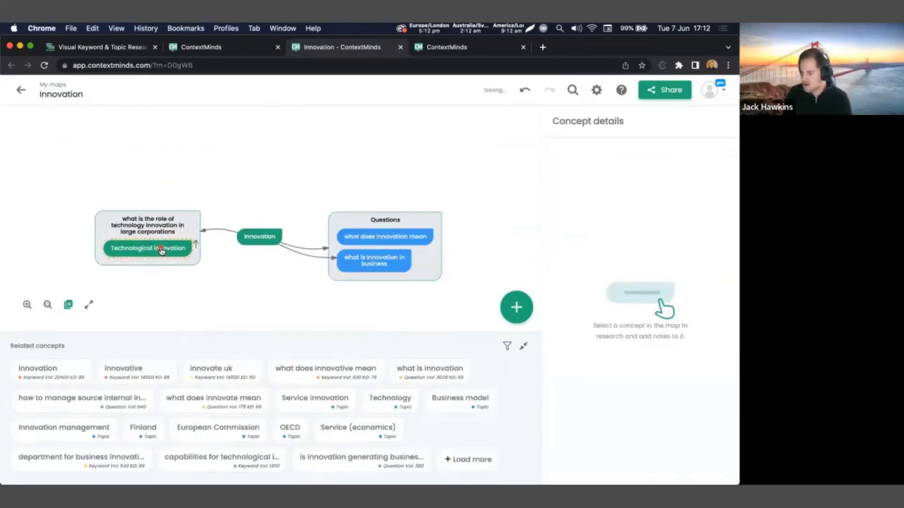
left_click(147, 248)
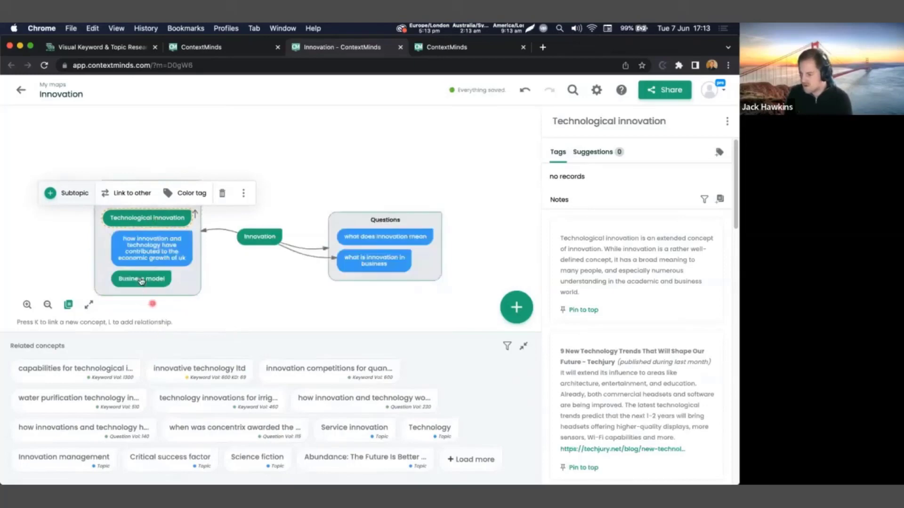
left_click(141, 278)
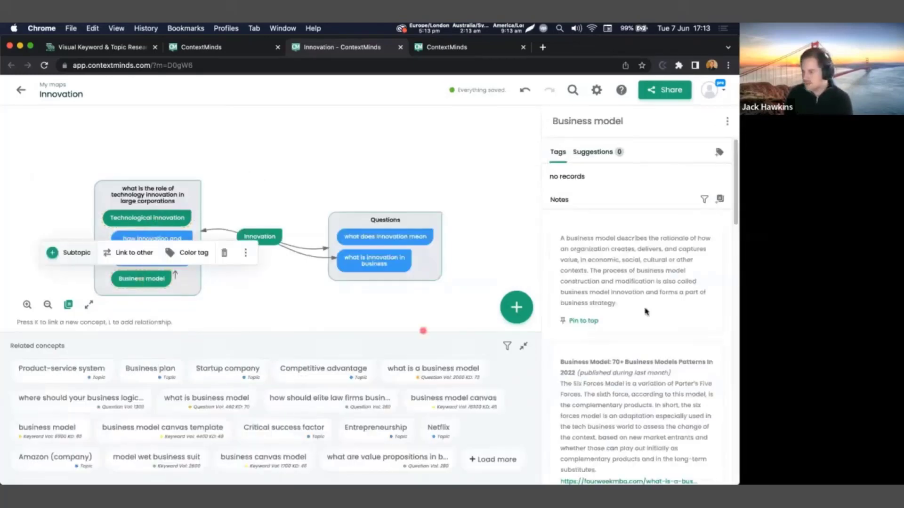
mouse_move(261, 301)
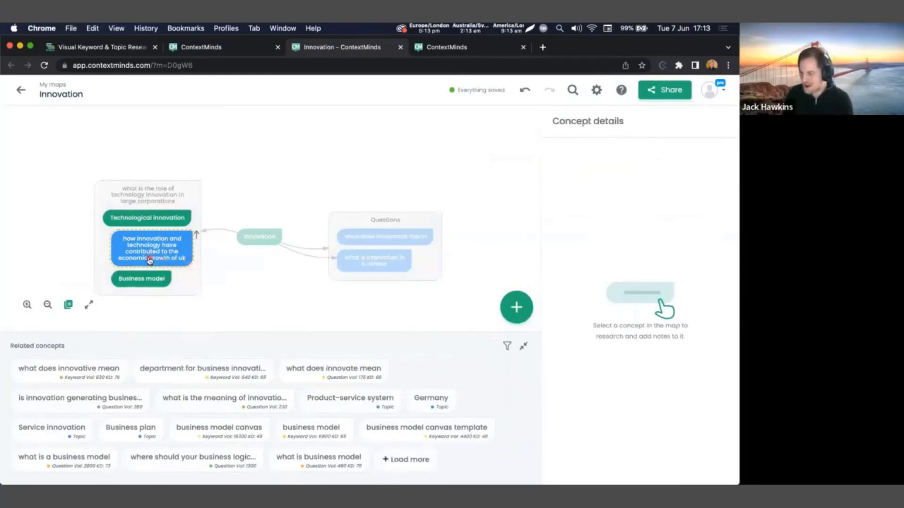
Select the opening service innovation sentences in the UK growth question's suggested note.
left_click(151, 248)
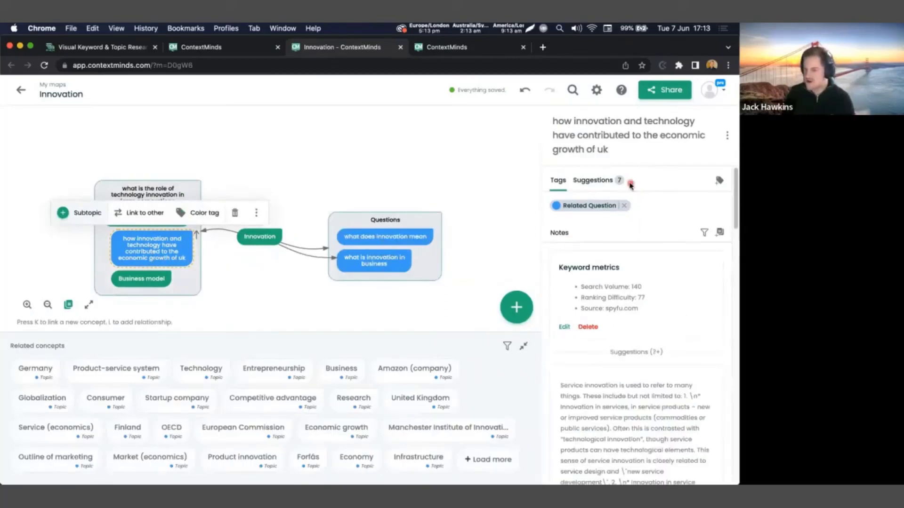
left_click(338, 280)
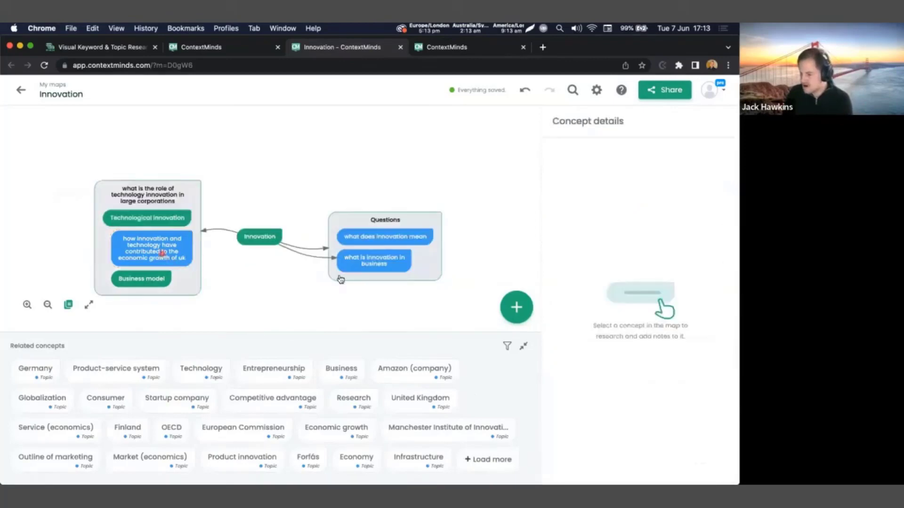
left_click(152, 248)
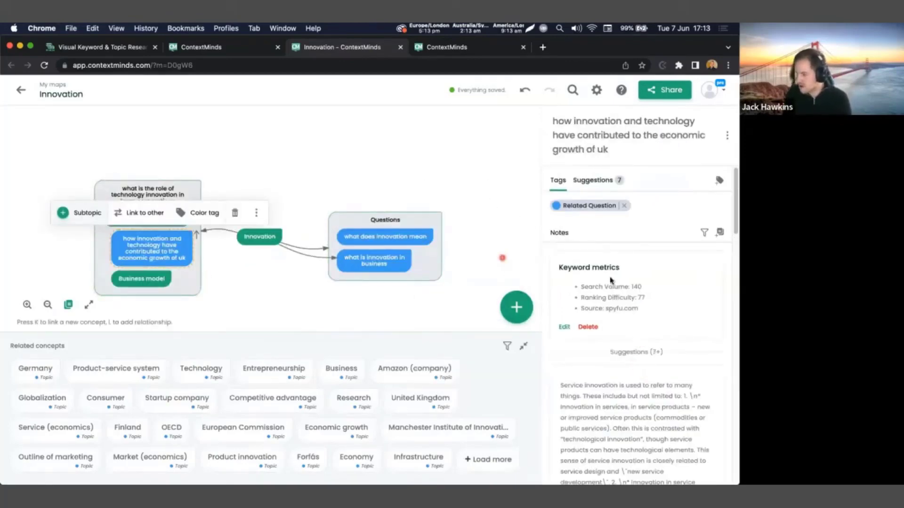
scroll("down", 3)
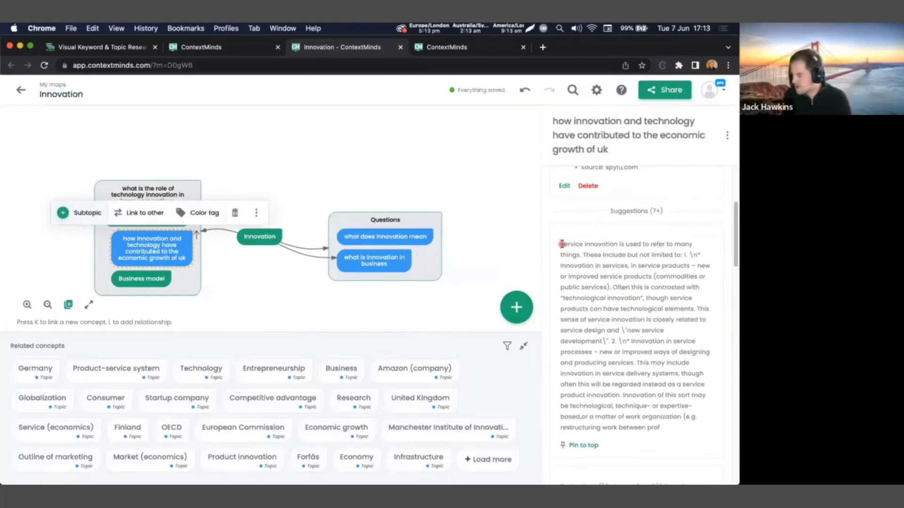
left_click_drag(560, 244, 593, 255)
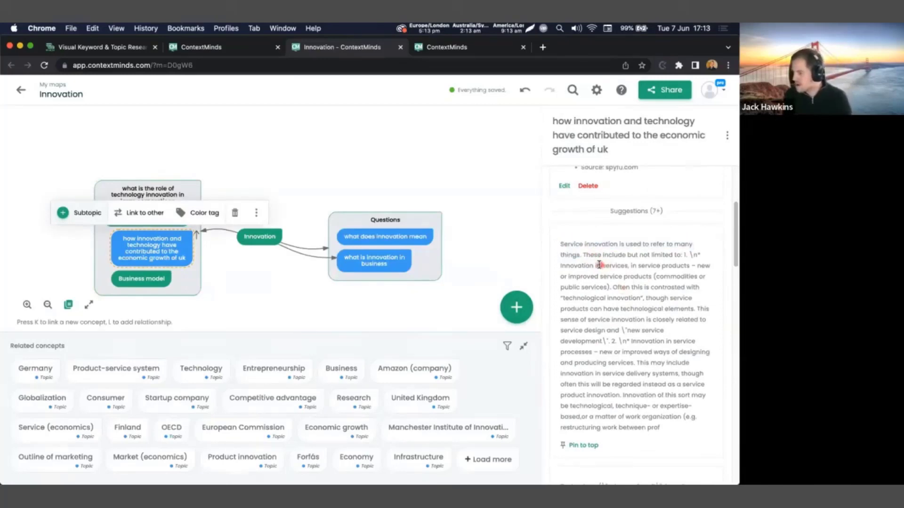
left_click_drag(585, 255, 689, 254)
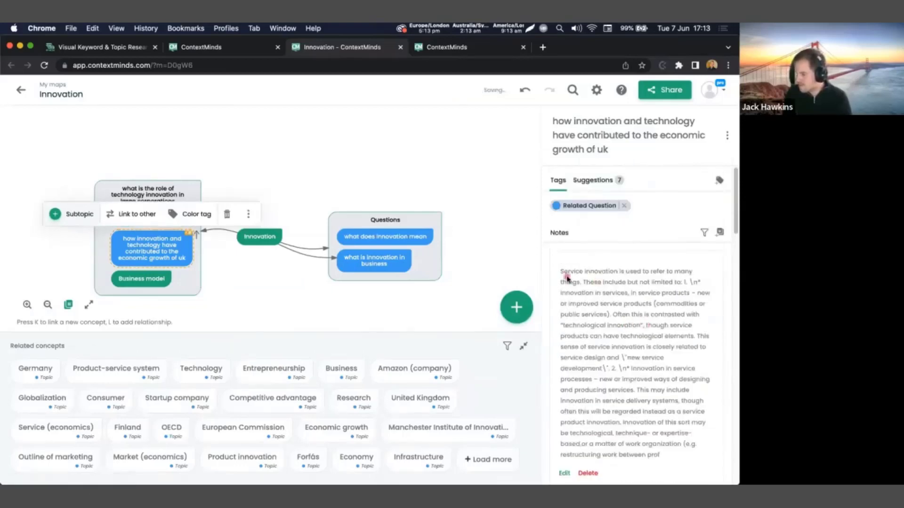
left_click_drag(560, 271, 608, 314)
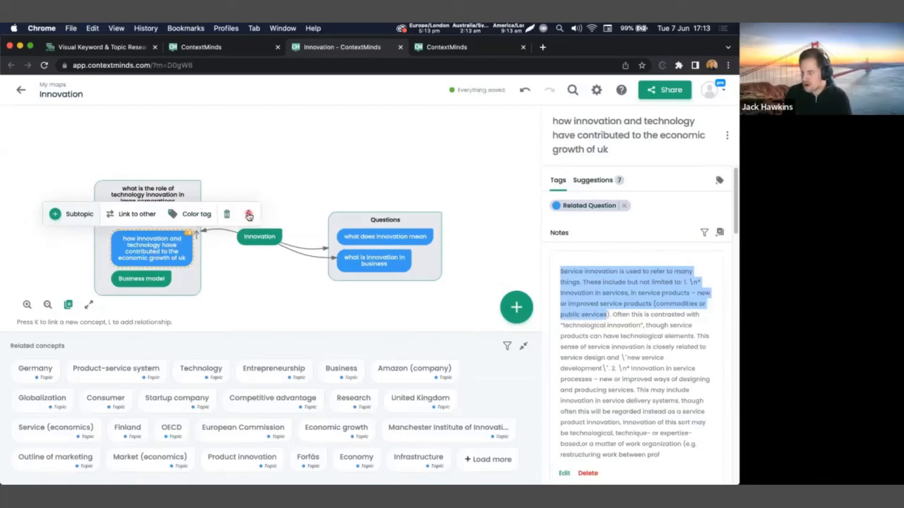
Save the marked passage as a note titled 'Additional Information' on the UK growth question.
left_click(248, 214)
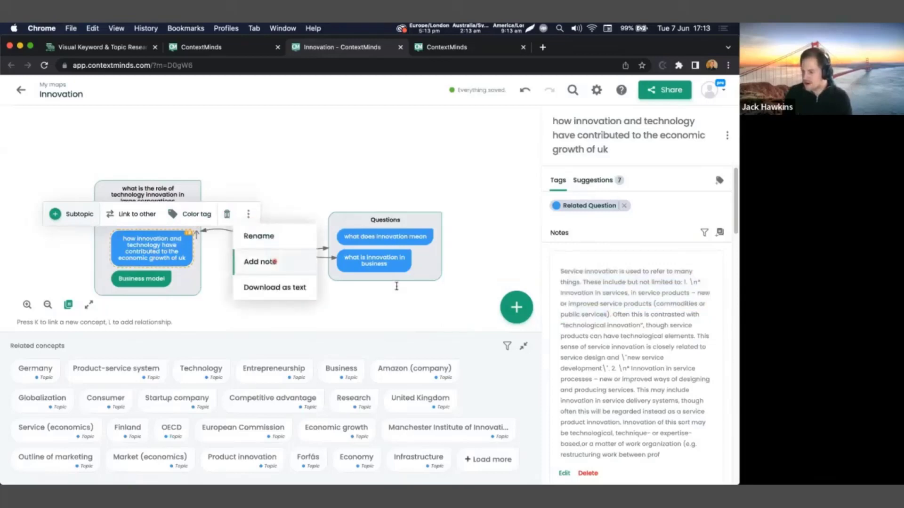
left_click(260, 261)
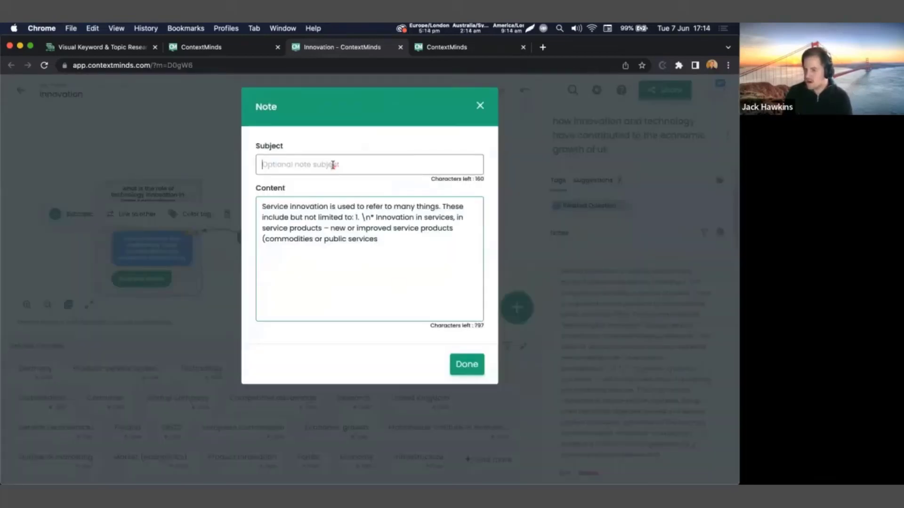
type("Additional Information")
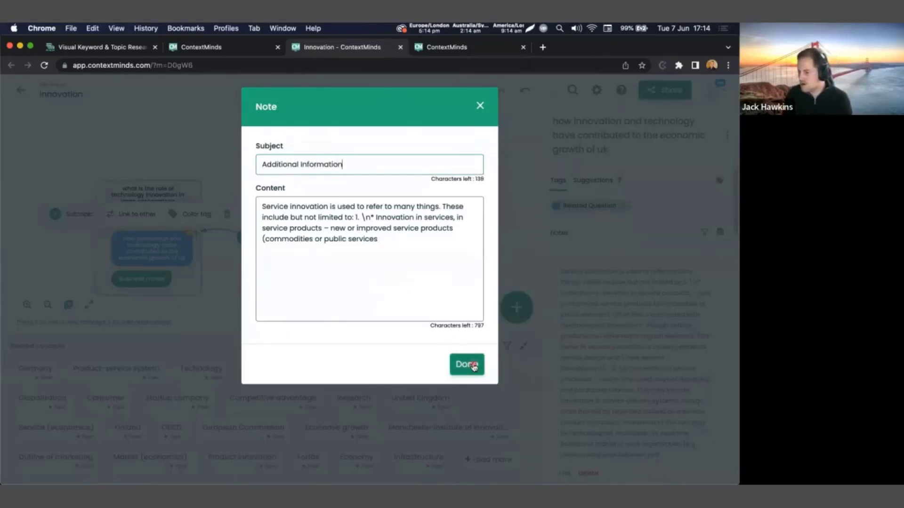
left_click(465, 364)
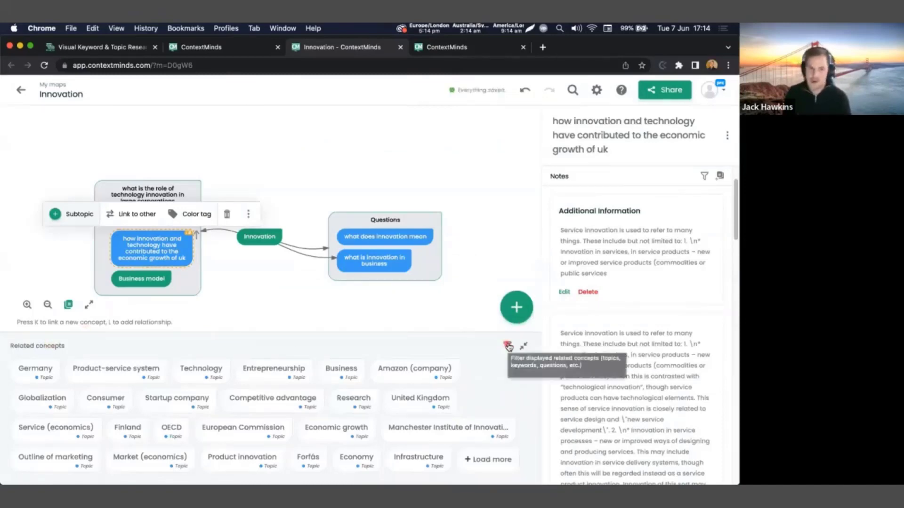
Keep Community concepts enabled in related-concept filters and browse Innovation's keyword suggestions.
left_click(507, 346)
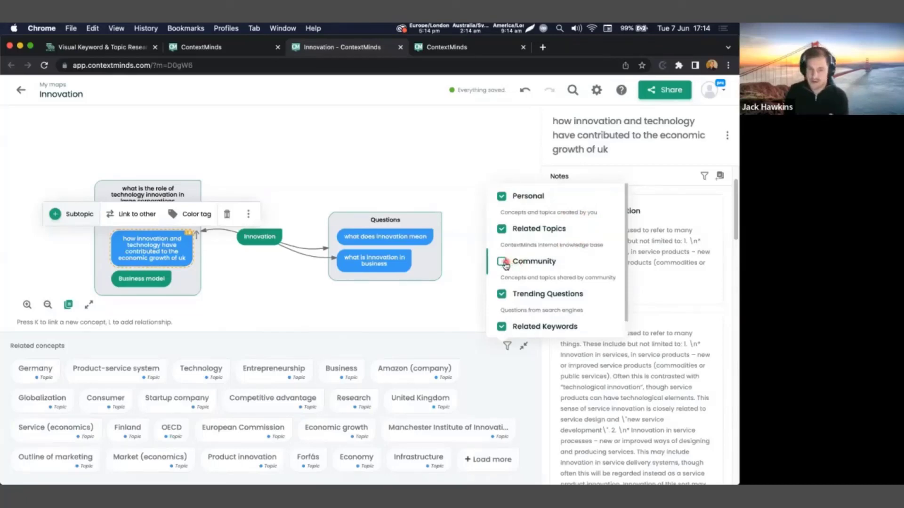
left_click(502, 263)
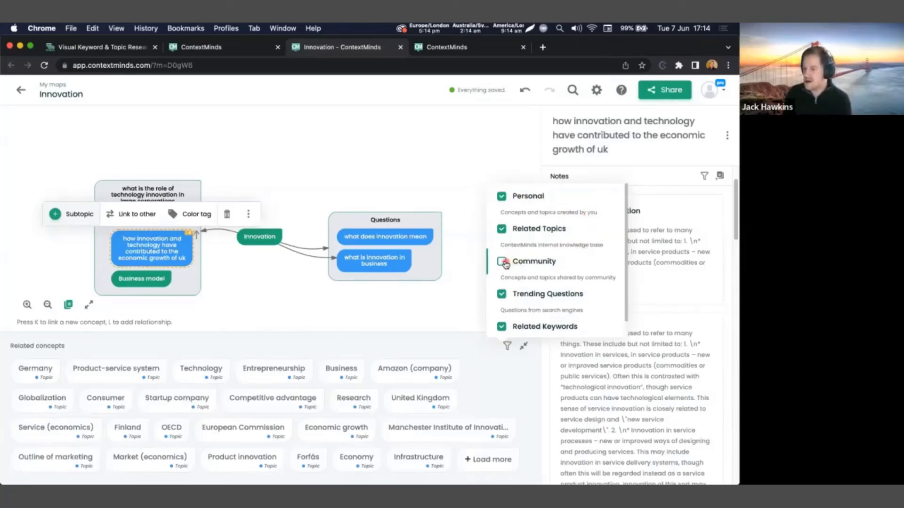
left_click(500, 261)
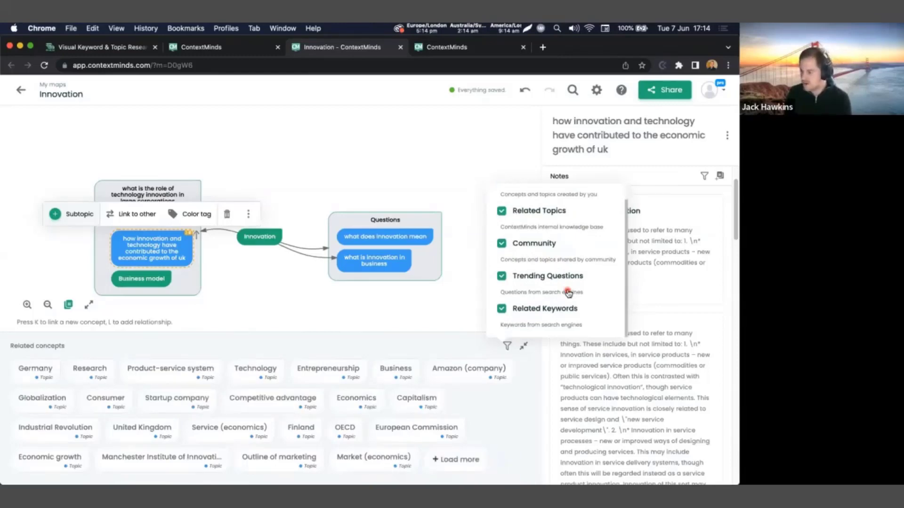
mouse_move(571, 292)
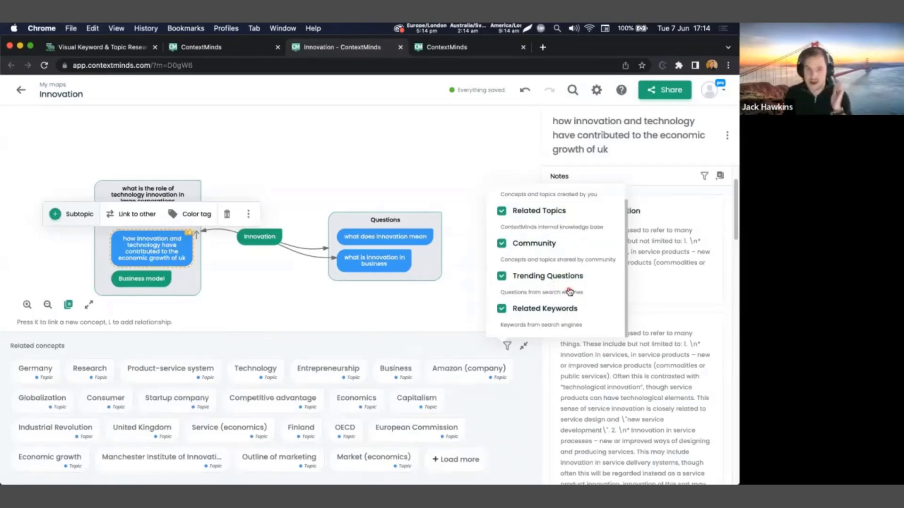
scroll("down", 3)
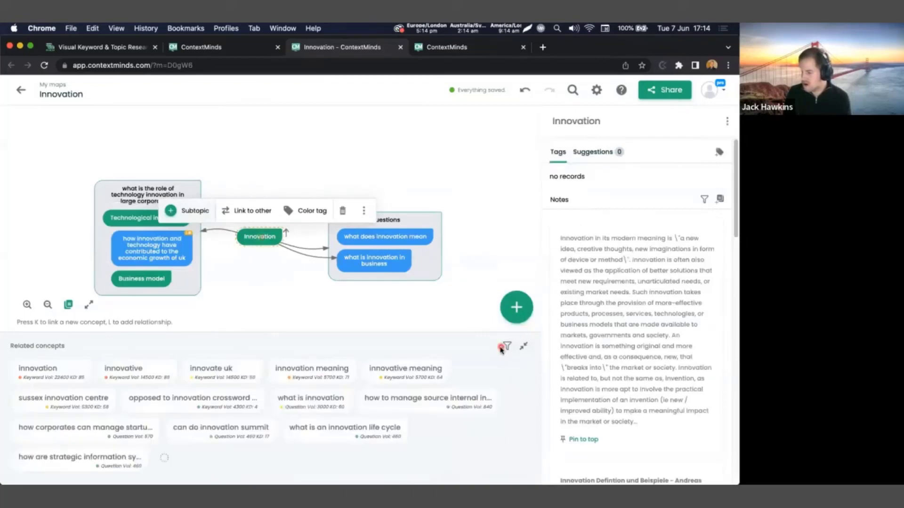
Turn off Related Keywords suggestions, then add 'what is open innovation' and 'what is disruptive innovation'.
left_click(506, 346)
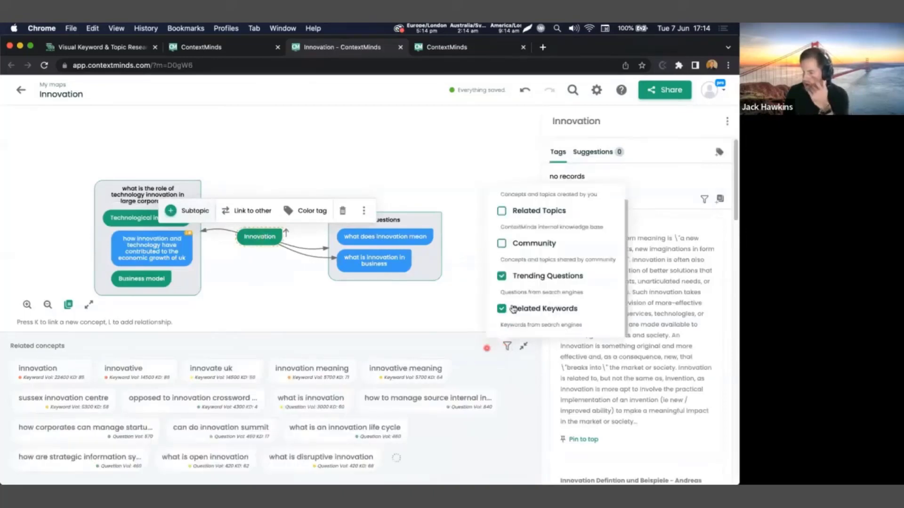
left_click(501, 308)
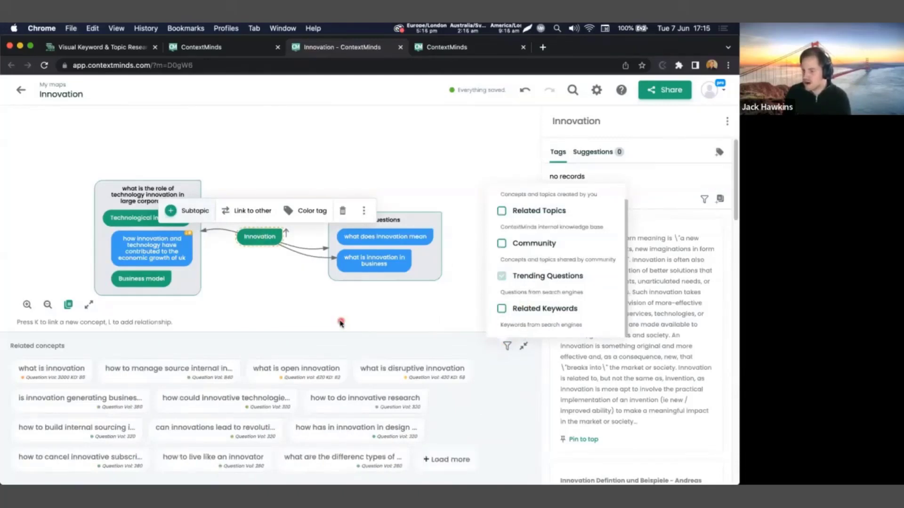
left_click(296, 369)
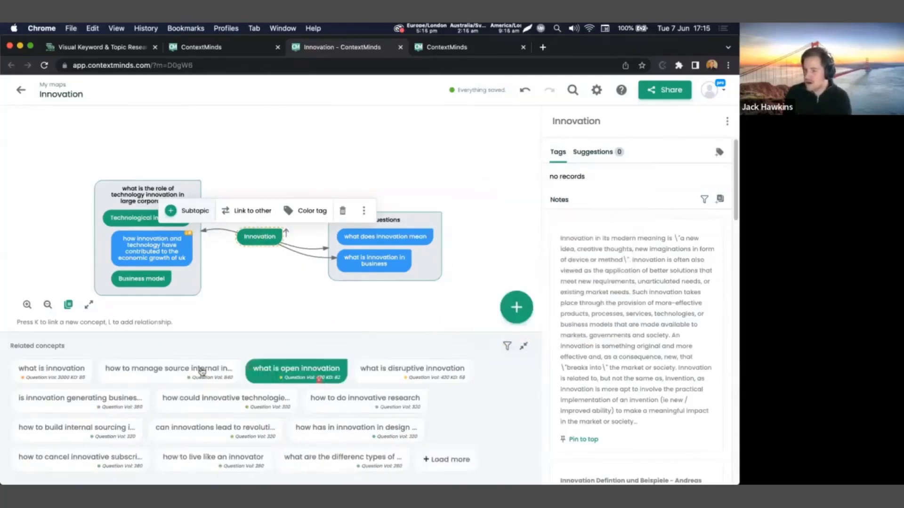
left_click(213, 458)
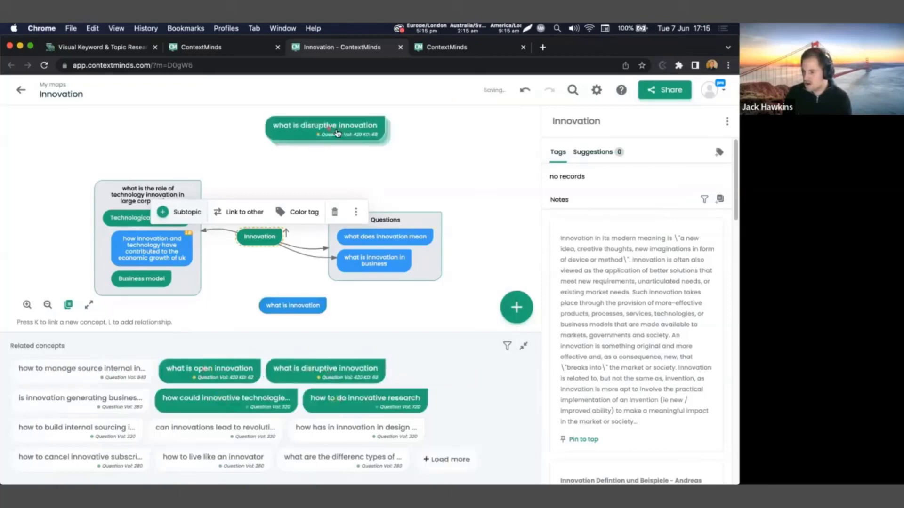
left_click(506, 346)
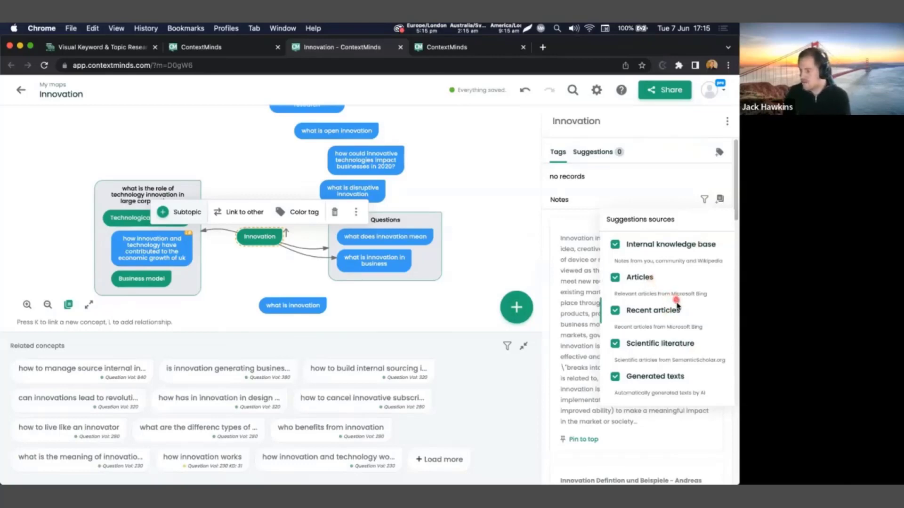
mouse_move(680, 349)
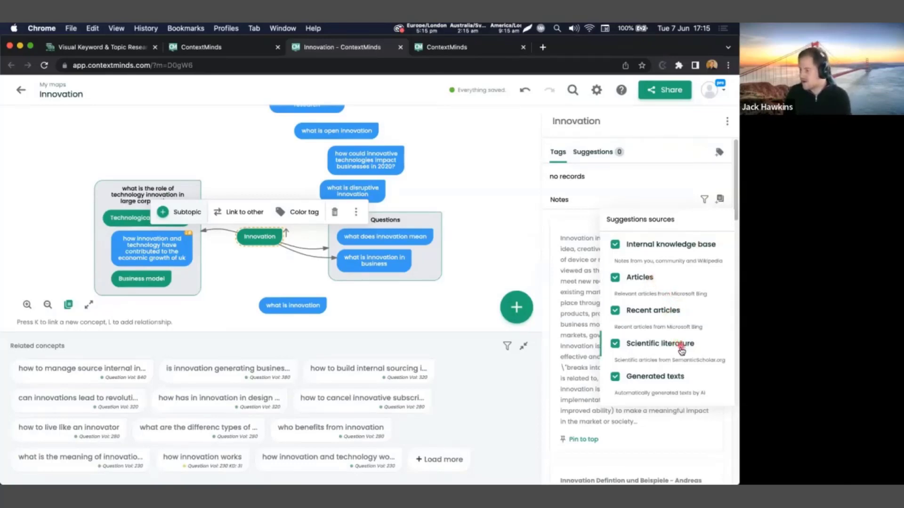
mouse_move(680, 383)
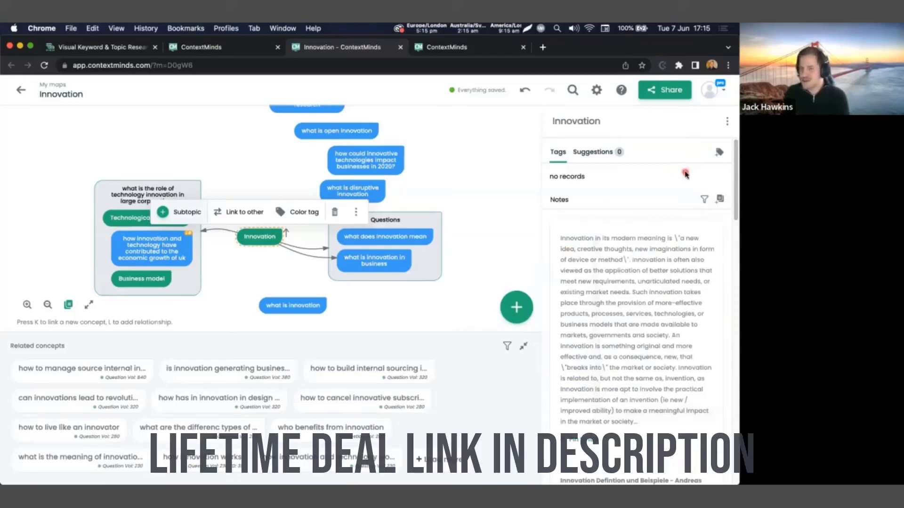
mouse_move(669, 172)
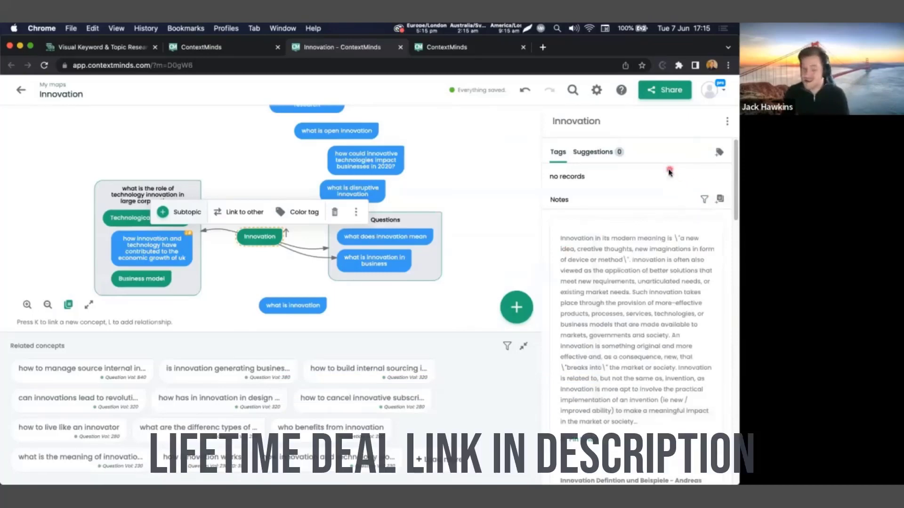
mouse_move(657, 121)
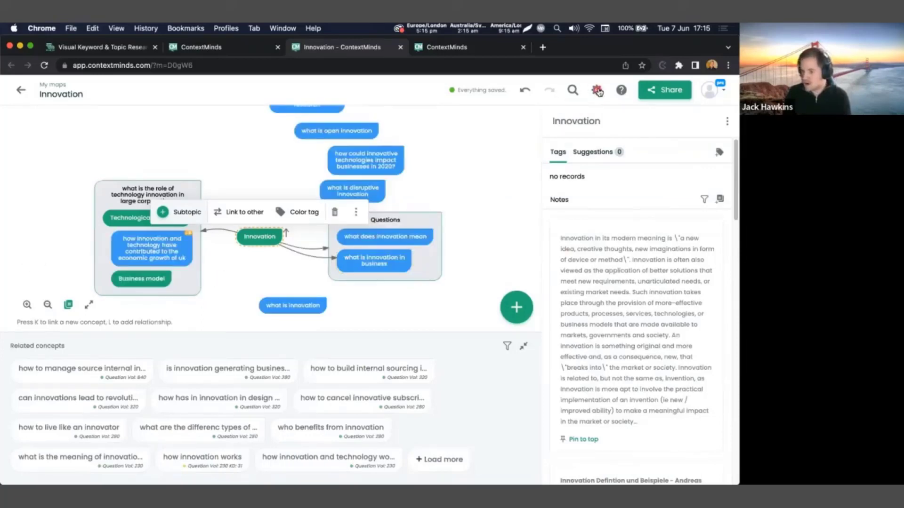
mouse_move(597, 90)
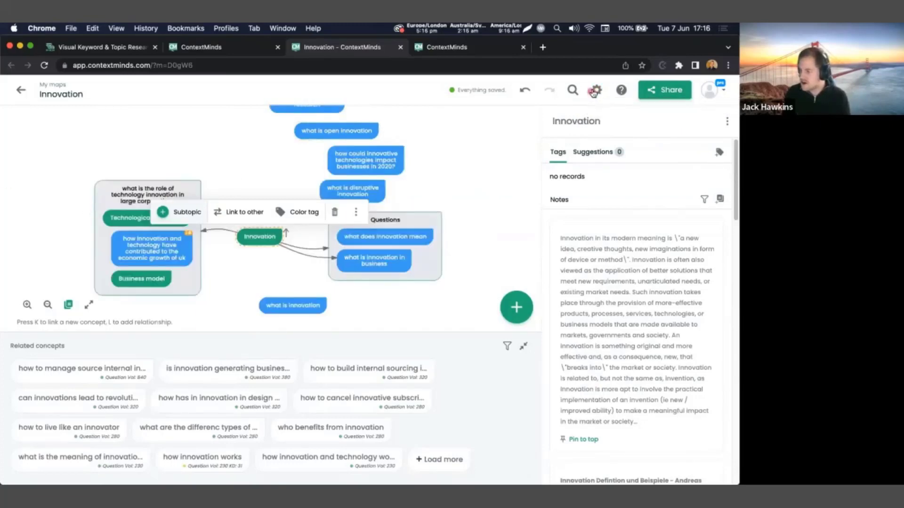
Change the map's target country from United Kingdom to United States.
left_click(595, 90)
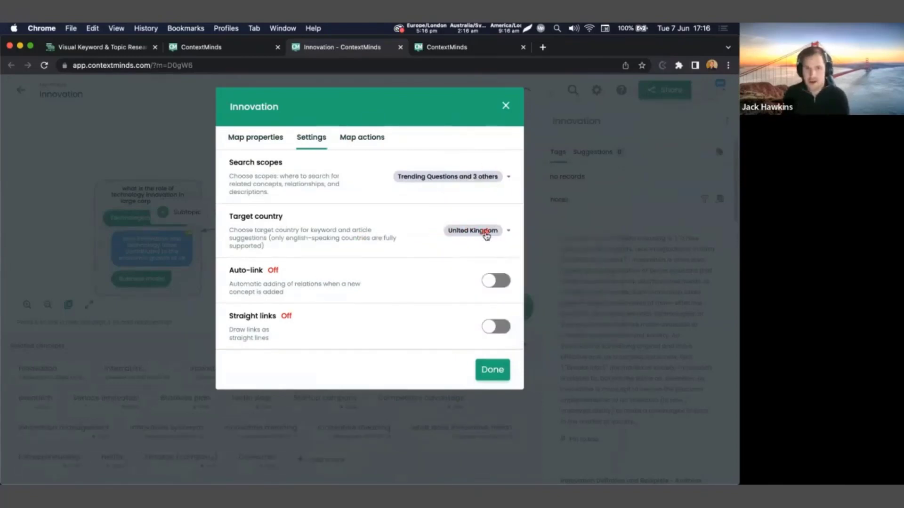
left_click(472, 231)
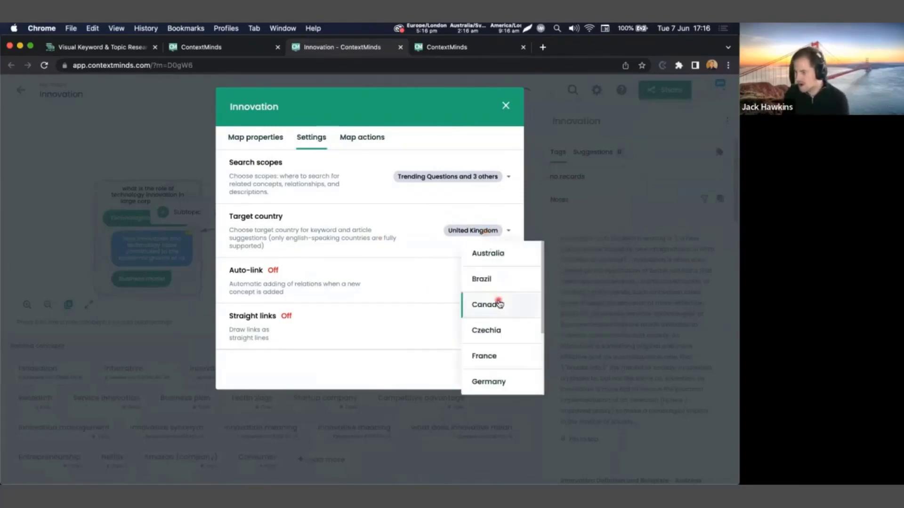
scroll("down", 3)
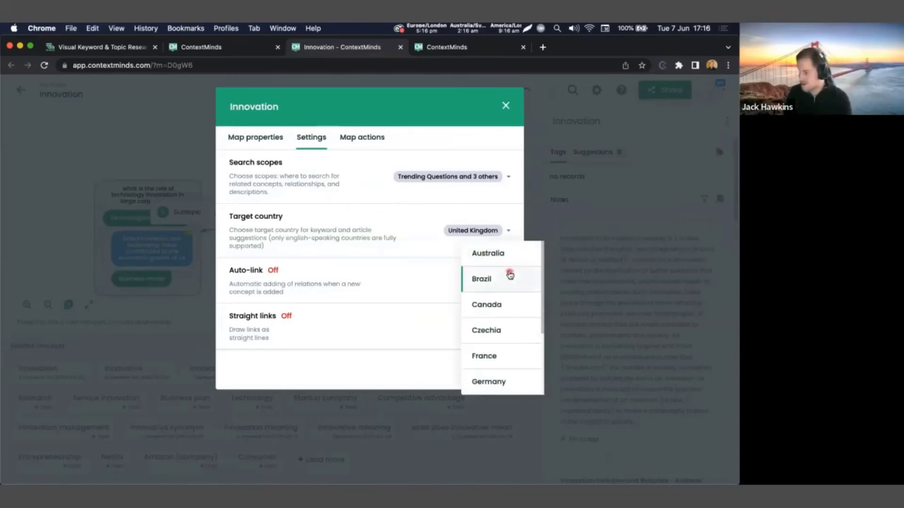
scroll("down", 3)
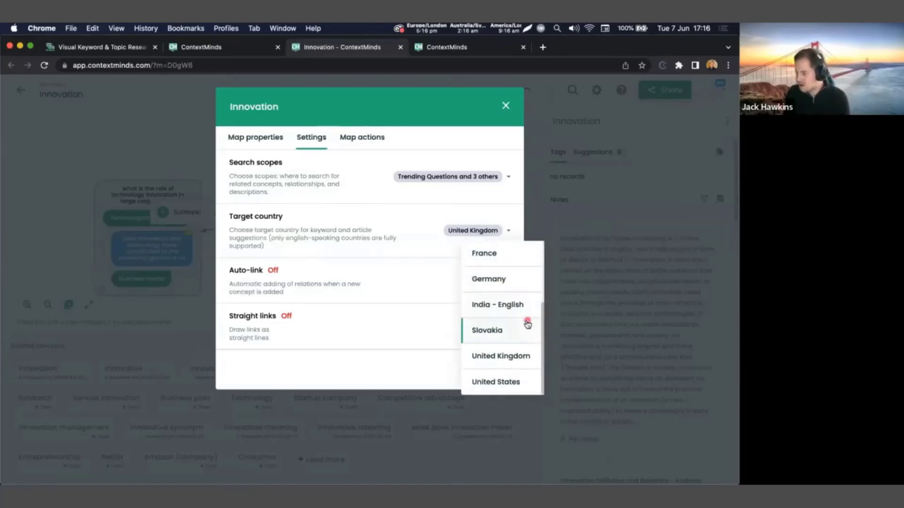
mouse_move(517, 343)
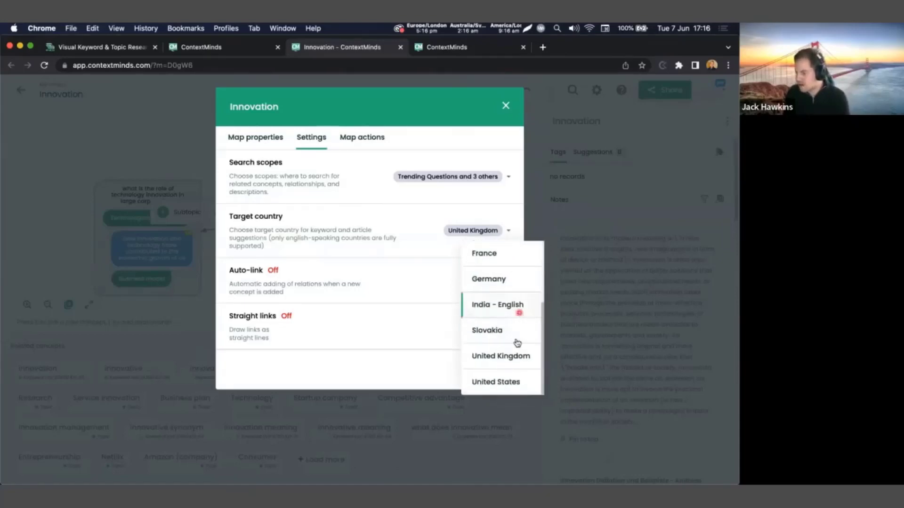
mouse_move(495, 382)
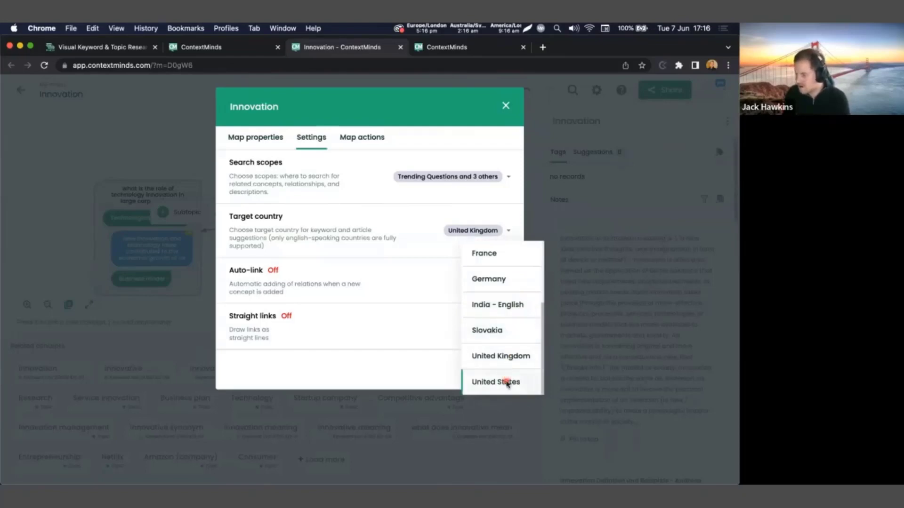
left_click(496, 382)
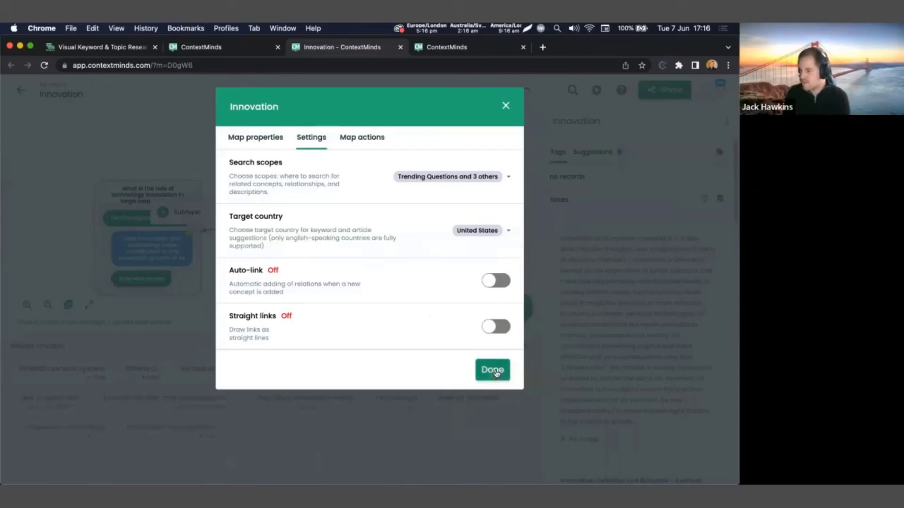
left_click(492, 370)
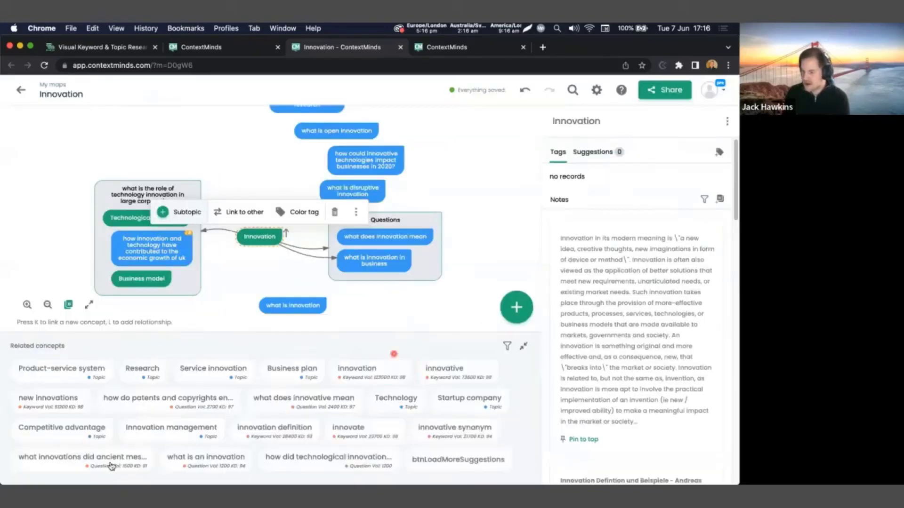
left_click(274, 428)
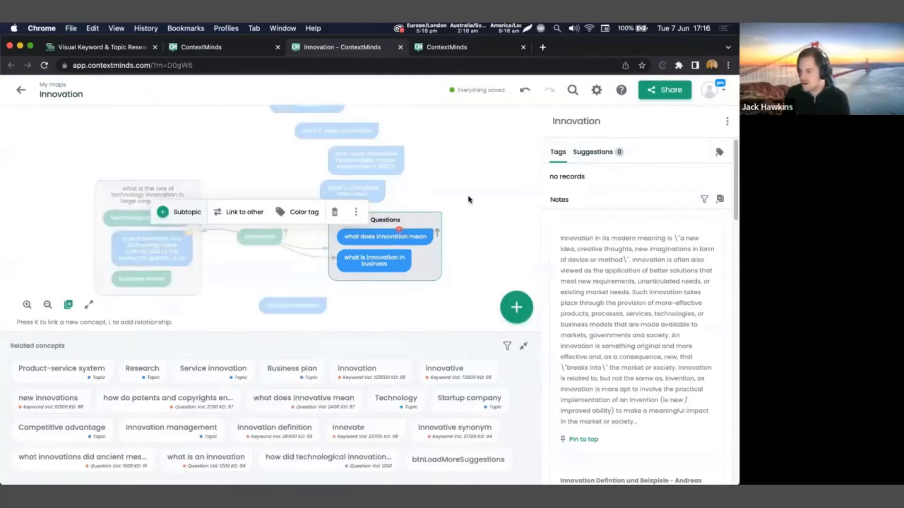
left_click(596, 90)
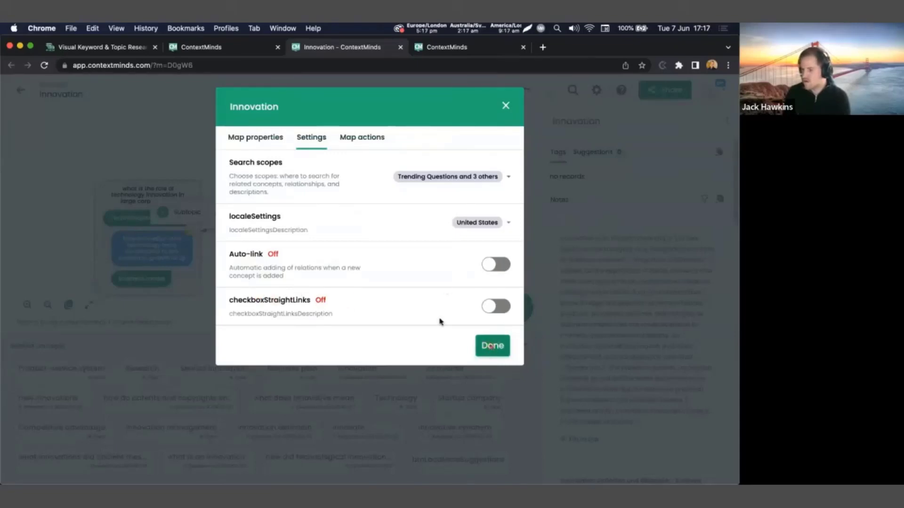
Close the map settings to return to the Innovation map.
left_click(491, 345)
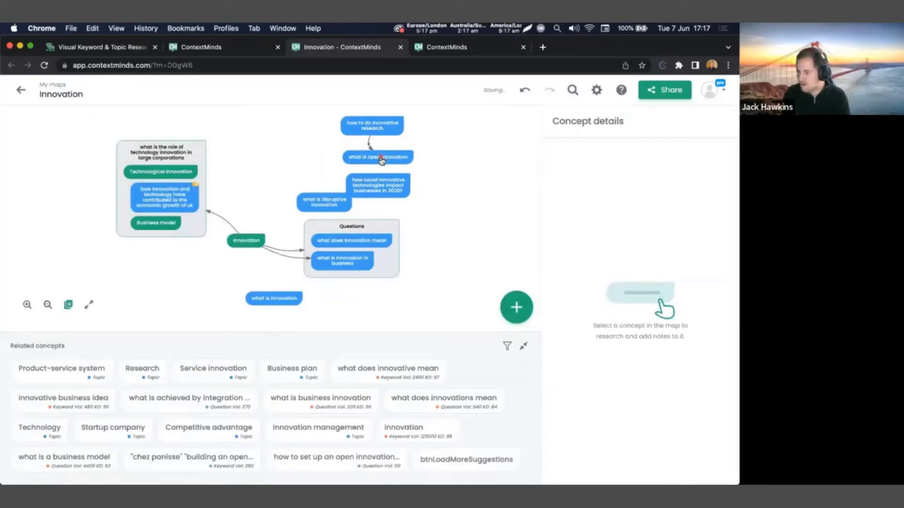
Link 'what is open innovation' to the 2020 business-impact question and add a 'Core idea' concept.
left_click(515, 306)
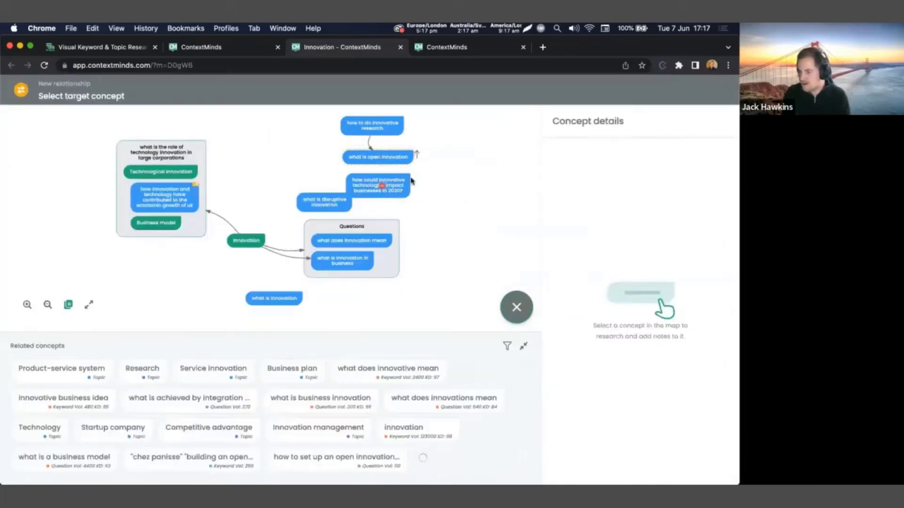
left_click(516, 307)
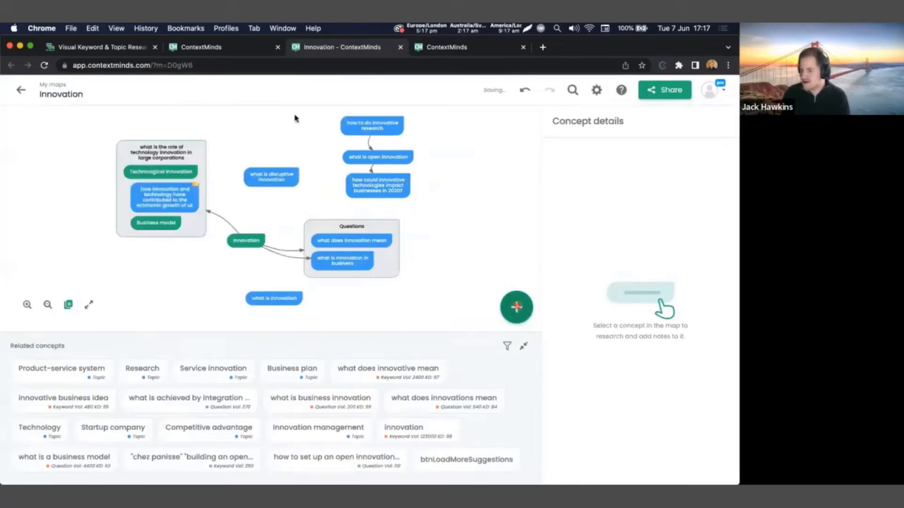
left_click(516, 306)
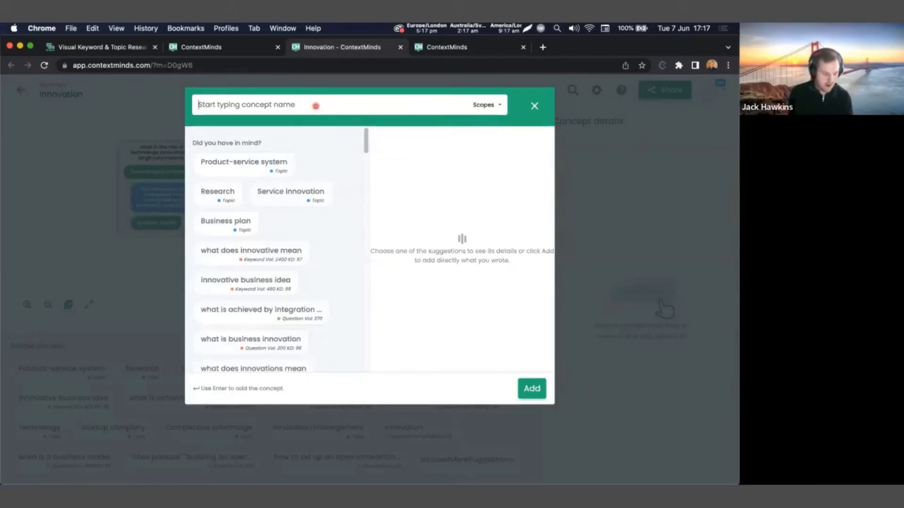
type("Core idea")
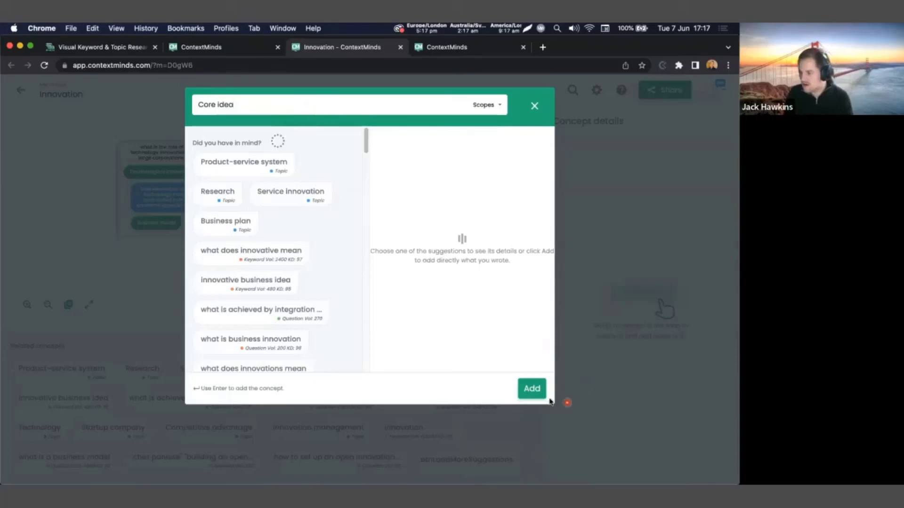
left_click(534, 105)
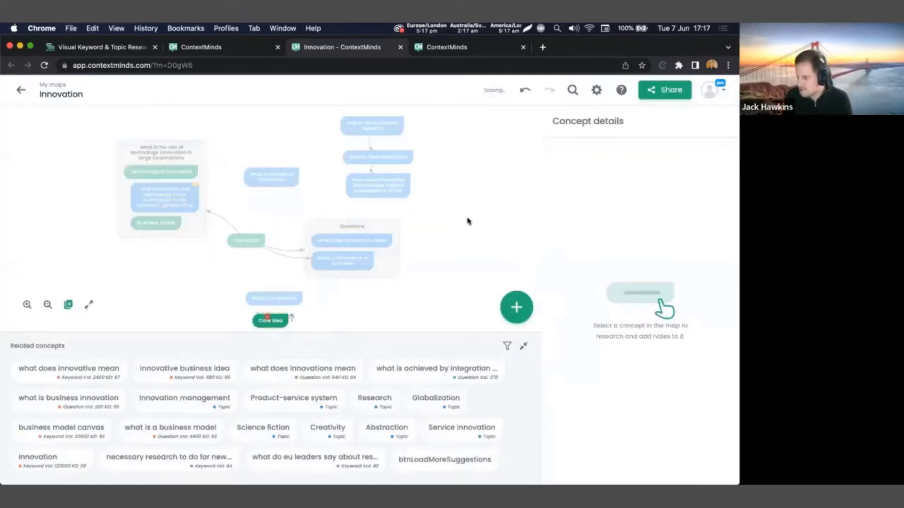
Link the Core idea concept to 'what is open innovation'.
left_click(269, 320)
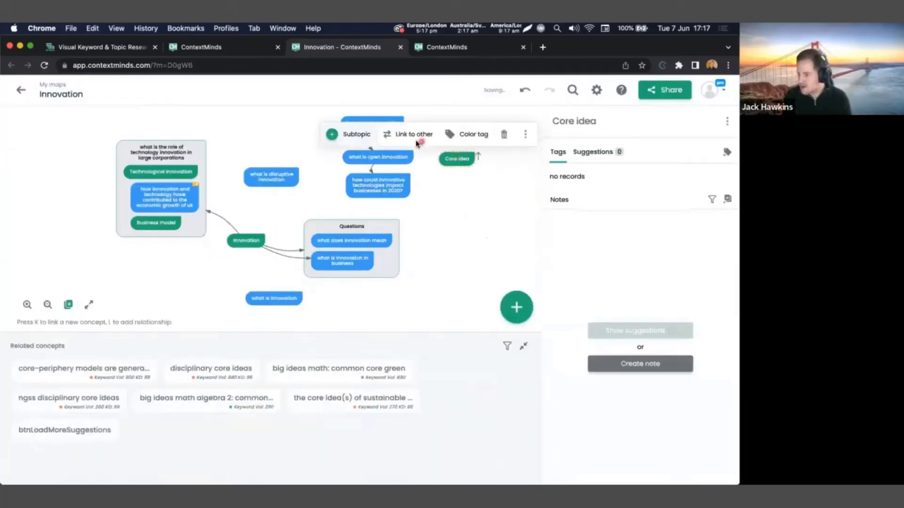
left_click(413, 134)
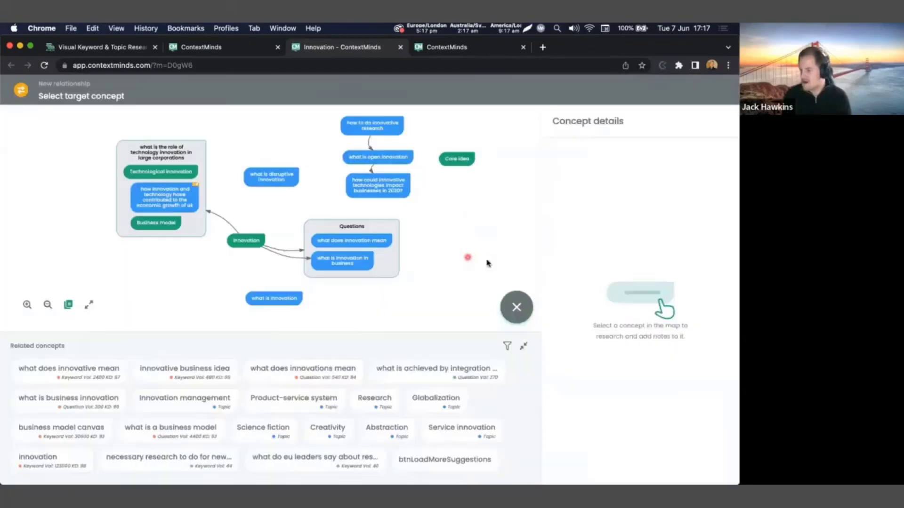
left_click(515, 306)
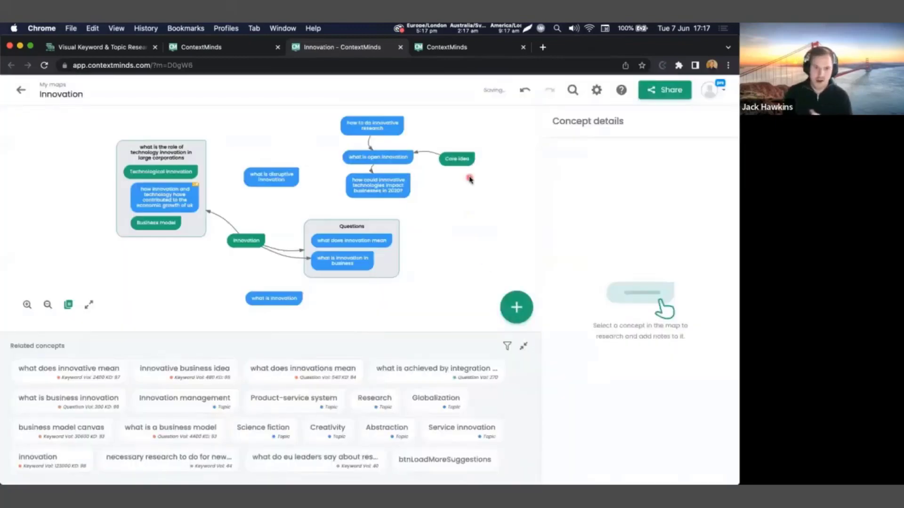
left_click(271, 176)
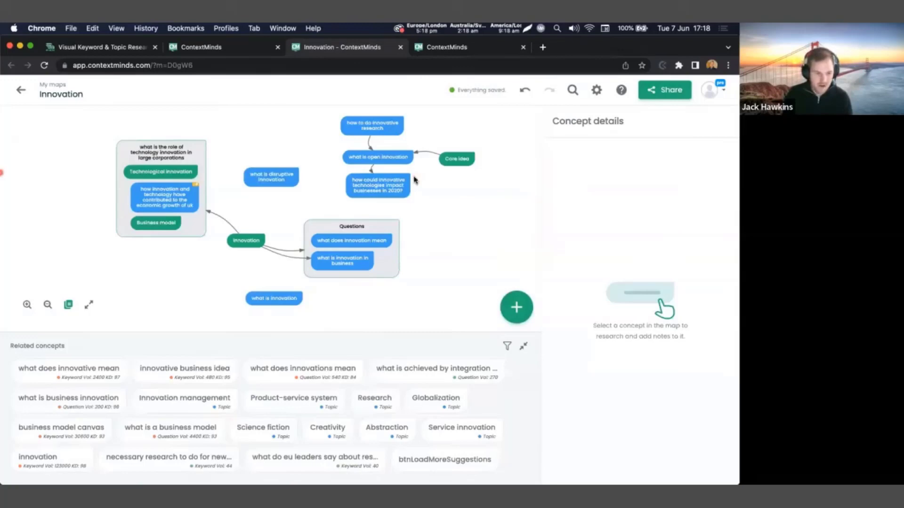
mouse_move(414, 181)
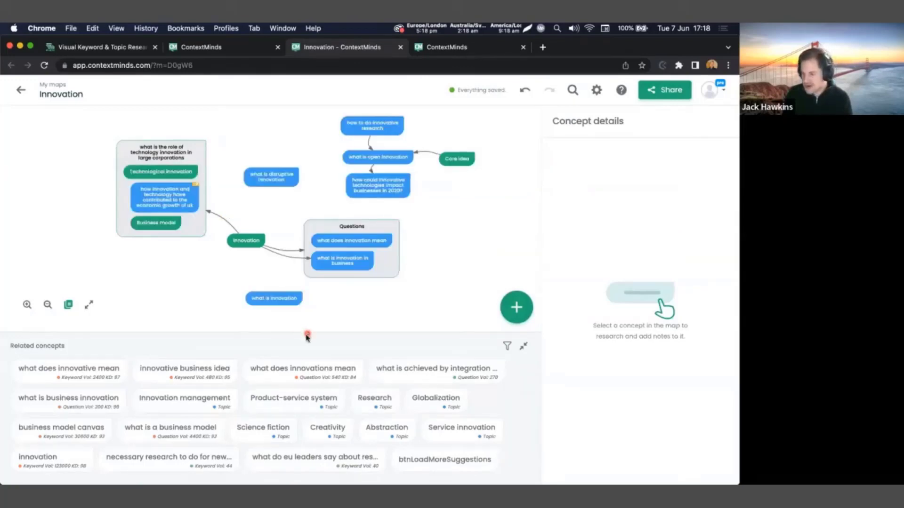
Preview the innovative business idea suggestion and move the technology innovation group left.
left_click(184, 372)
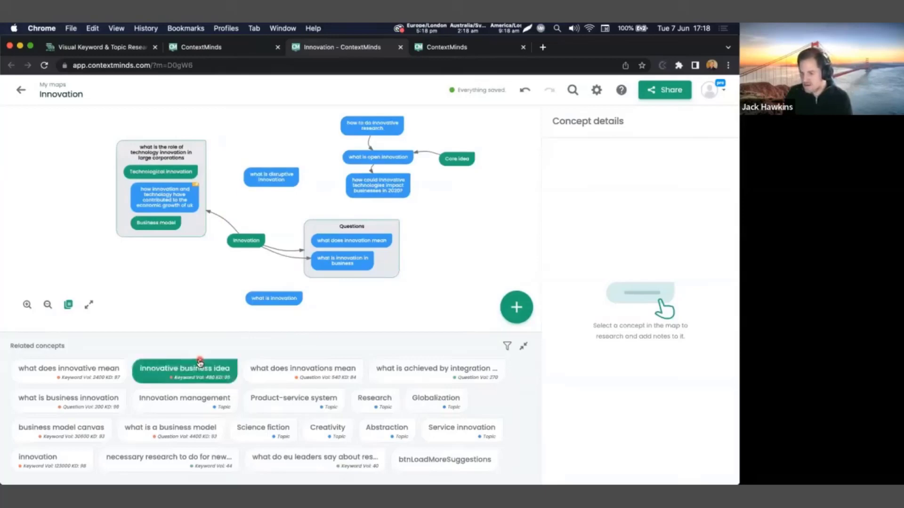
mouse_move(198, 368)
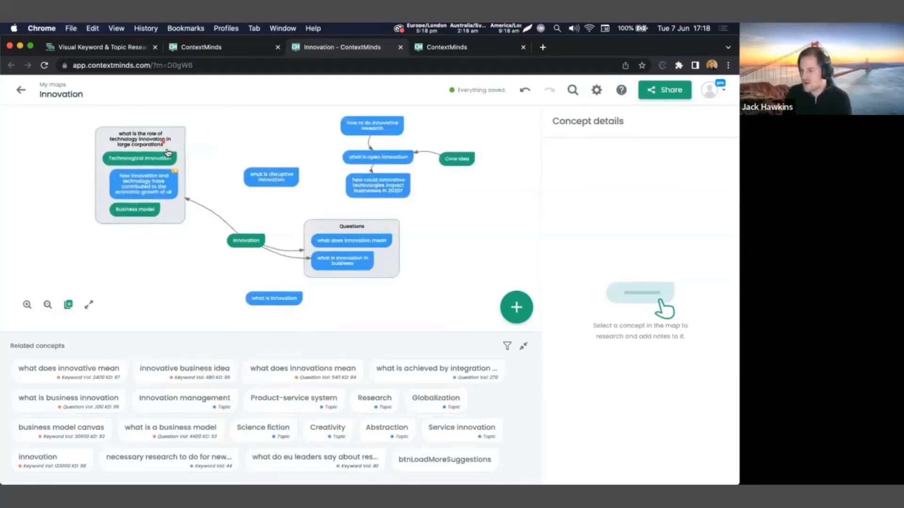
left_click(372, 125)
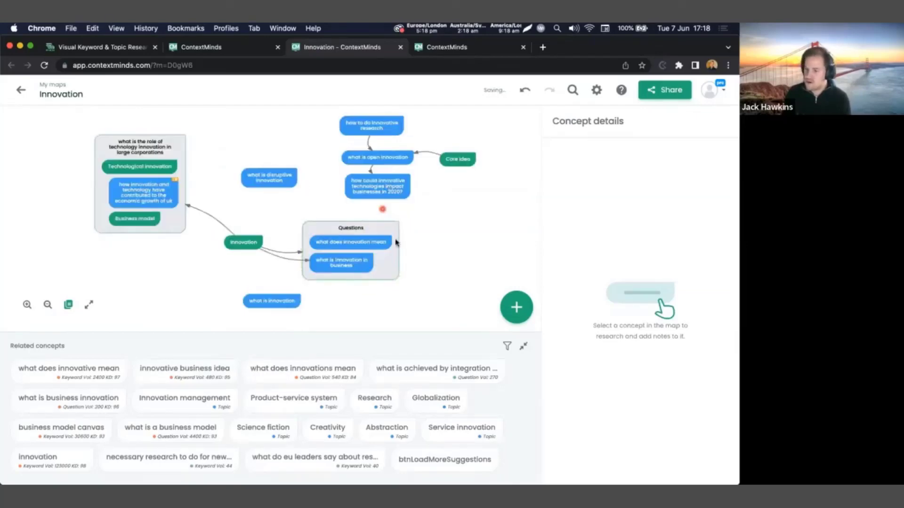
Add an 'Article' group concept to the map, abandoning a Link to other attempt.
left_click(516, 307)
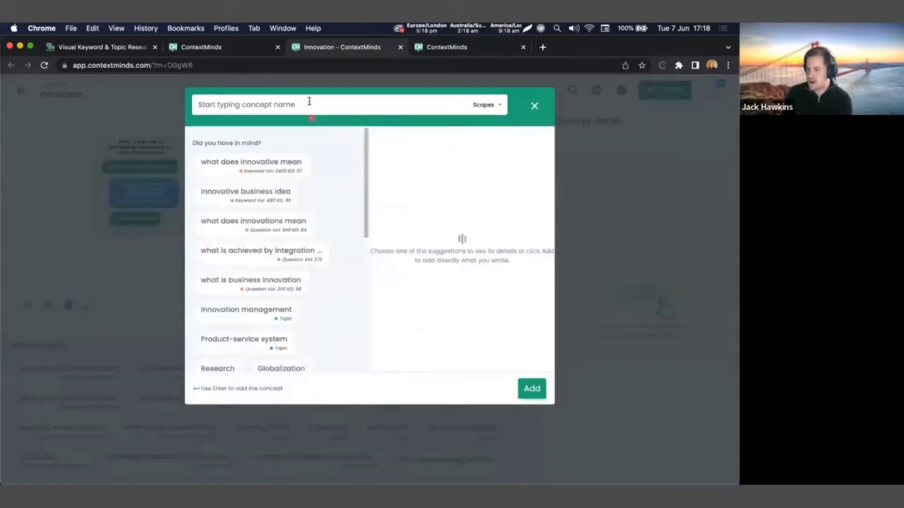
type("Article")
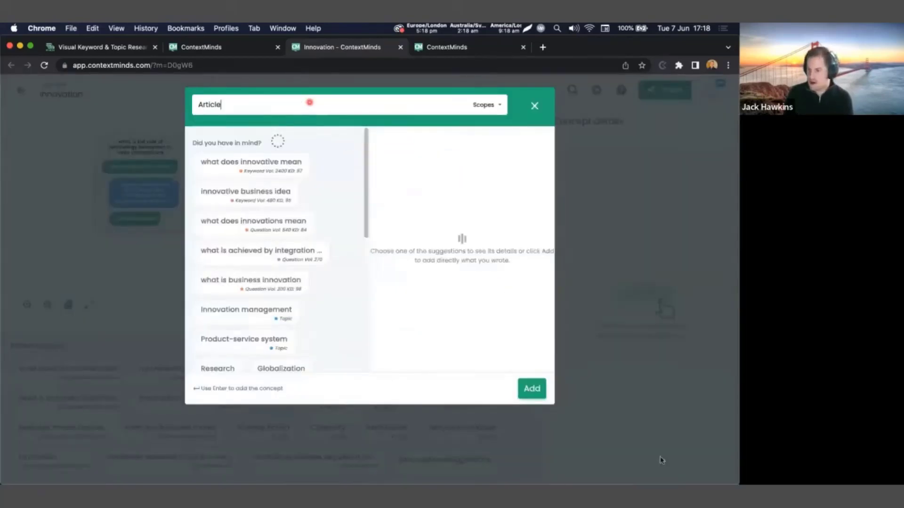
left_click(534, 105)
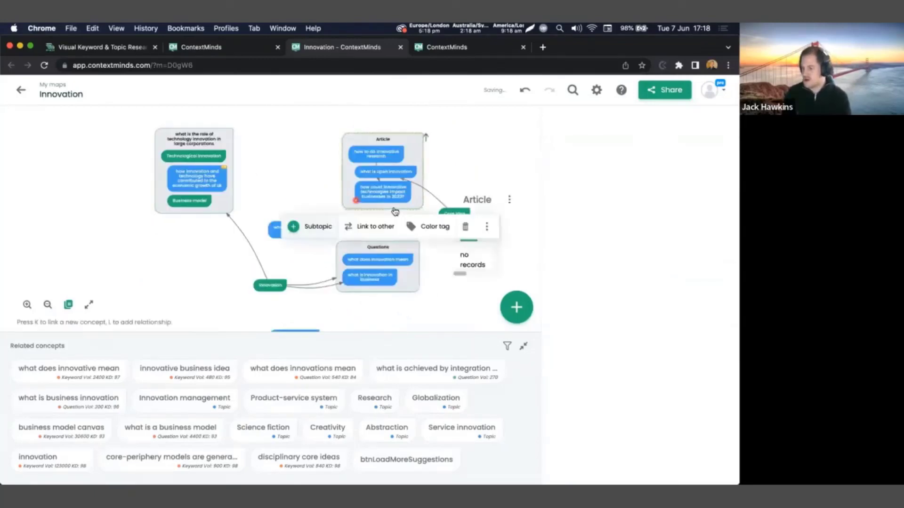
left_click(375, 226)
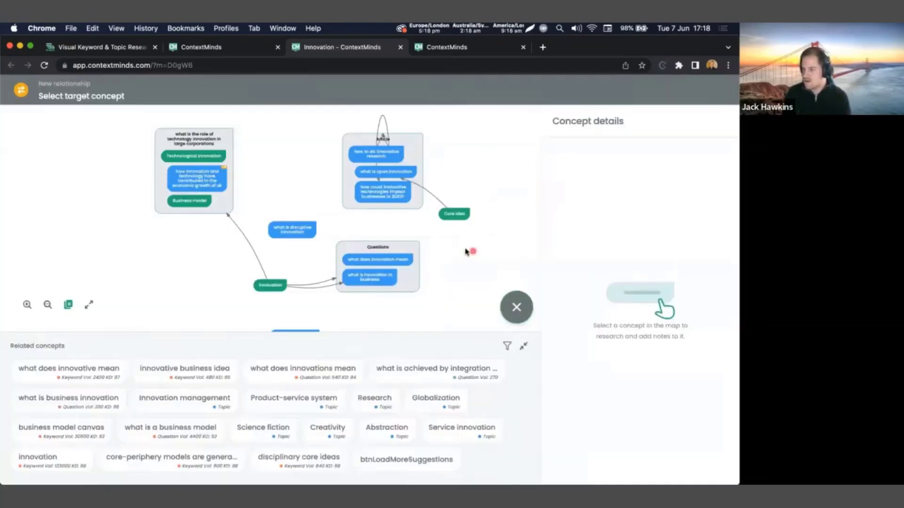
left_click(516, 306)
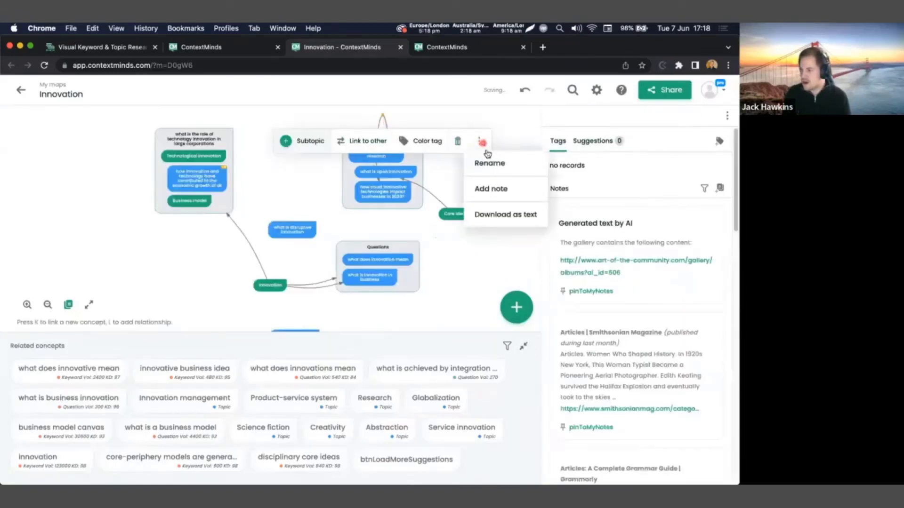
left_click(480, 141)
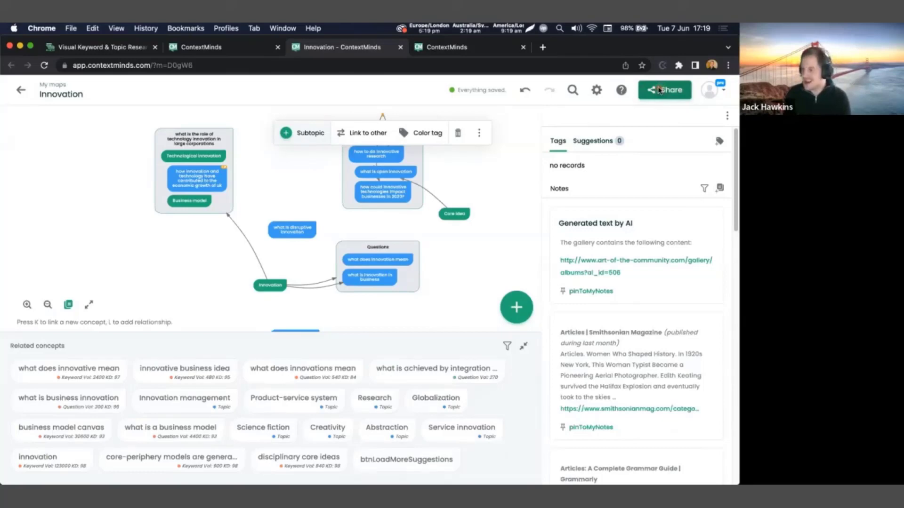
View the Innovation map's share link in the Map sharing dialog, then close it.
left_click(663, 90)
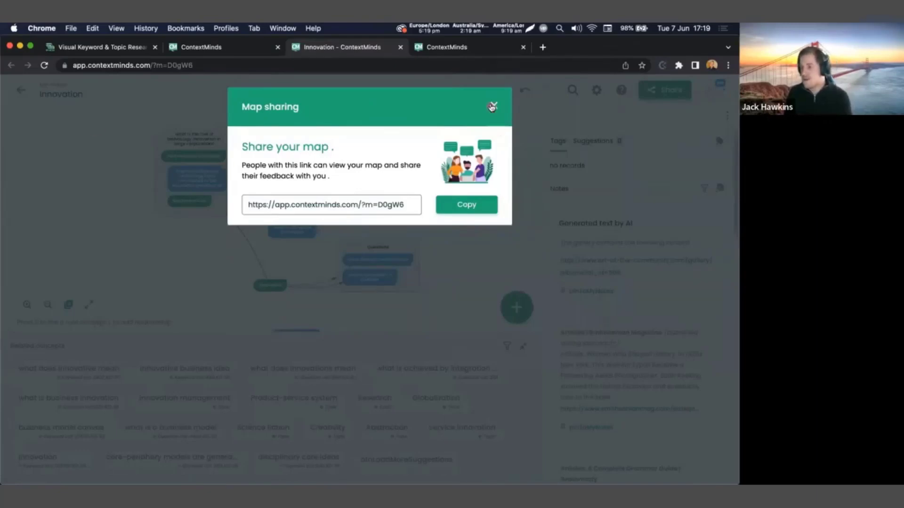
left_click(596, 90)
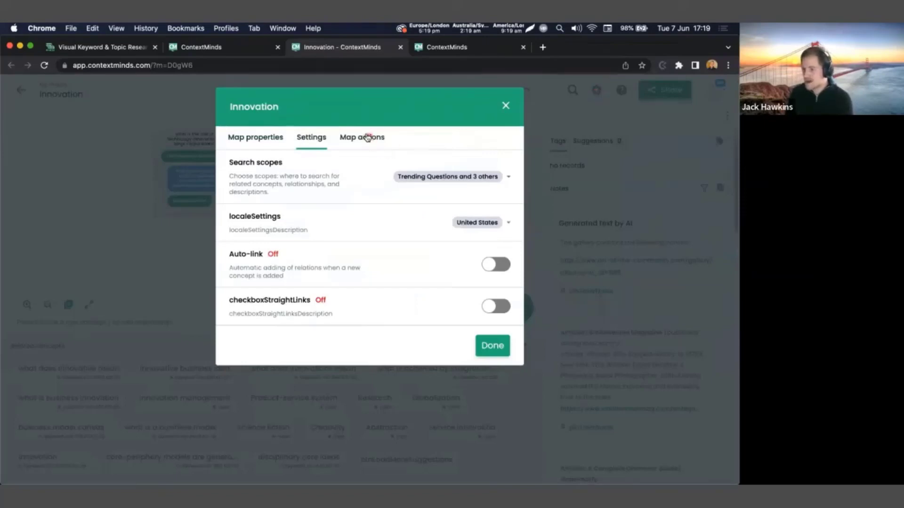
Review the map's copy, print and PNG/PDF/SVG export actions, then close settings.
left_click(362, 137)
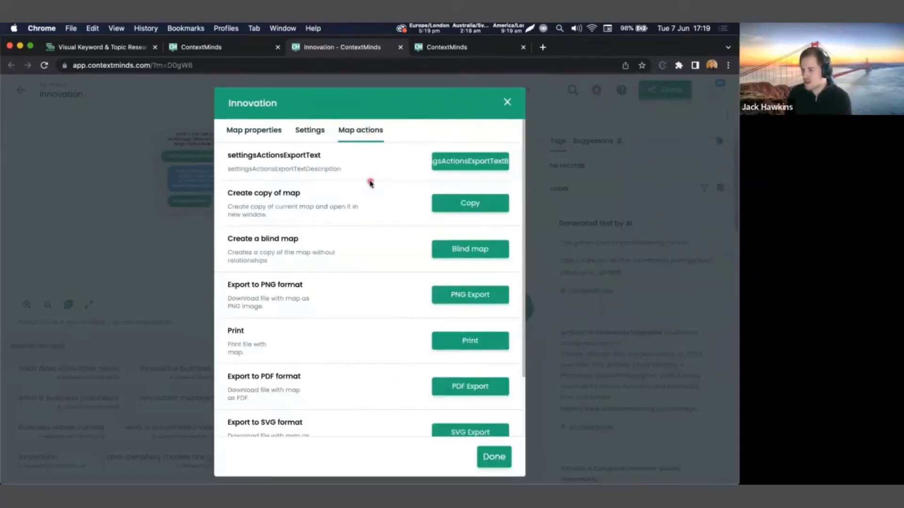
scroll("down", 3)
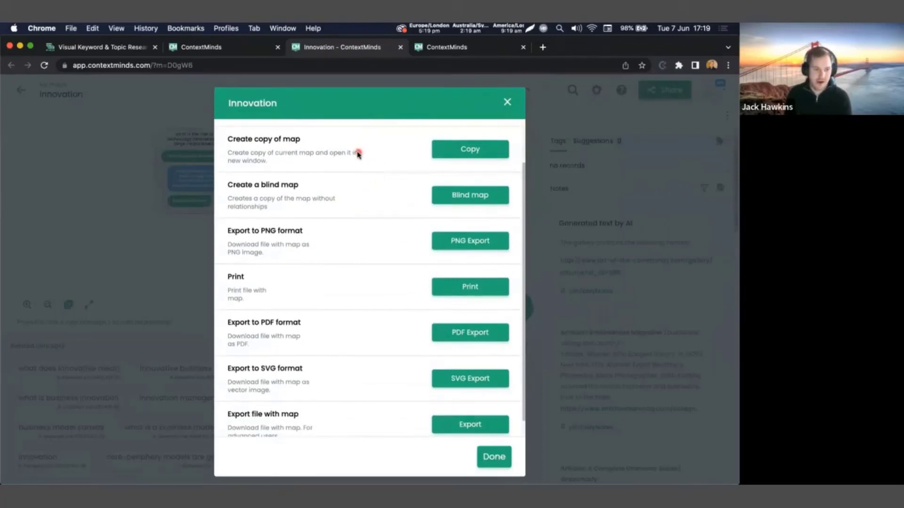
mouse_move(372, 160)
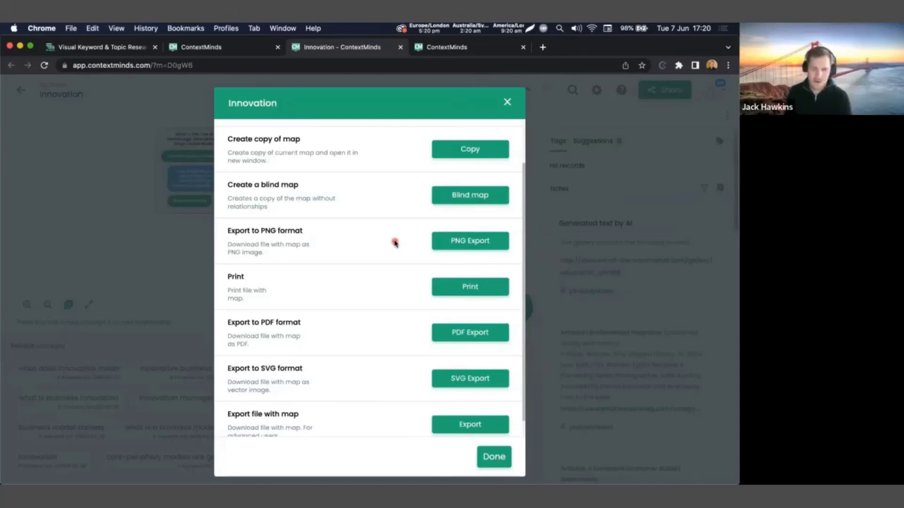
scroll("down", 3)
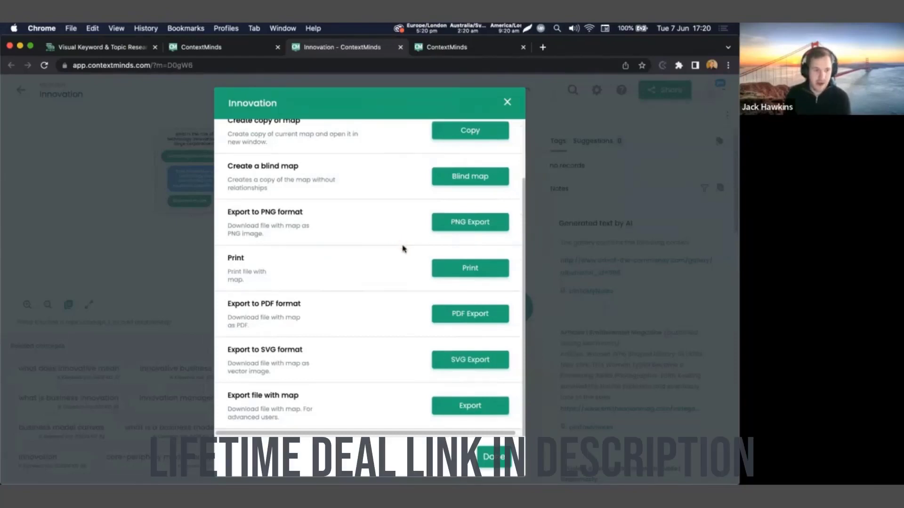
mouse_move(178, 199)
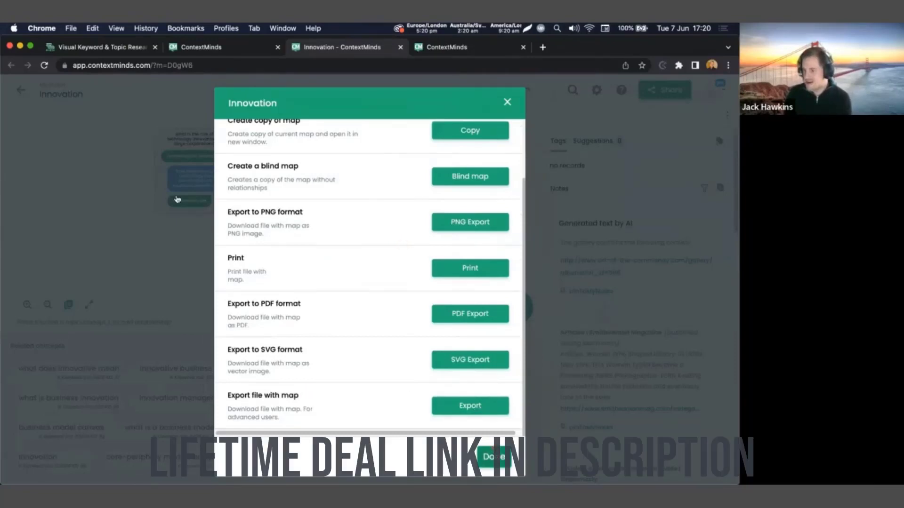
left_click(506, 102)
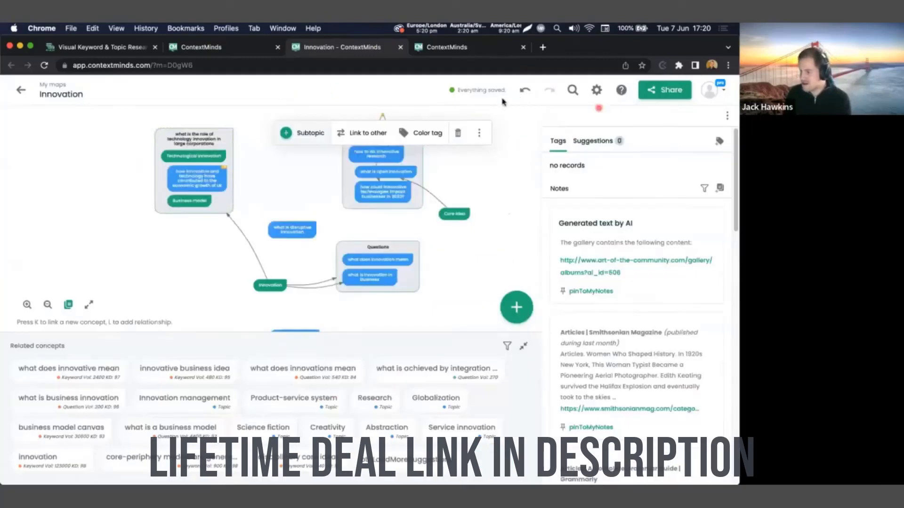
mouse_move(483, 88)
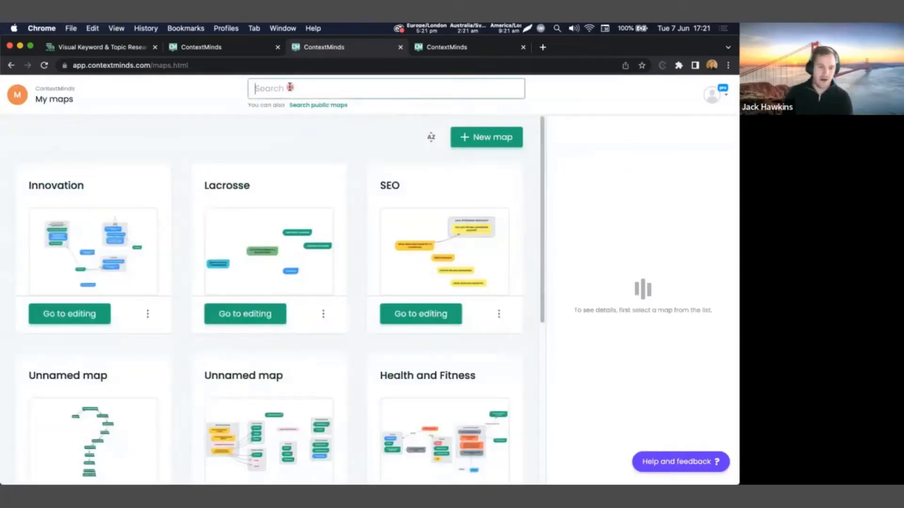
mouse_move(317, 109)
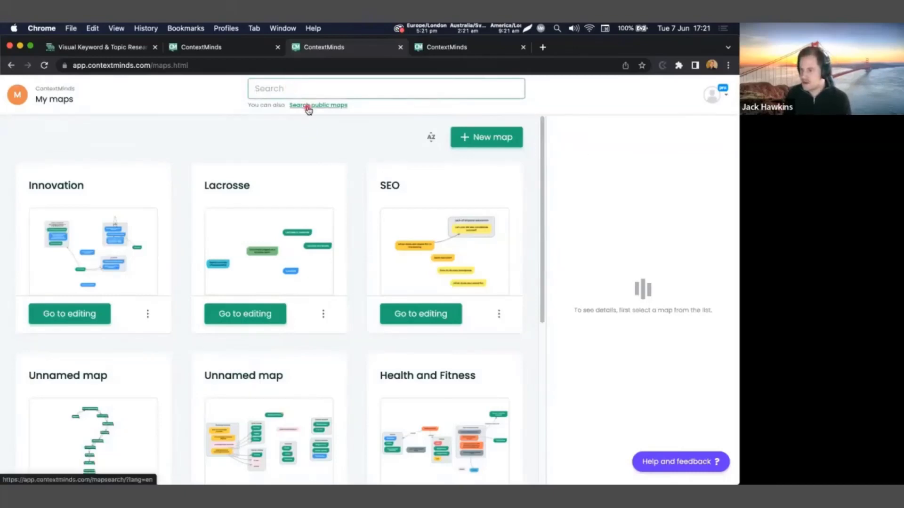
Search public maps for 'innovat' and show more on the IMPULSE Studio result.
left_click(318, 105)
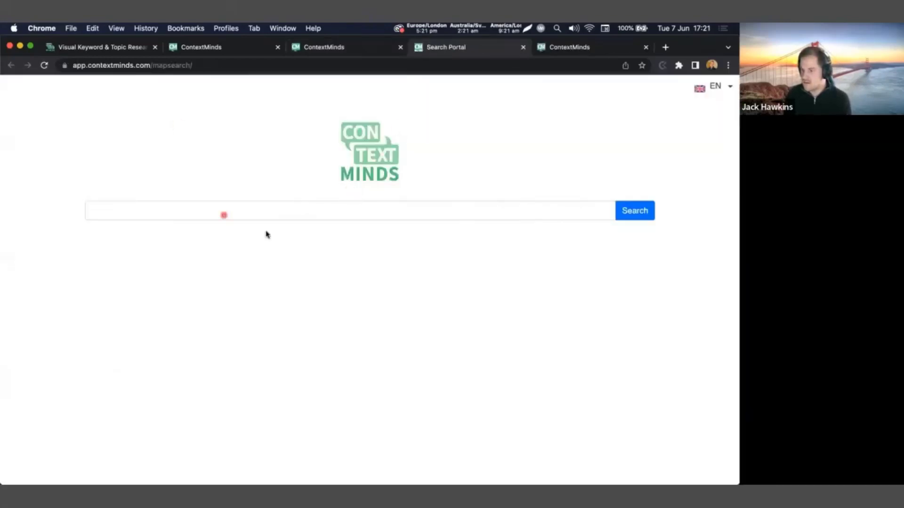
left_click(242, 210)
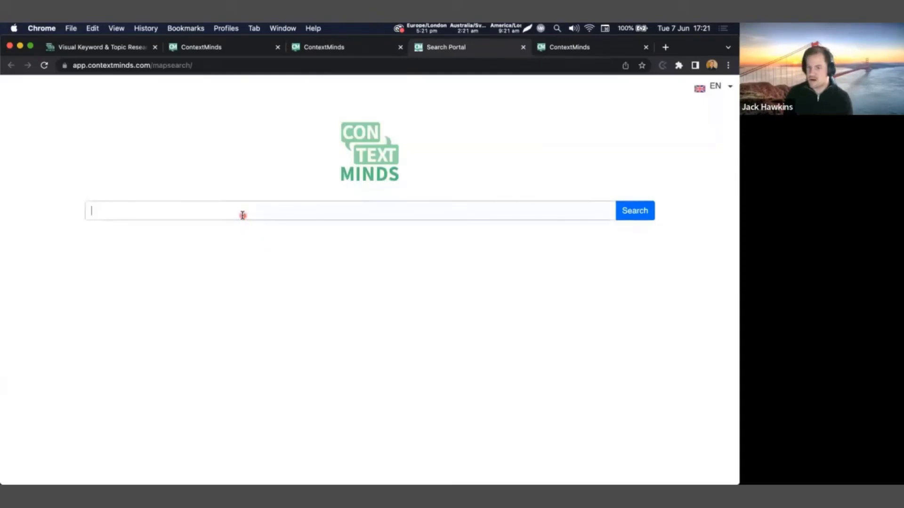
type("innovat")
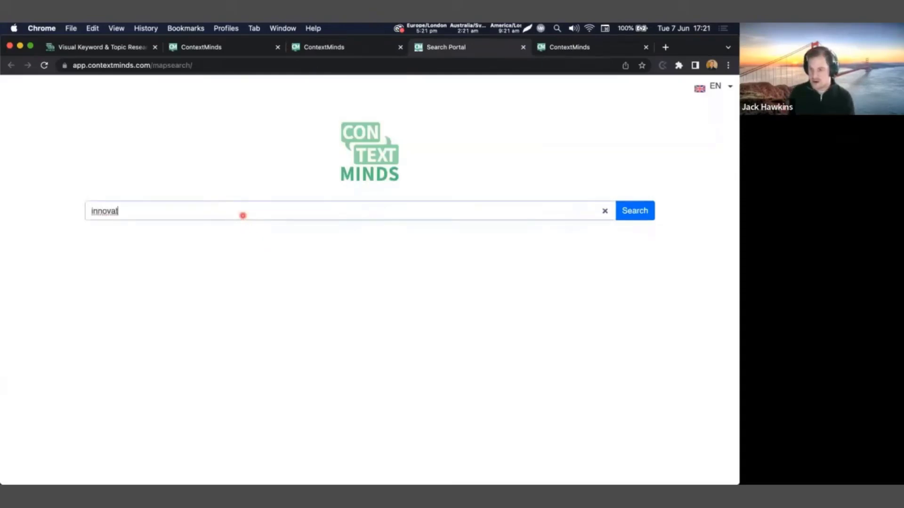
left_click(634, 210)
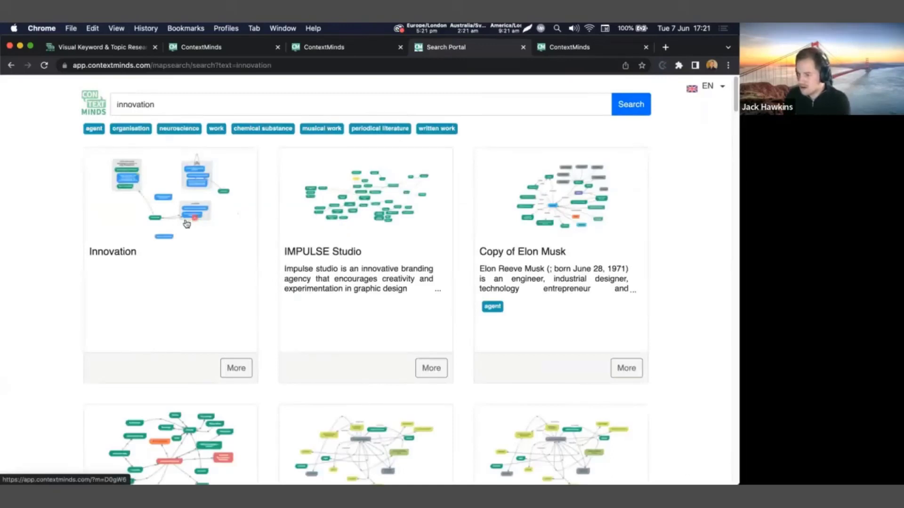
scroll("down", 3)
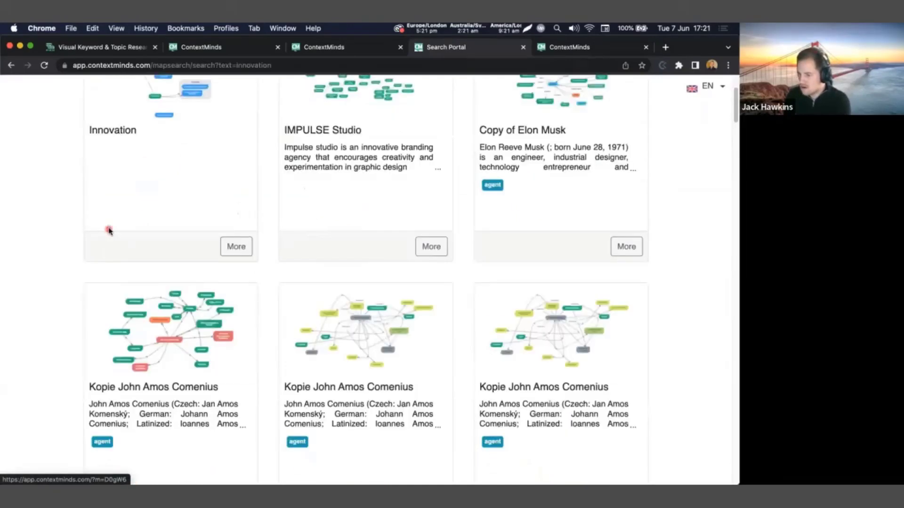
scroll("up", 3)
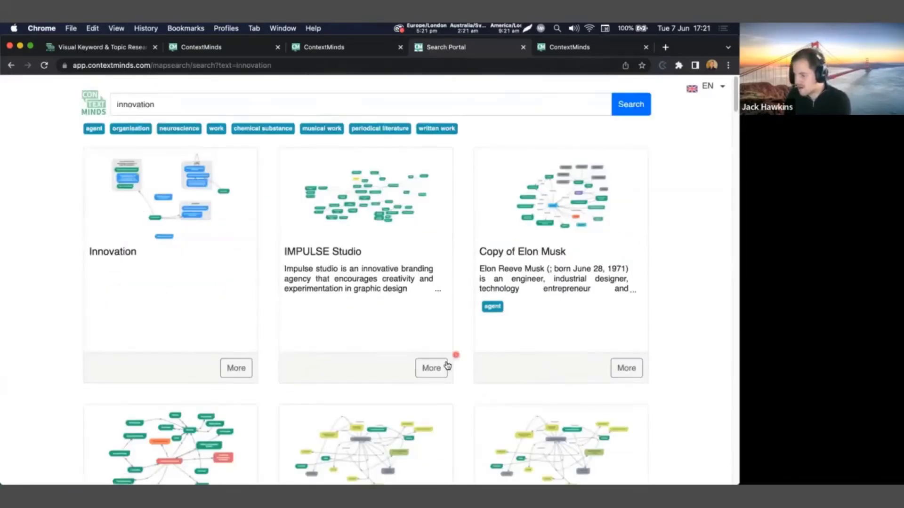
left_click(431, 368)
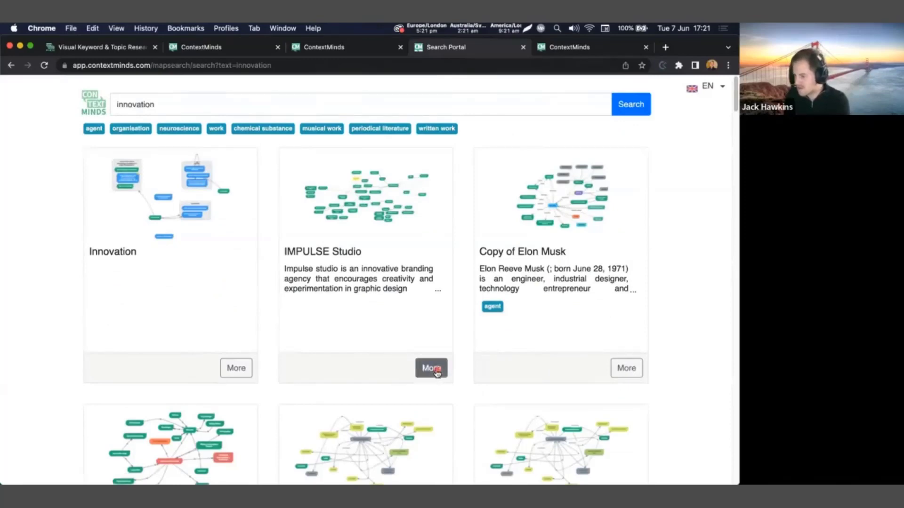
Open the public IMPULSE Studio map and scroll through its content.
left_click(430, 368)
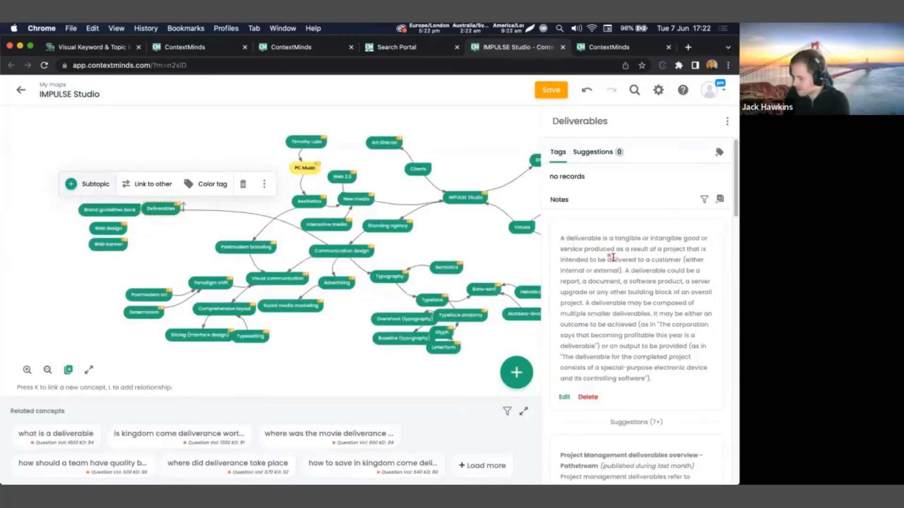
scroll("down", 3)
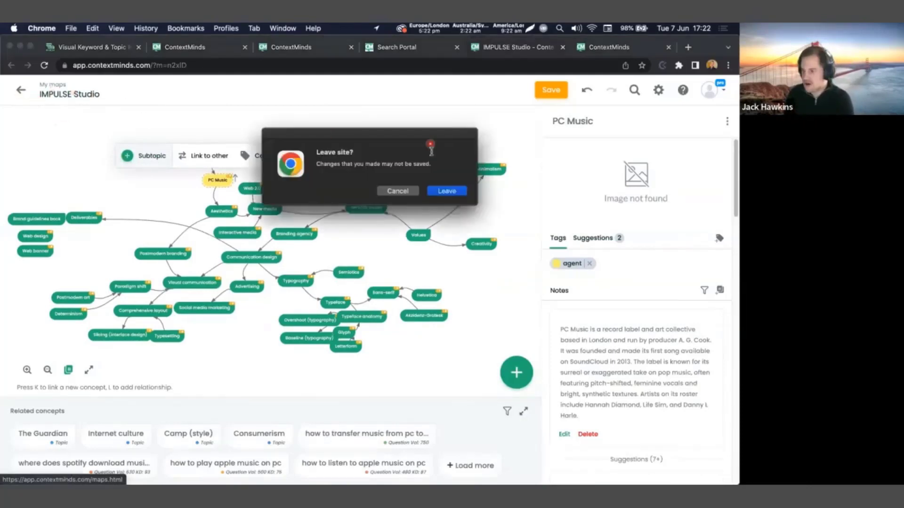
mouse_move(548, 102)
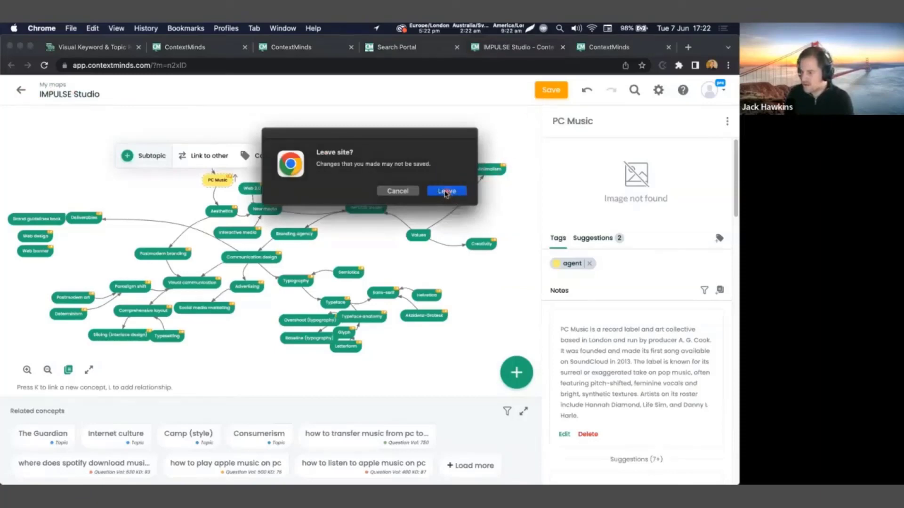
Confirm leaving the IMPULSE Studio map to return to the My maps list.
left_click(446, 191)
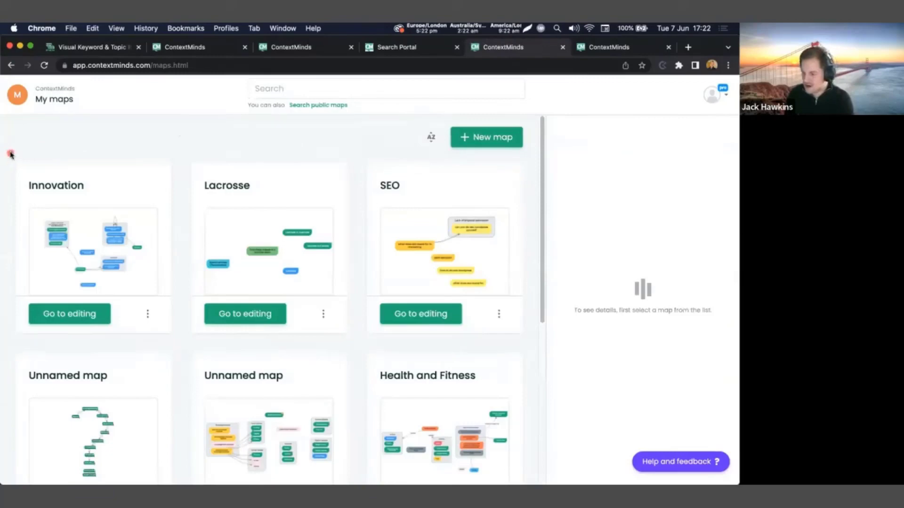
mouse_move(8, 154)
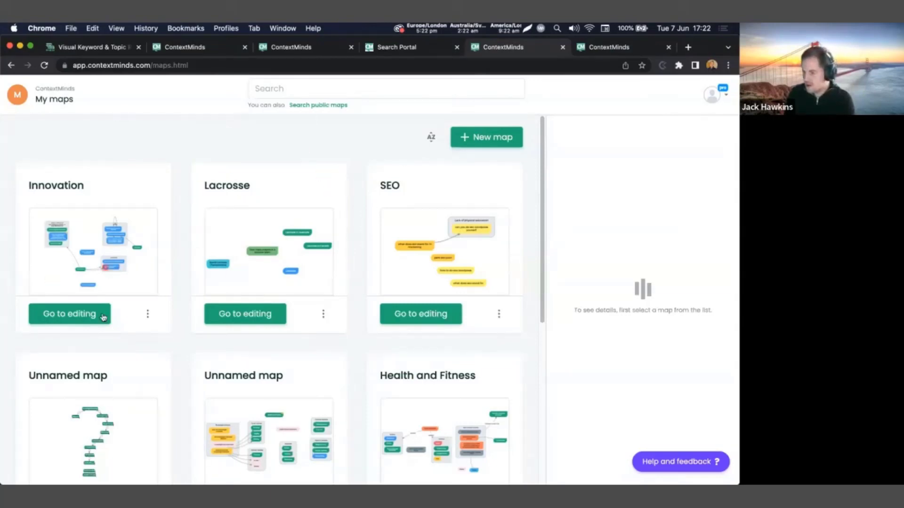
Switch on Private map in the Innovation map's Map settings and close the settings.
left_click(147, 313)
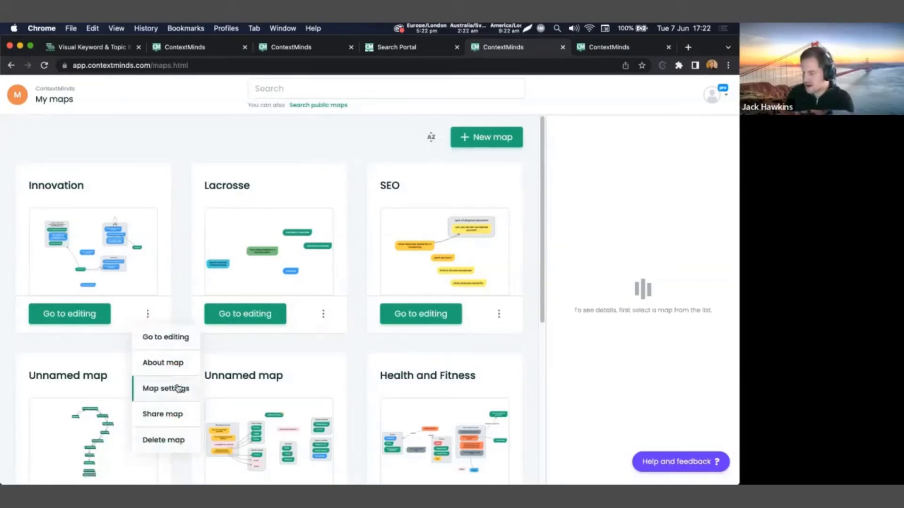
mouse_move(174, 377)
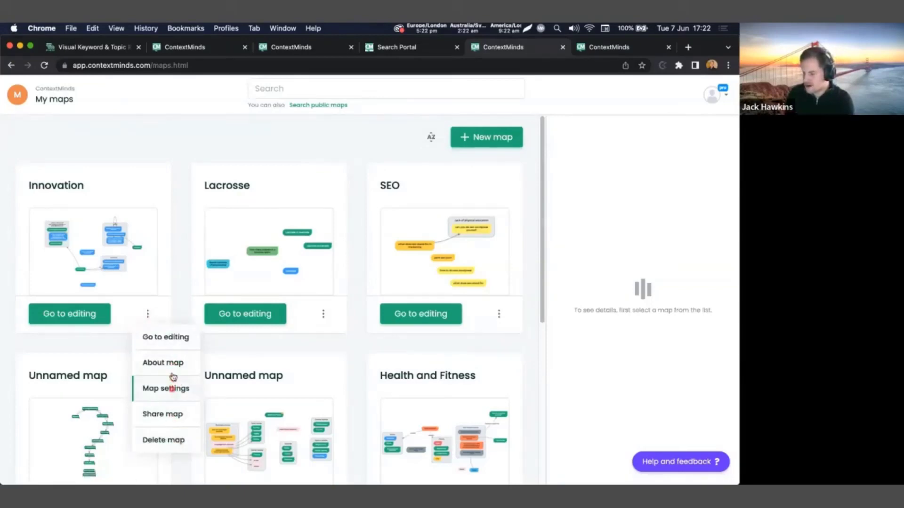
left_click(166, 387)
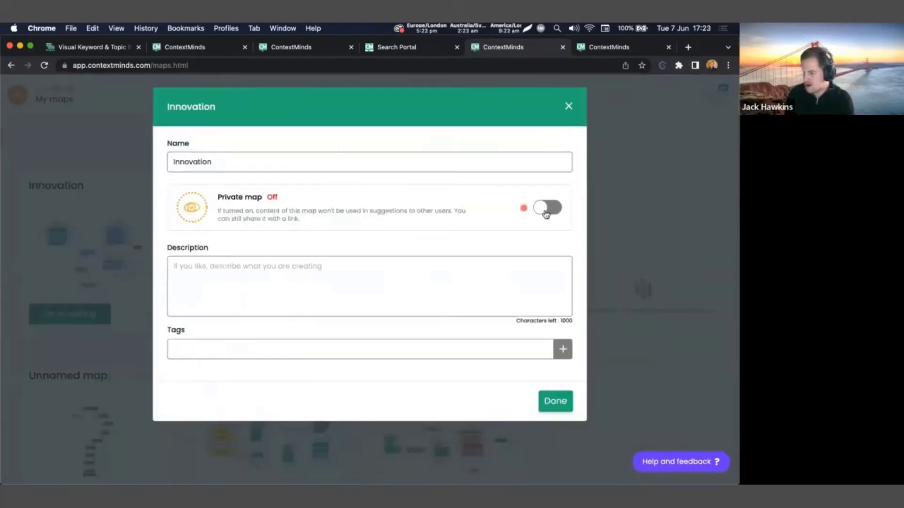
left_click(547, 207)
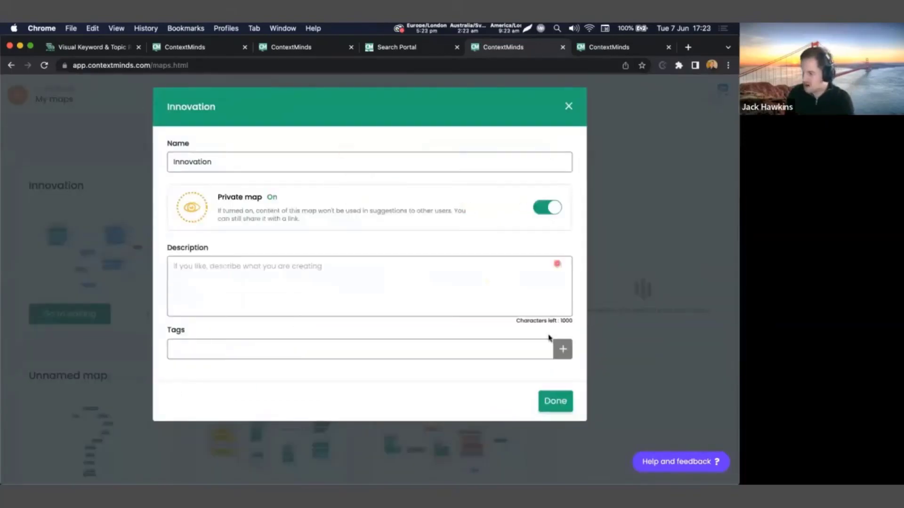
left_click(546, 207)
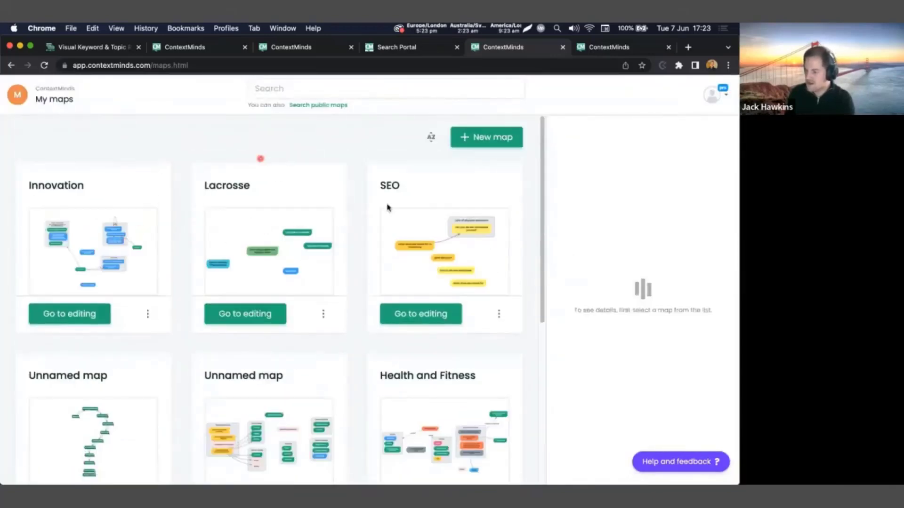
left_click(430, 137)
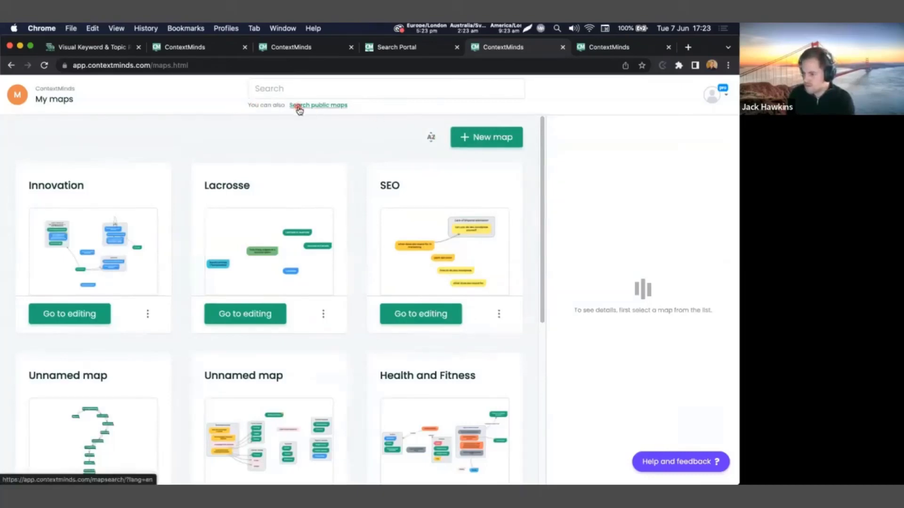
Open a saved map in editing mode, review its related concepts, then go back to My maps.
left_click(244, 313)
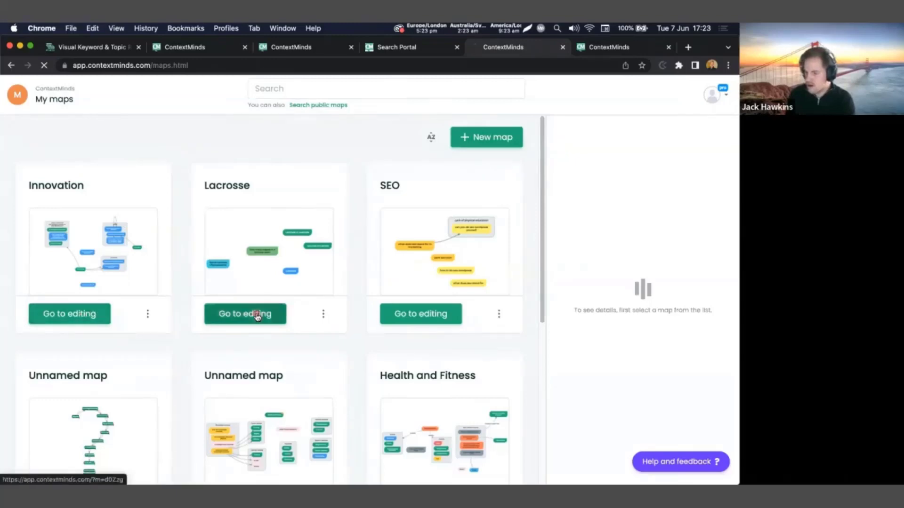
left_click(244, 313)
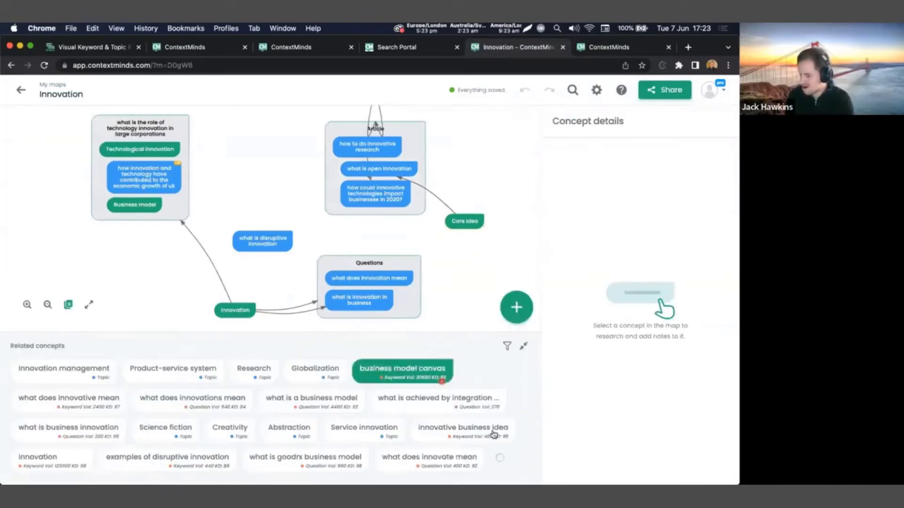
left_click(191, 397)
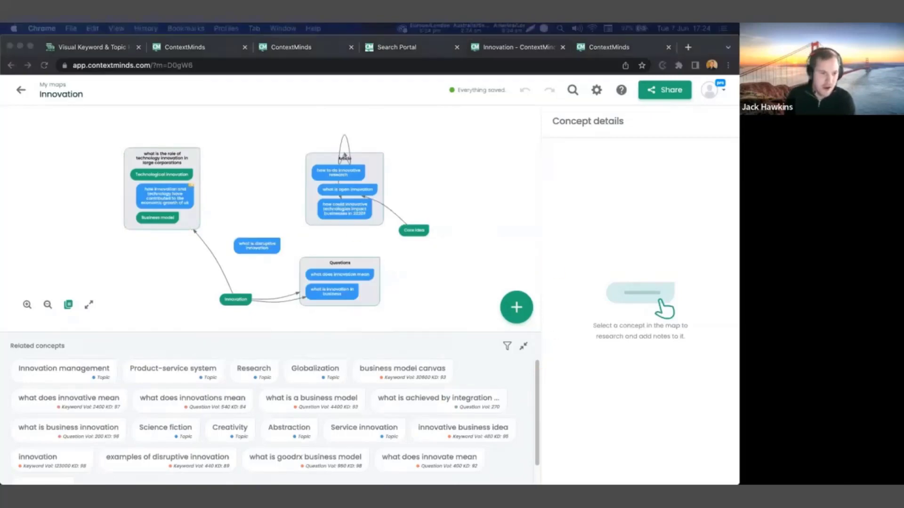
left_click(20, 90)
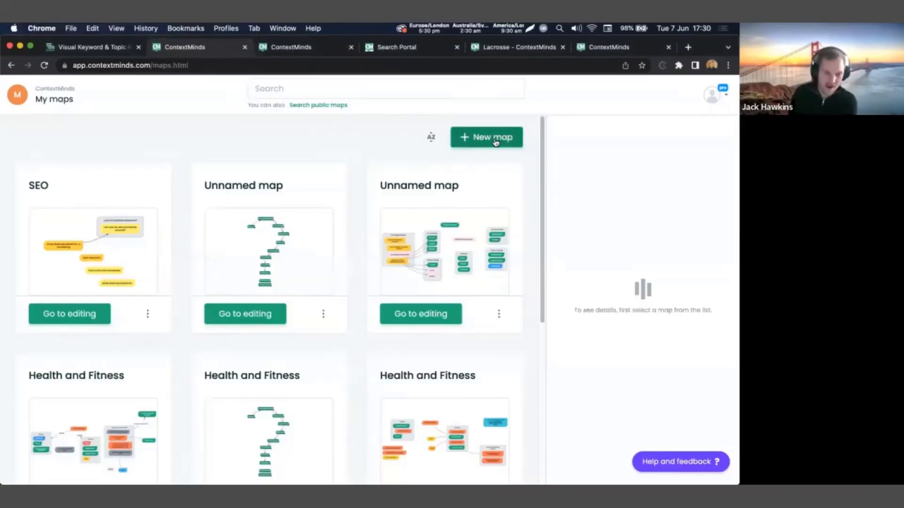
Create a new private map named 'Bicycles'.
left_click(486, 137)
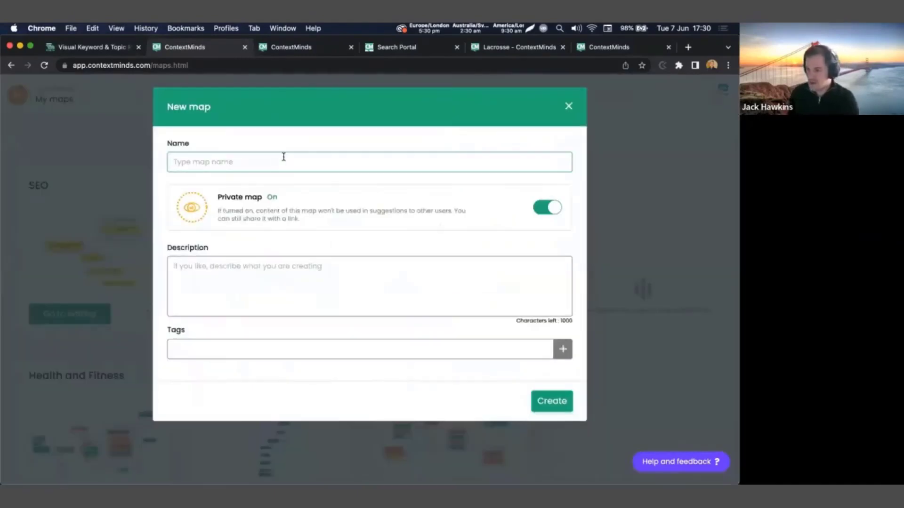
type("Bicycles")
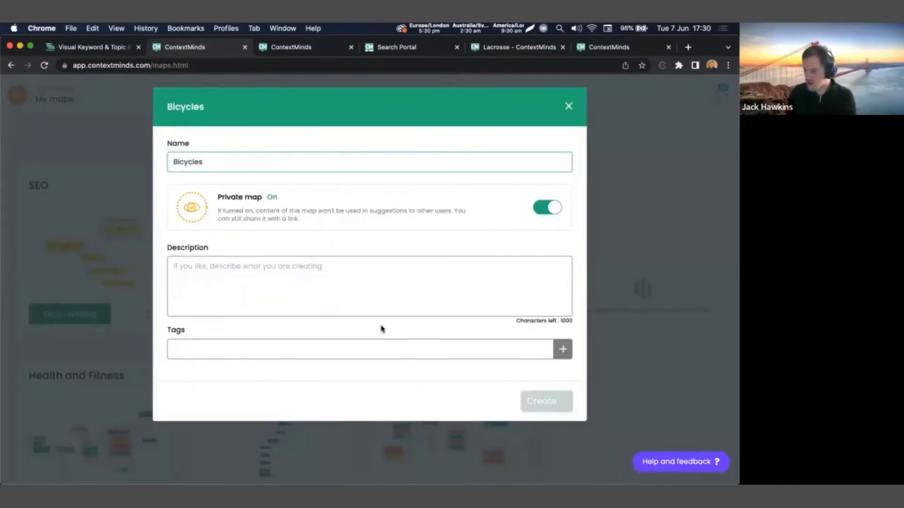
left_click(545, 401)
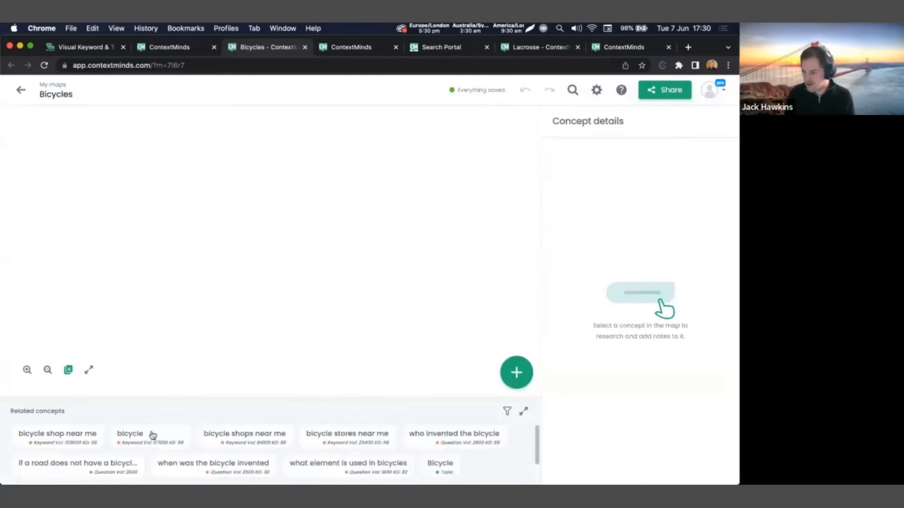
Add the bicycle, Cycling infrastructure and 'when was the bicycle invented' concepts, then select the question.
left_click(129, 433)
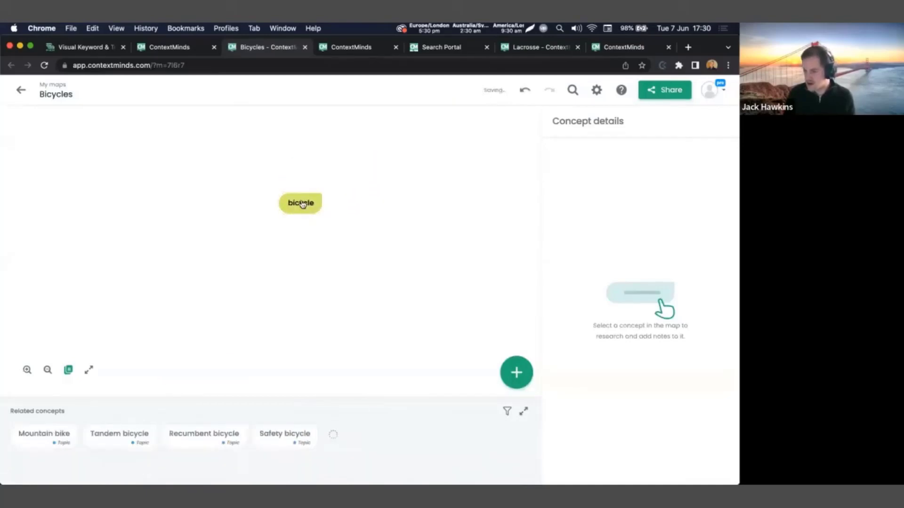
left_click(300, 202)
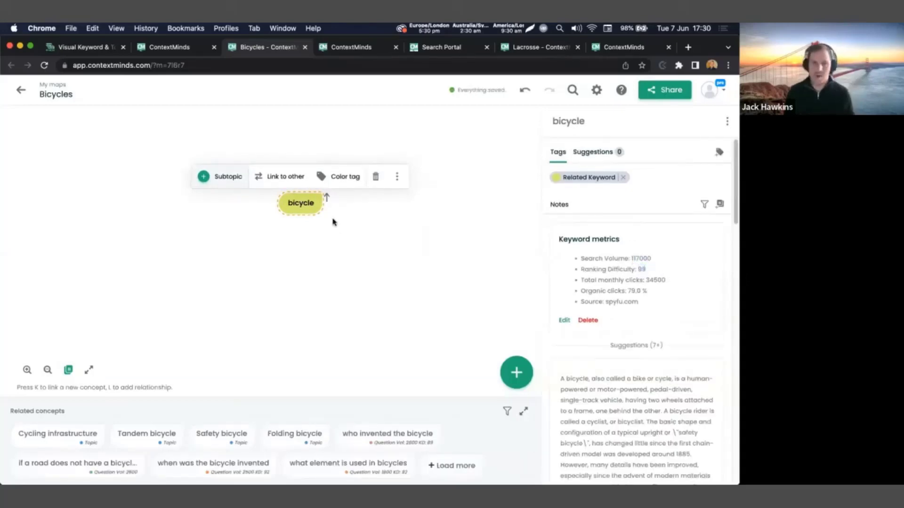
mouse_move(323, 461)
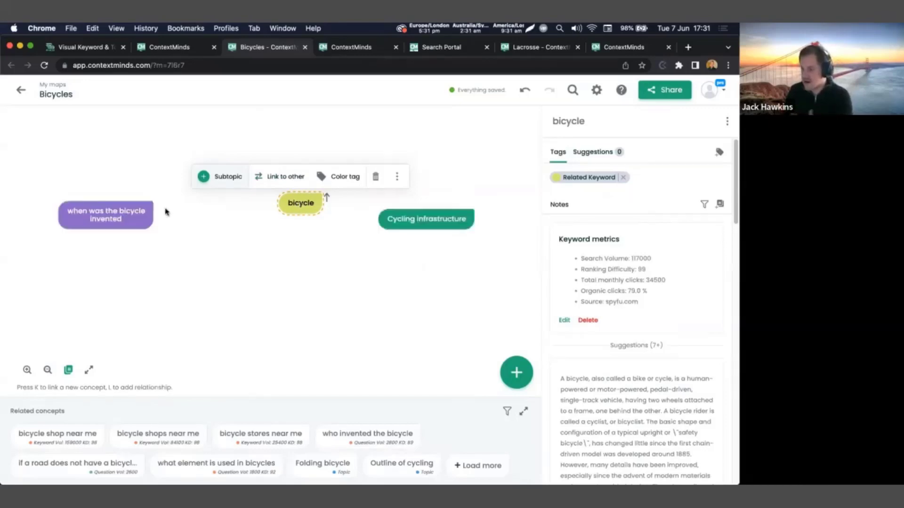
left_click(105, 215)
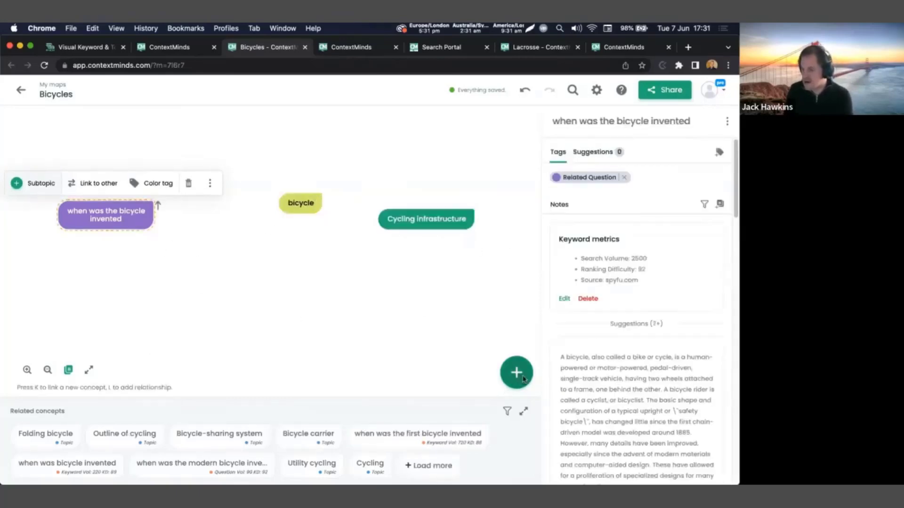
Add a 'history of the bicycle' concept and drop it on the invention question to group them.
left_click(516, 372)
type("history of the bicycle")
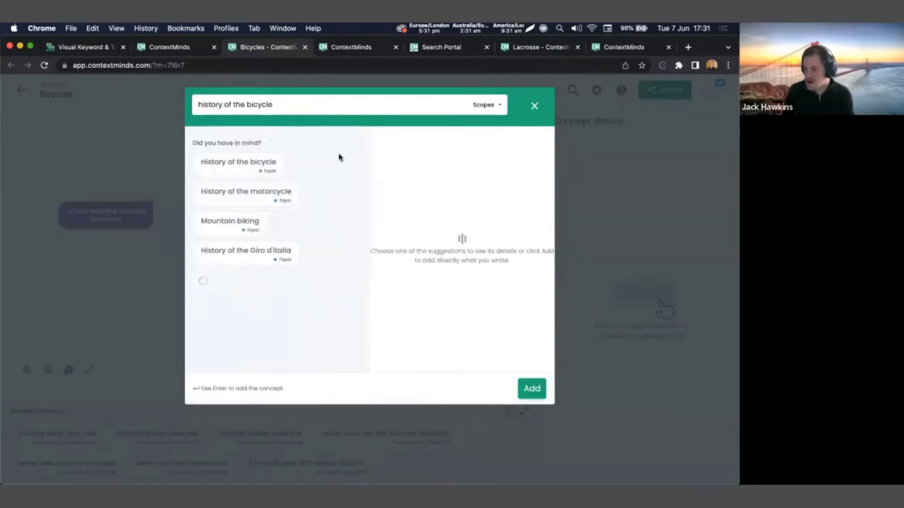
left_click(529, 387)
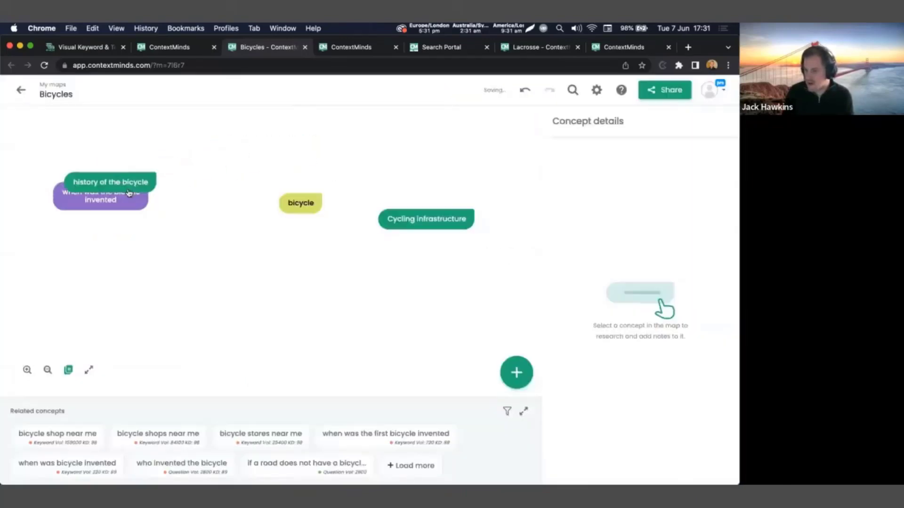
left_click(110, 181)
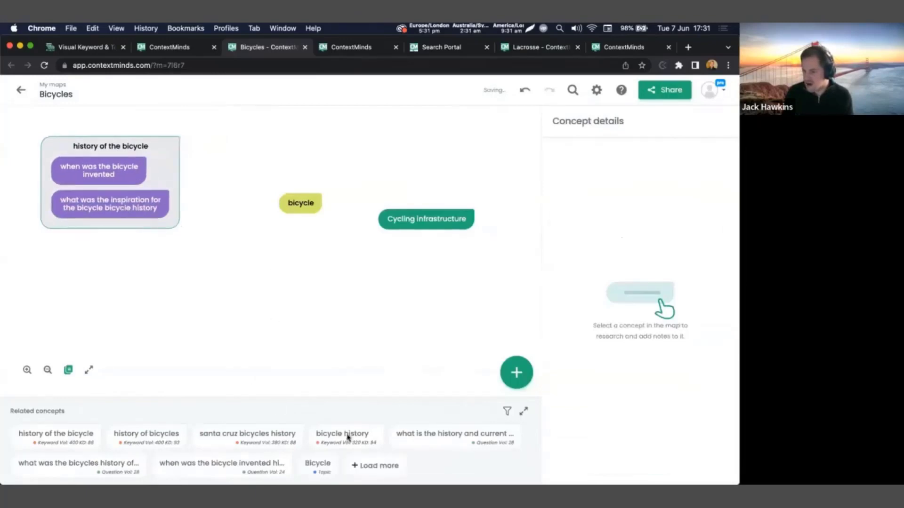
left_click(221, 463)
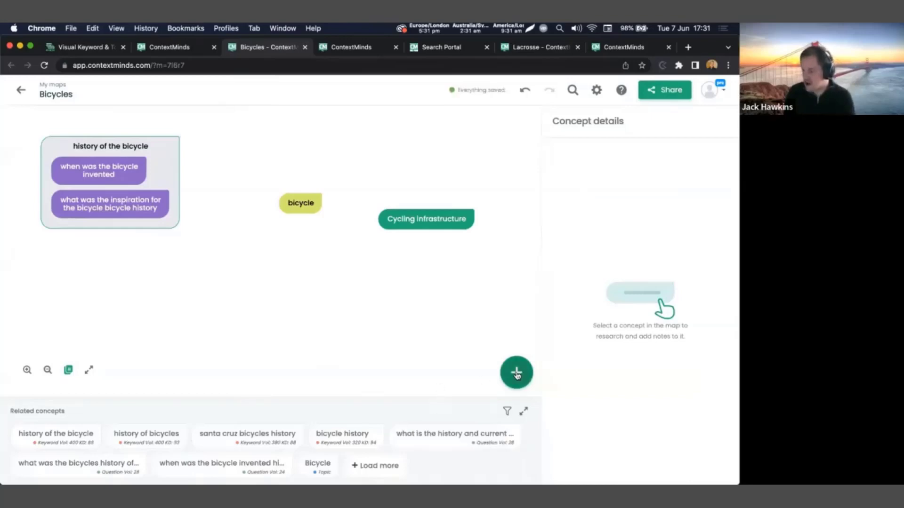
Add the suggested 'who invented bicycle' question to the group, then copy the Bicycles share link.
left_click(516, 373)
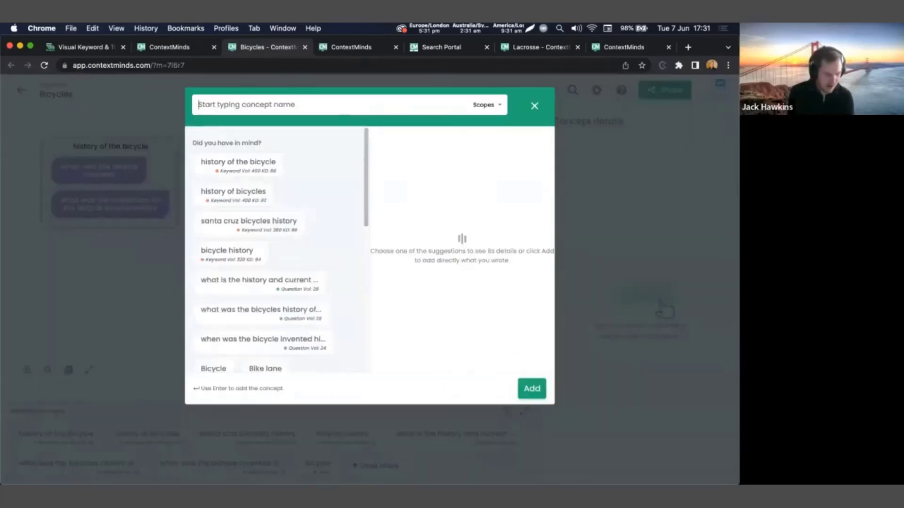
type("who iv")
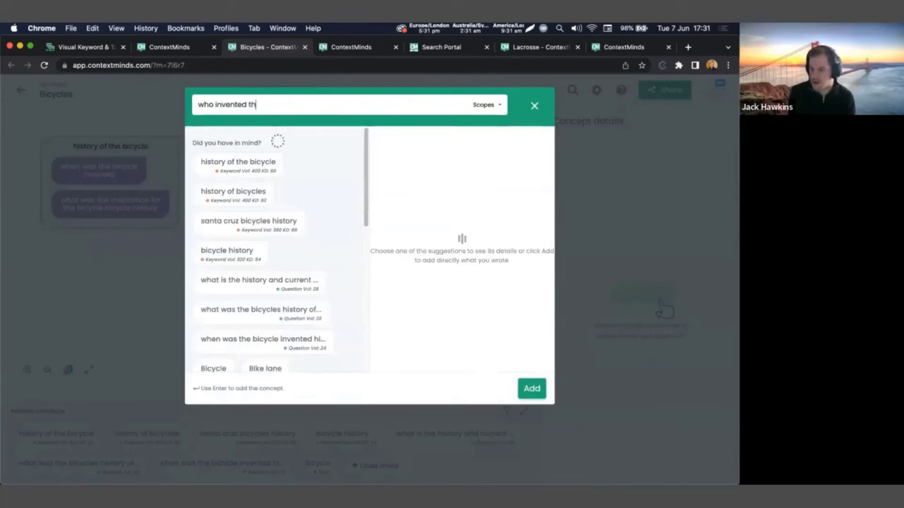
type("e bicycle")
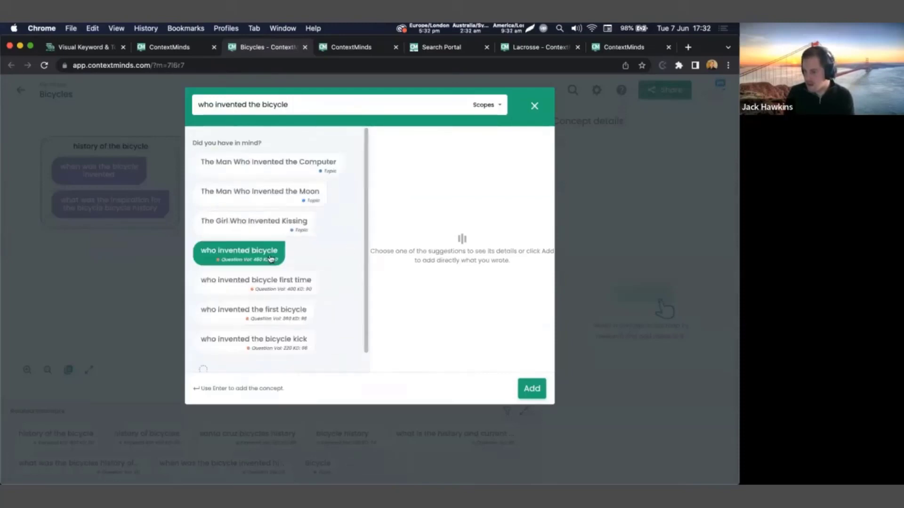
left_click(531, 388)
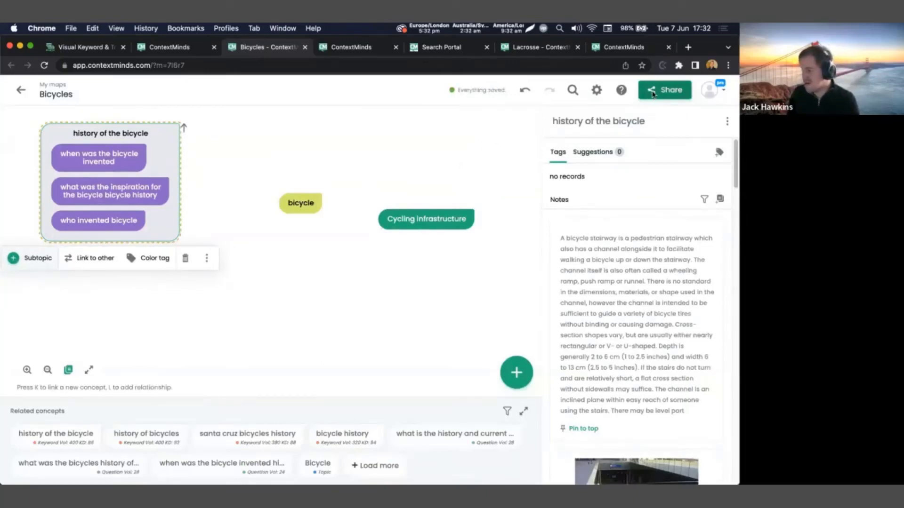
left_click(665, 90)
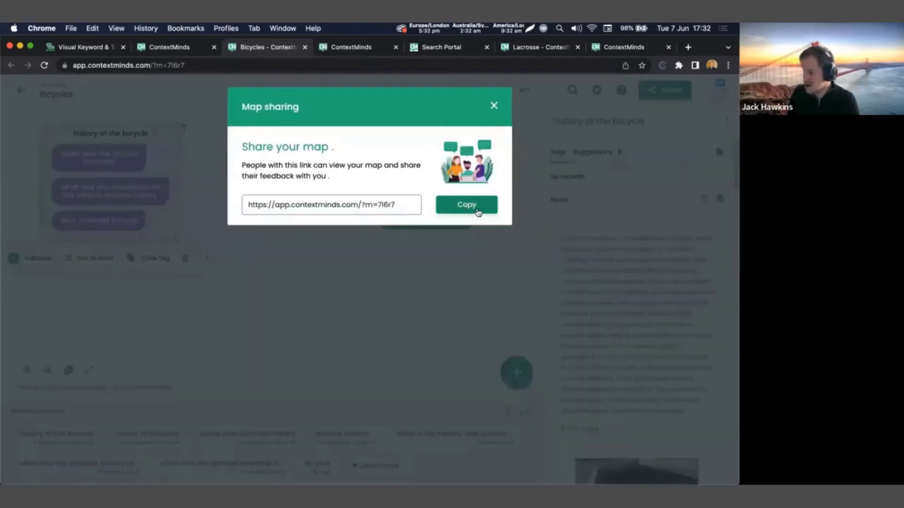
left_click(466, 204)
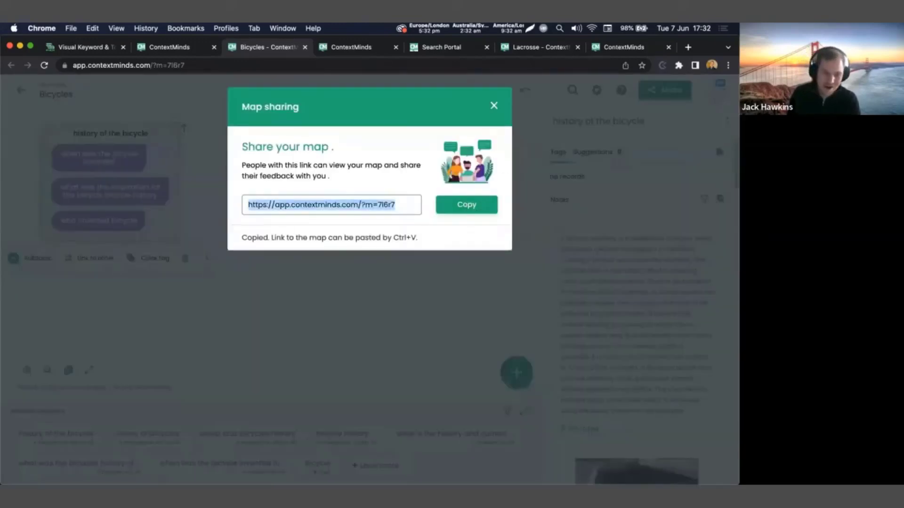